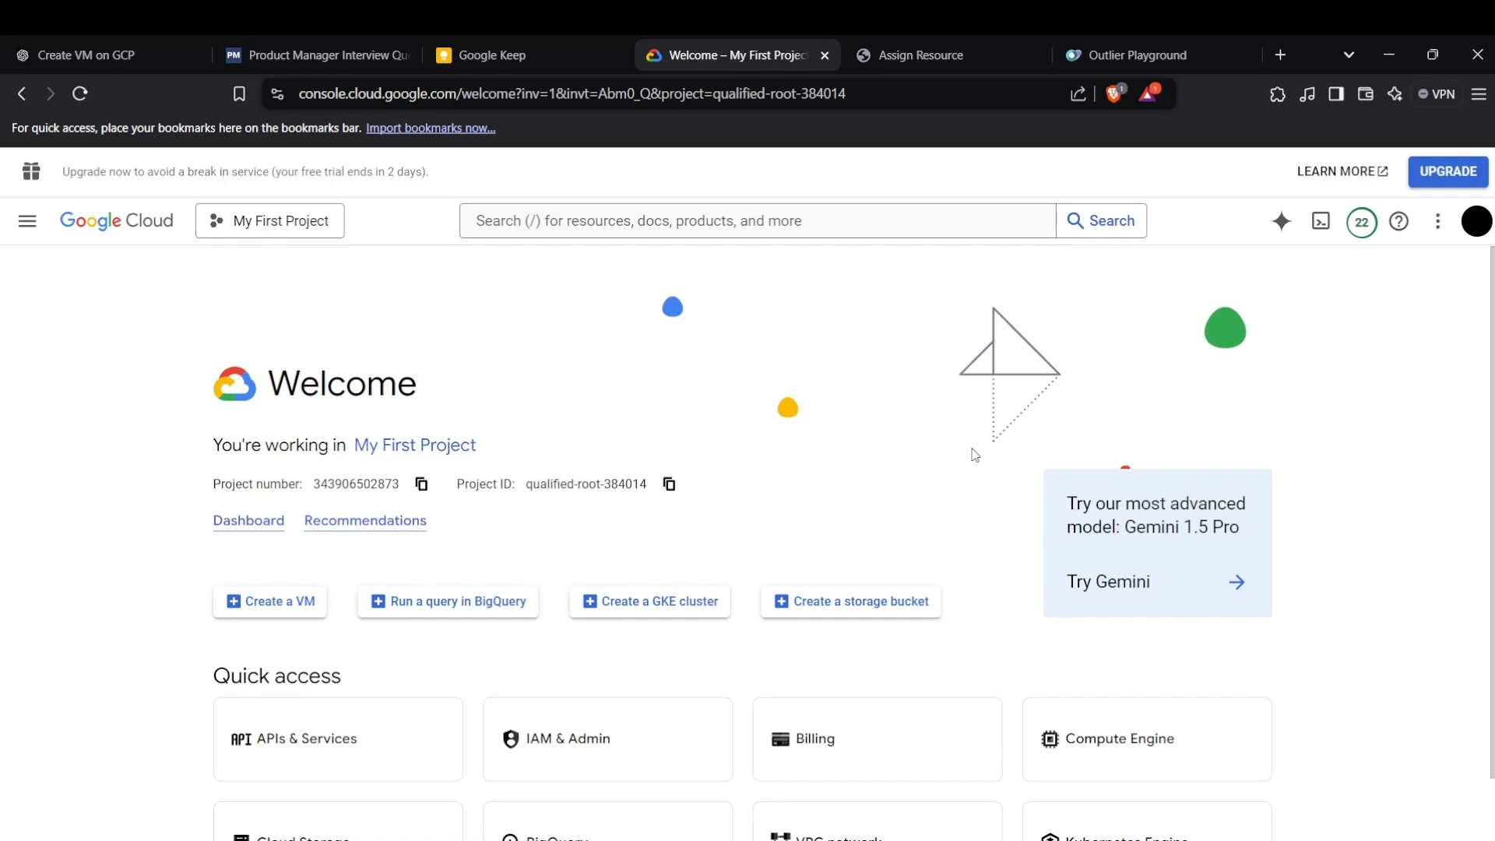
pyautogui.moveTo(701, 273)
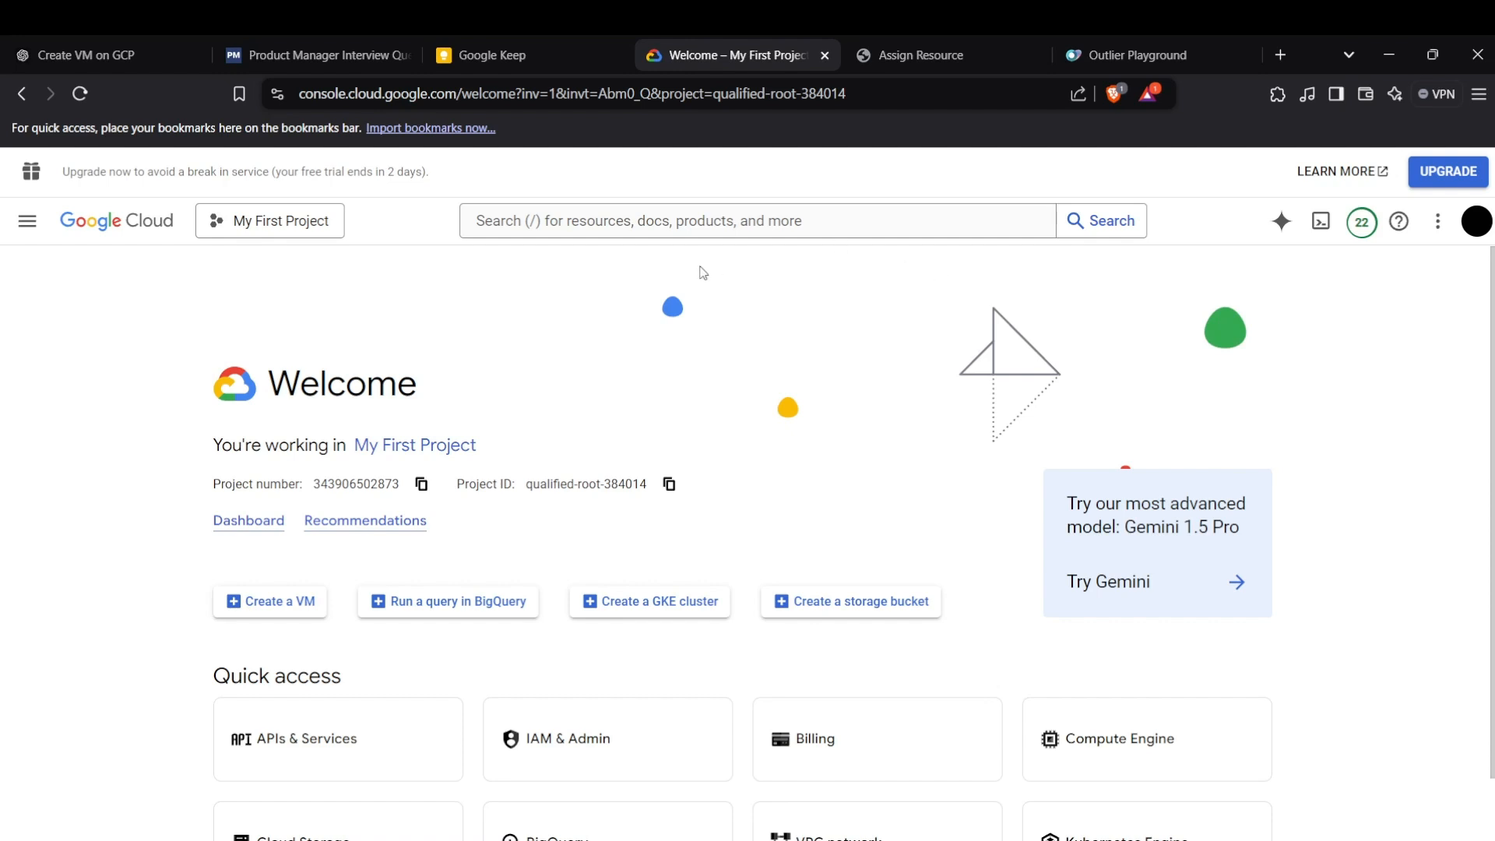
pyautogui.moveTo(719, 227)
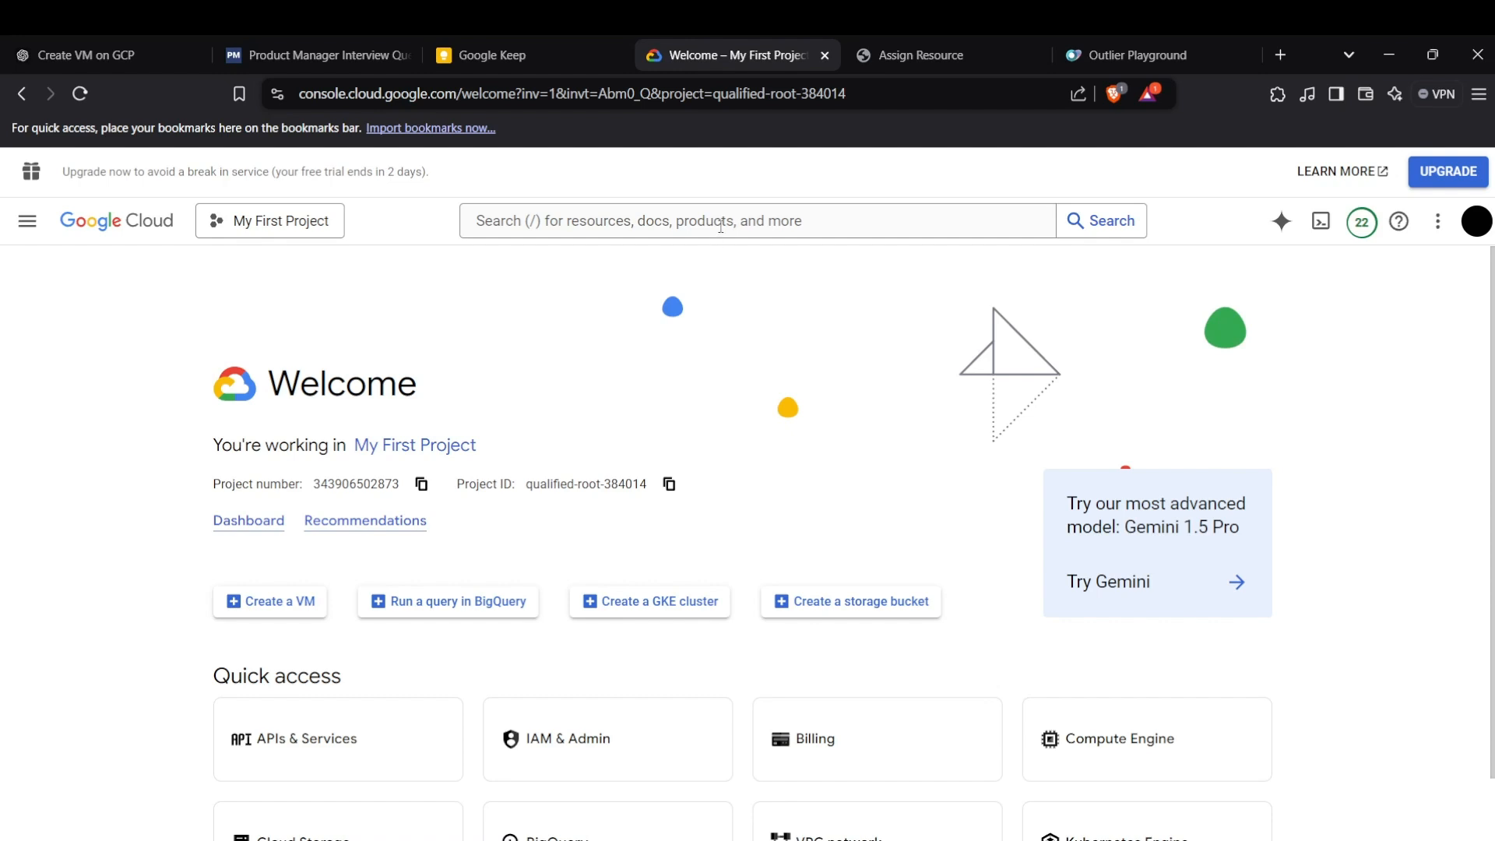
# Step: Search the console for 'gemini' and open the Gemini API product details page
pyautogui.write('gemma')
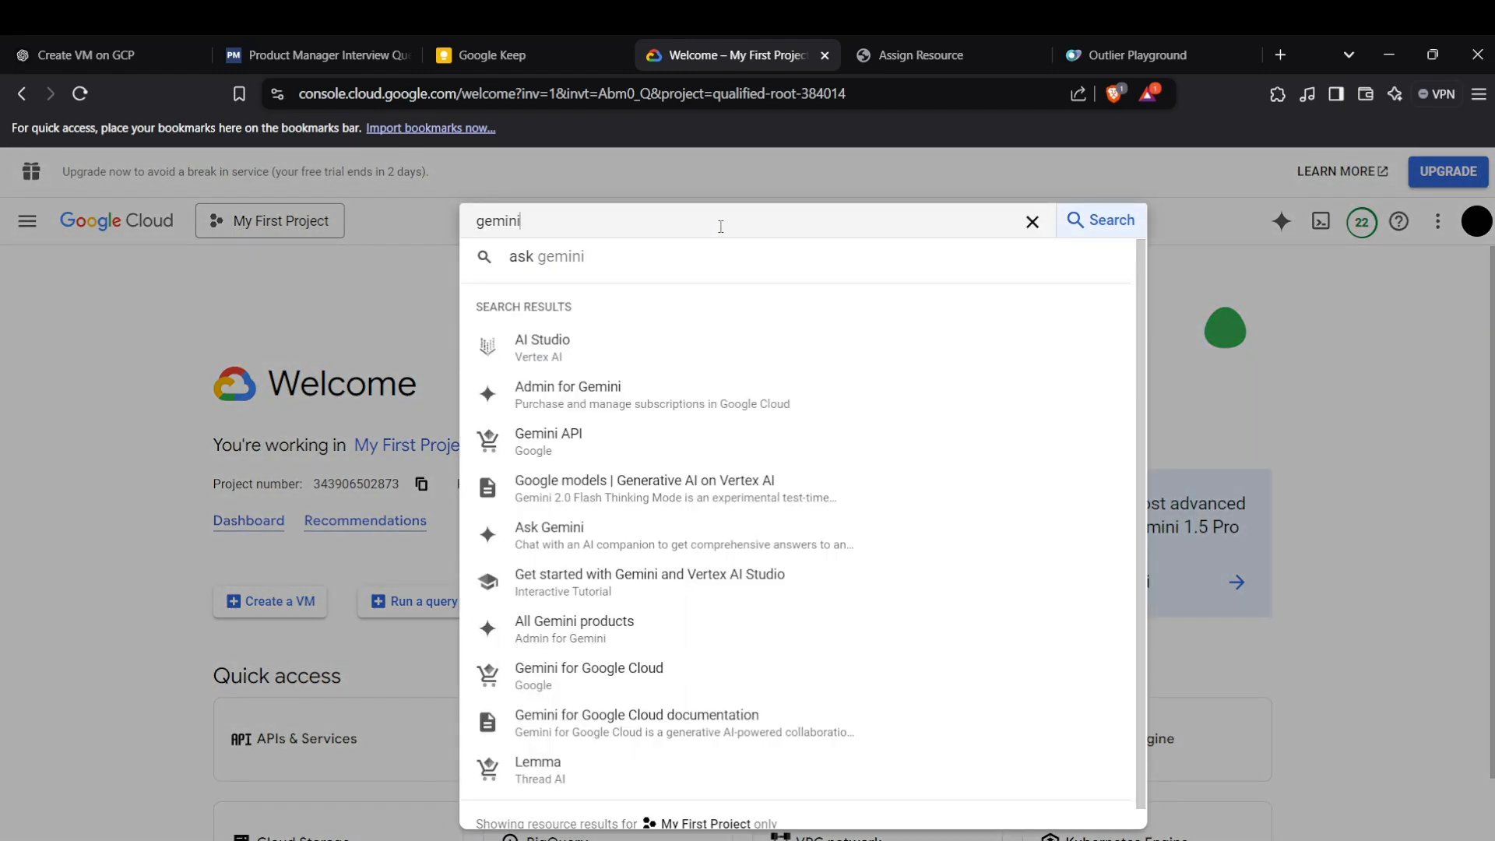
pyautogui.click(548, 441)
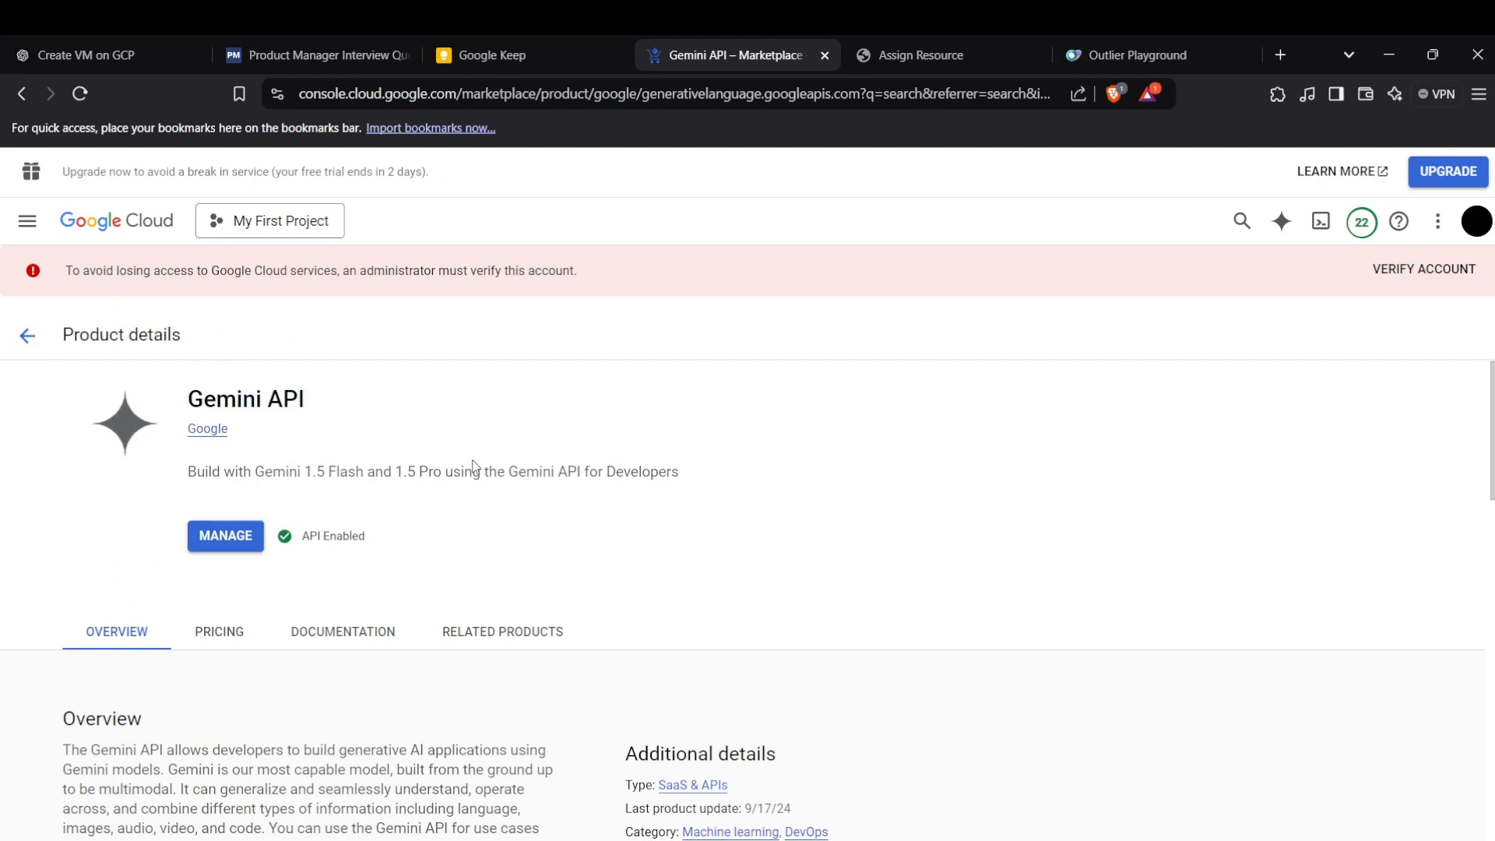
pyautogui.moveTo(308, 532)
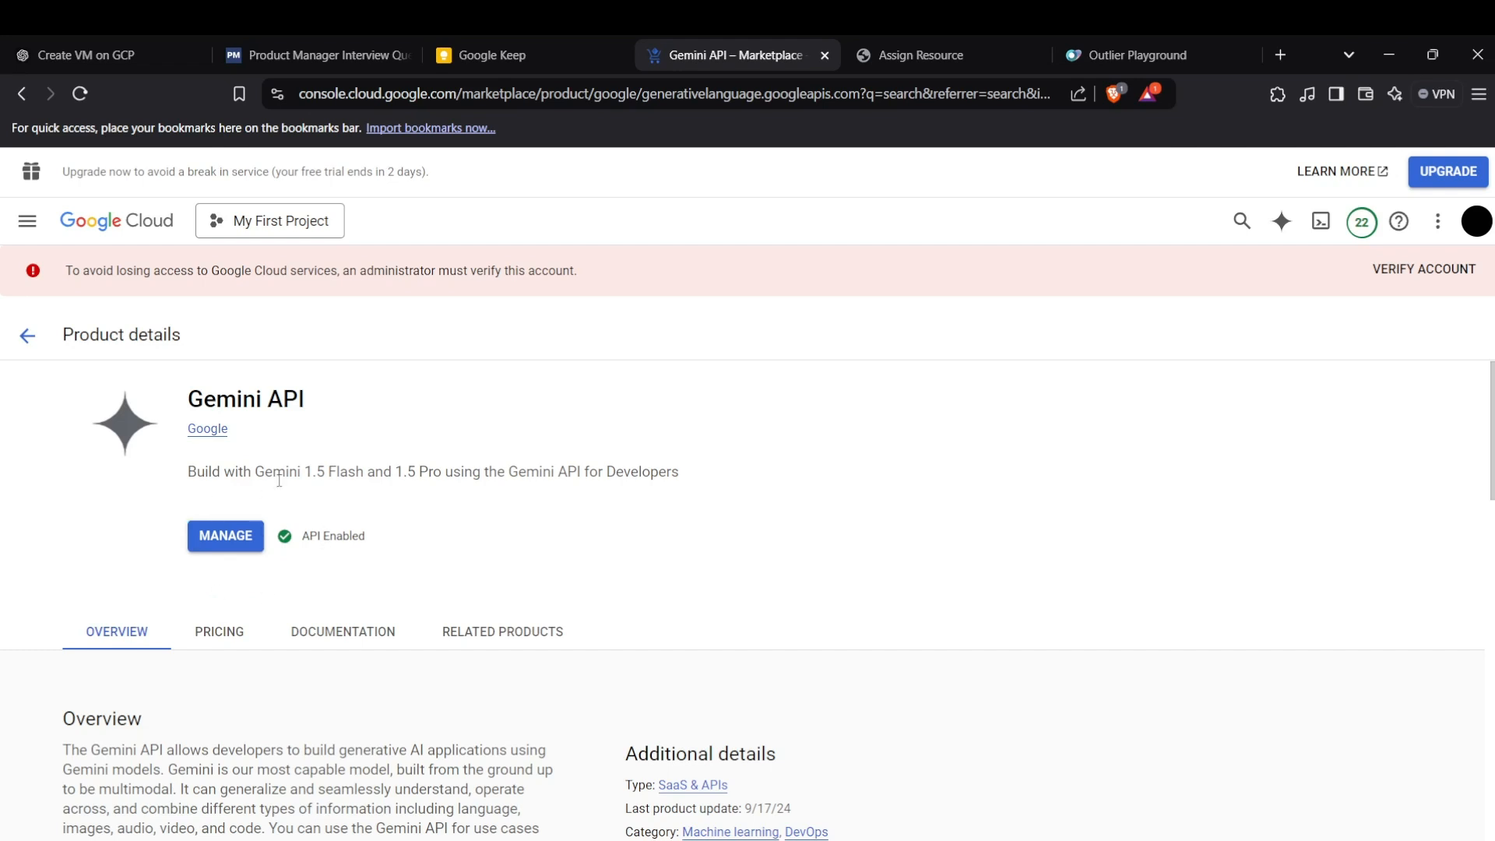
pyautogui.moveTo(27, 335)
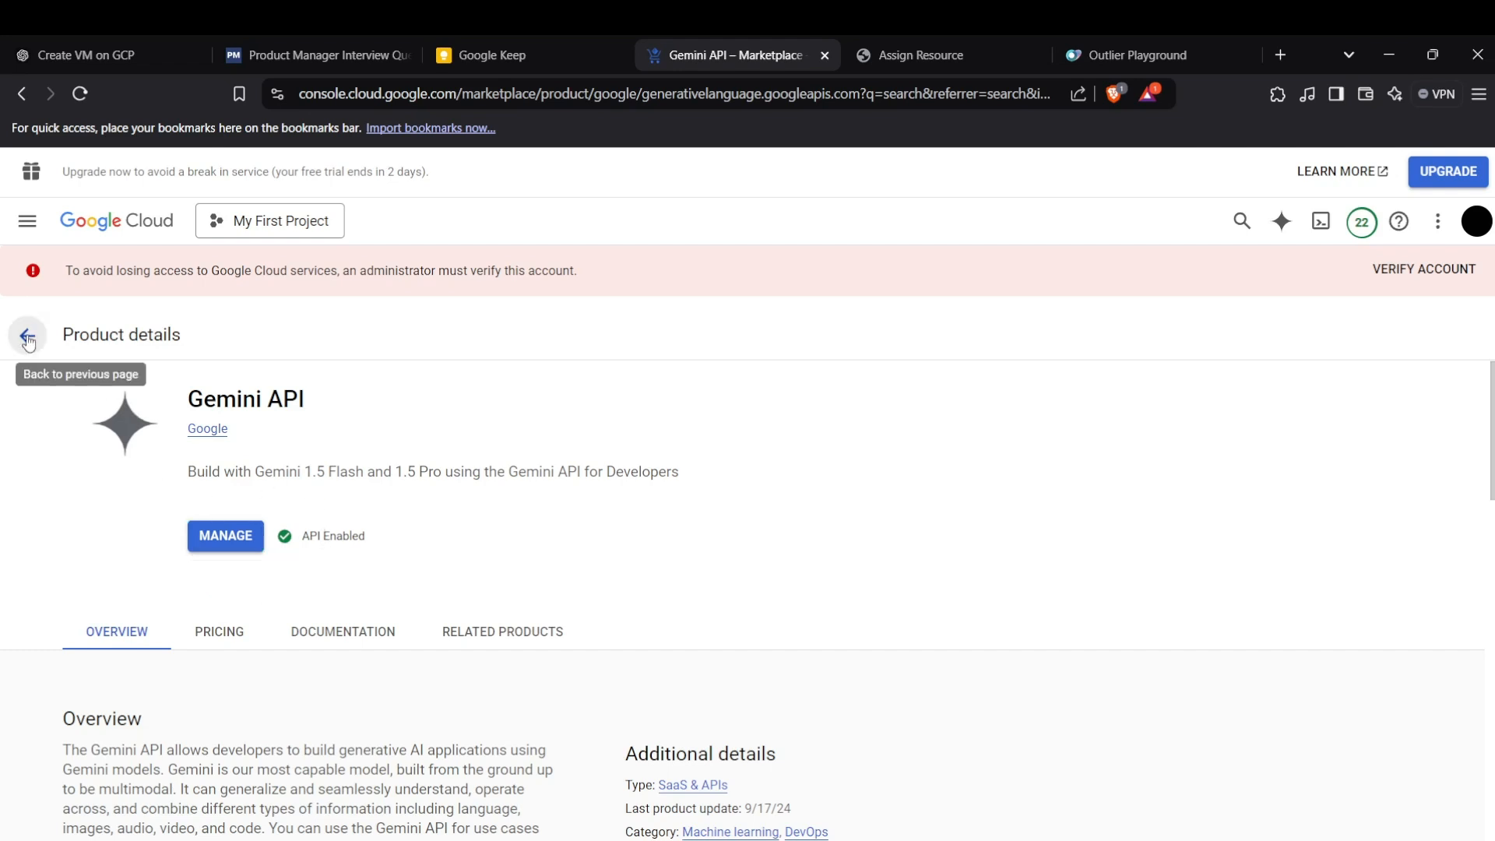
# Step: Navigate from the welcome page through the Navigation menu to APIs & Services > Credentials
pyautogui.click(28, 333)
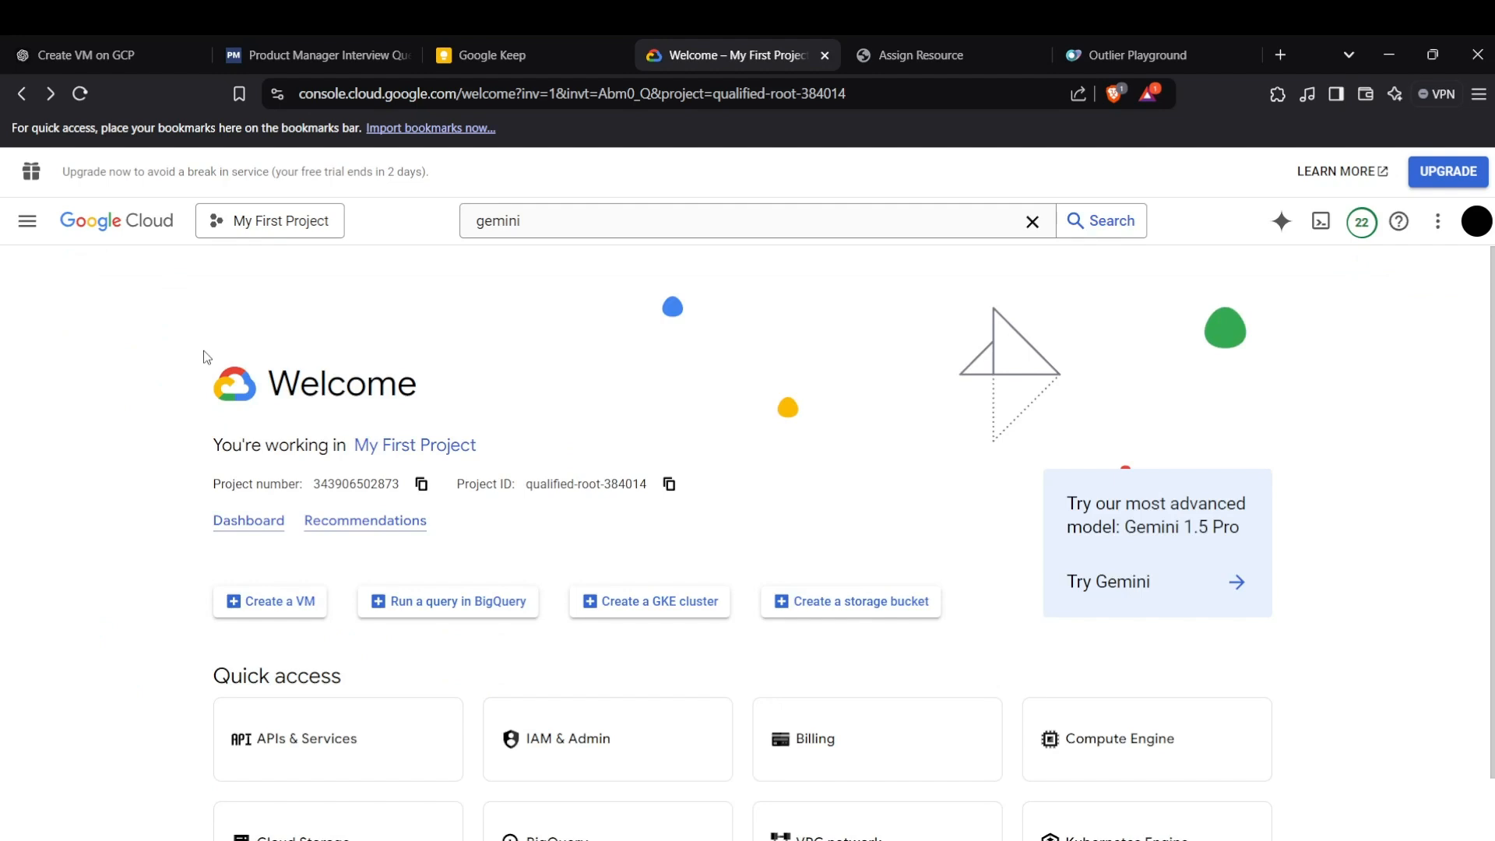
pyautogui.moveTo(319, 366)
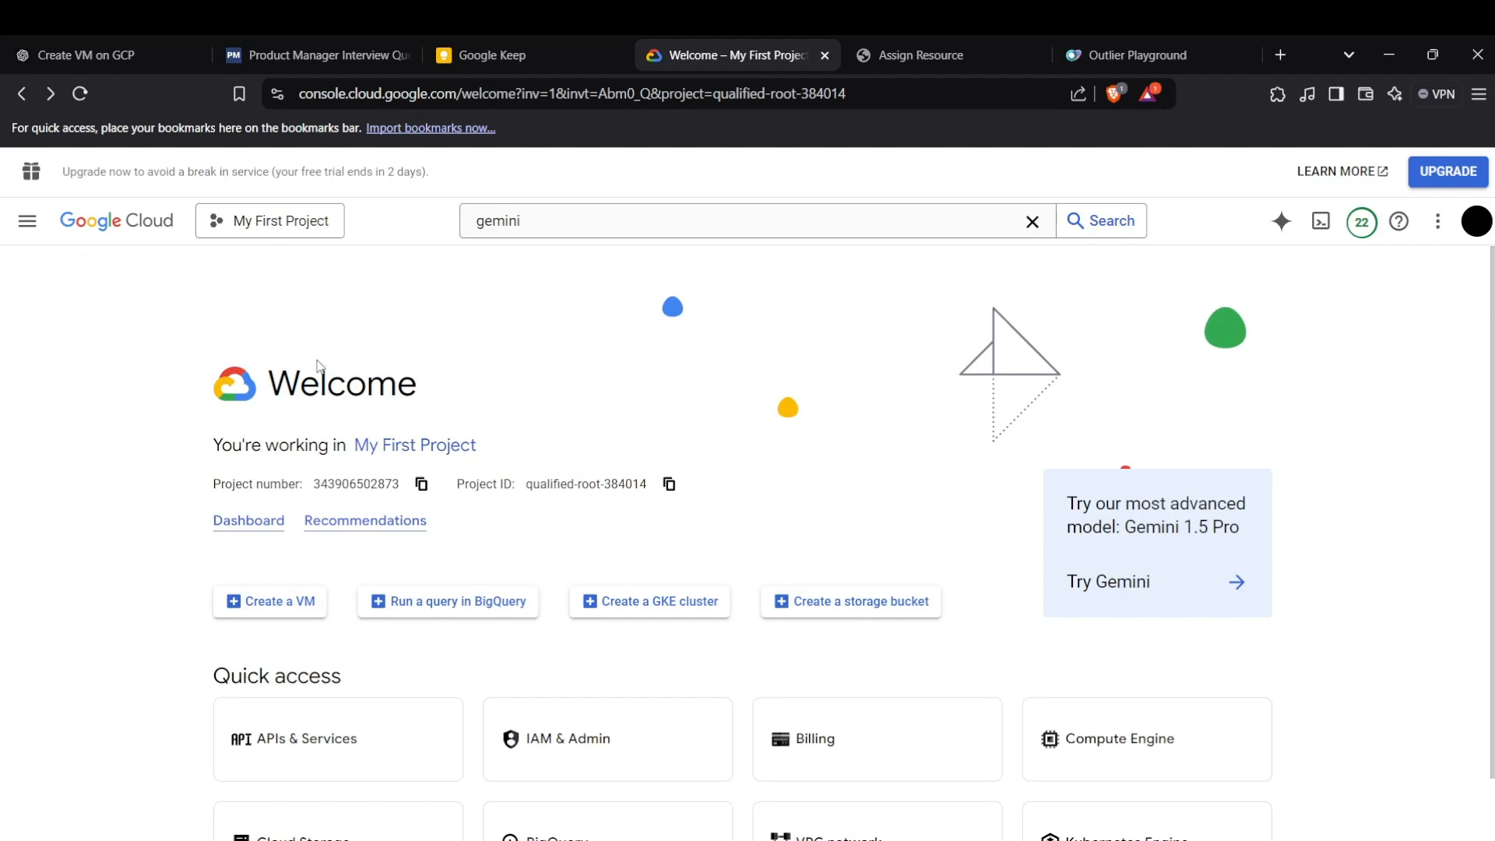
pyautogui.moveTo(26, 220)
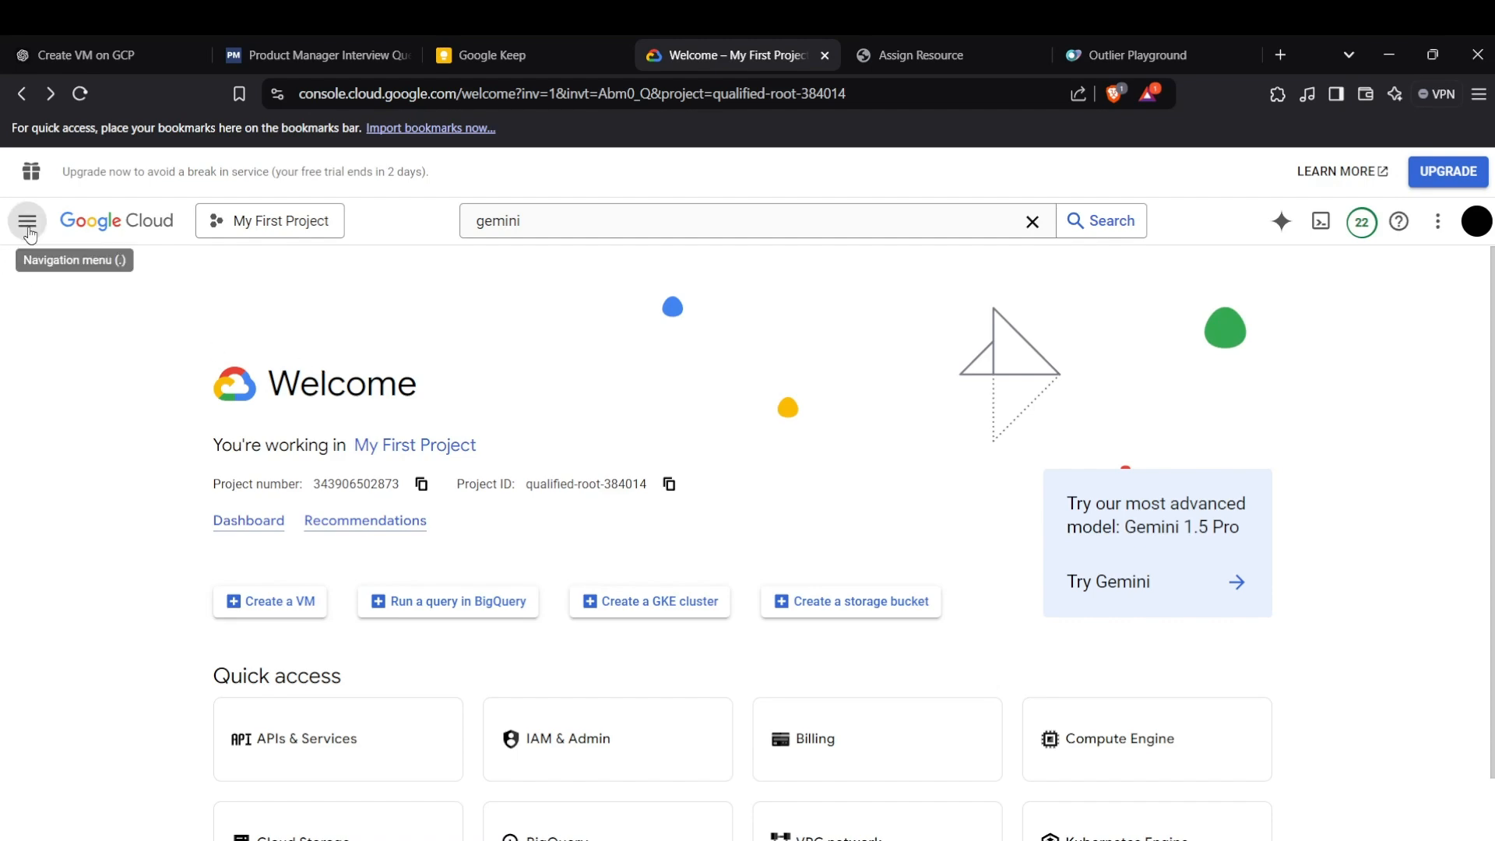
pyautogui.click(26, 219)
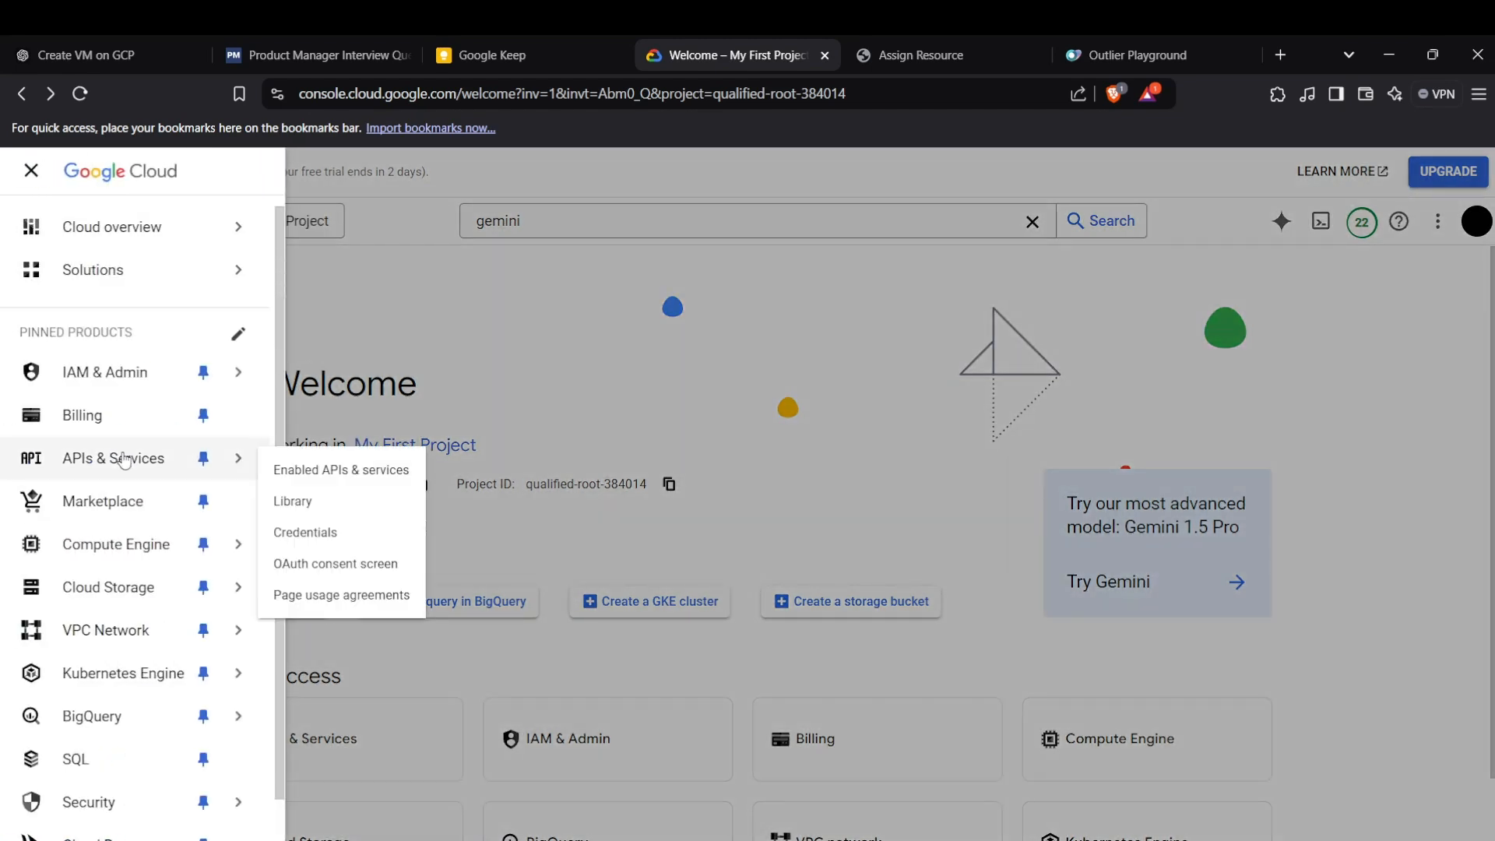
pyautogui.click(341, 468)
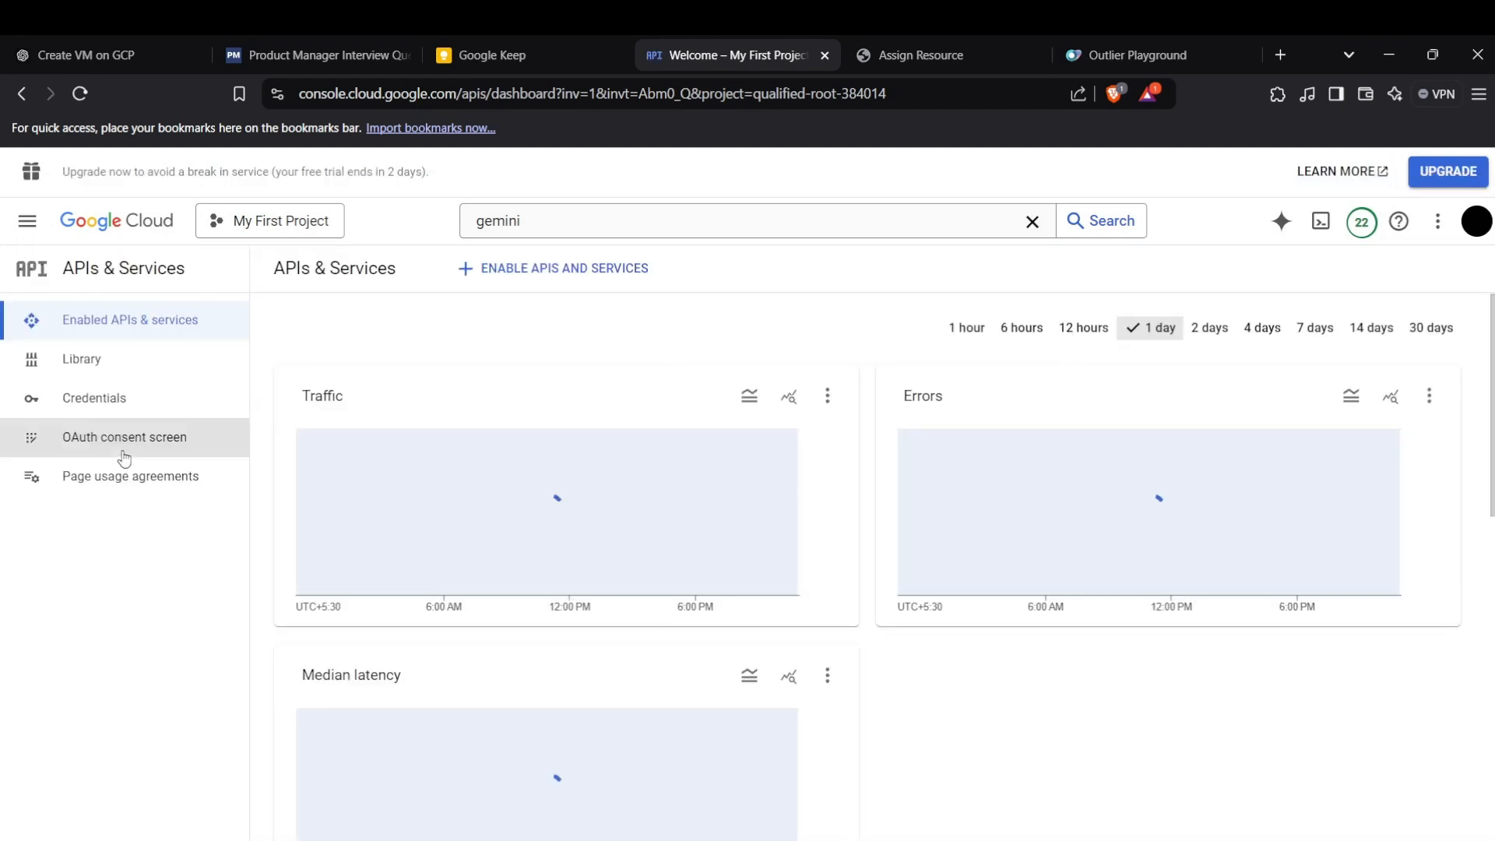
pyautogui.click(93, 397)
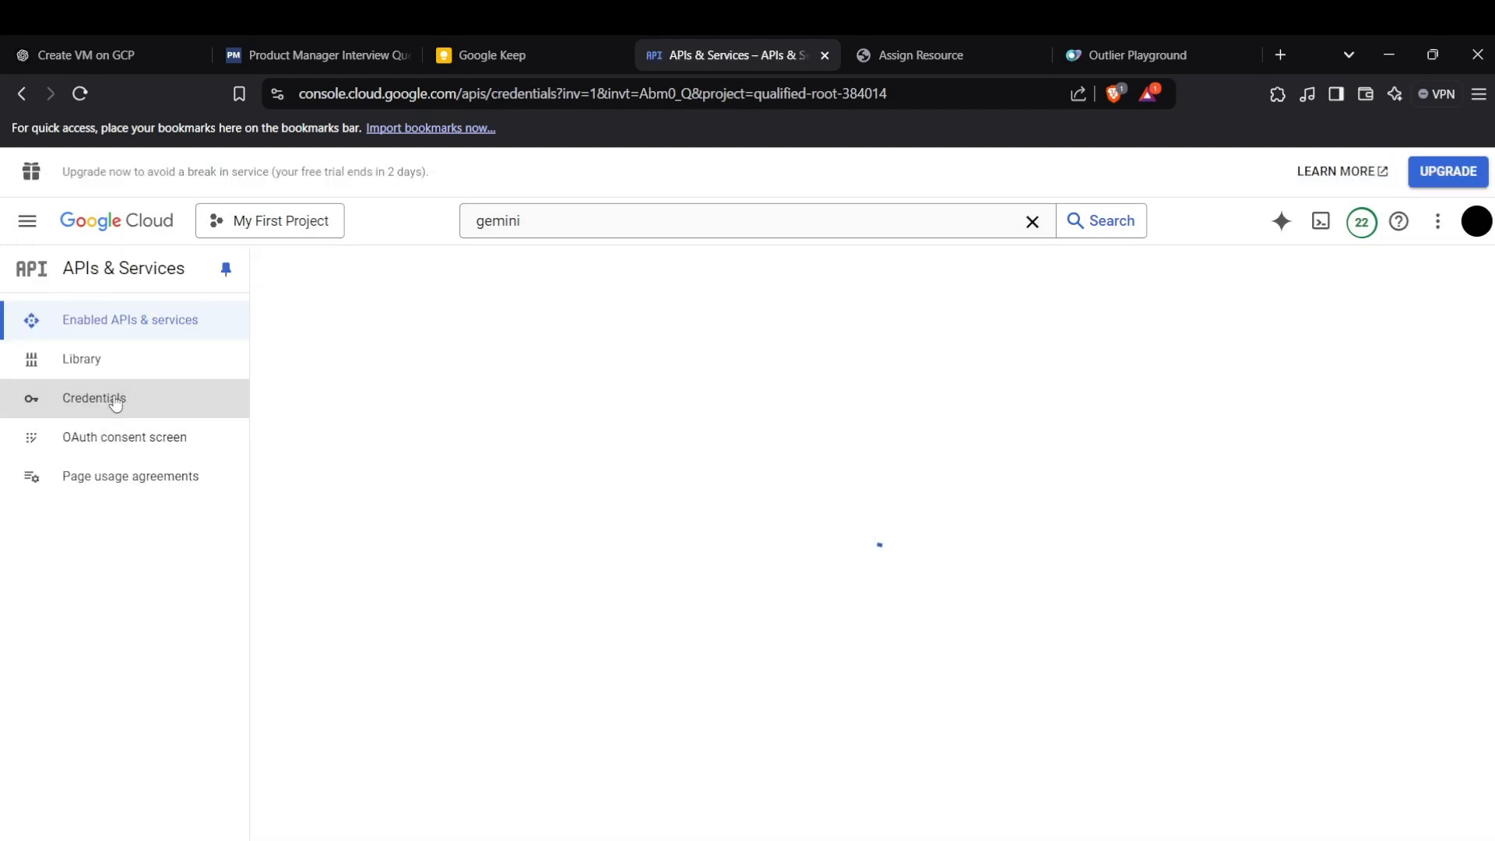
# Step: Reveal the value of API key 1 and copy it to the clipboard
pyautogui.click(94, 397)
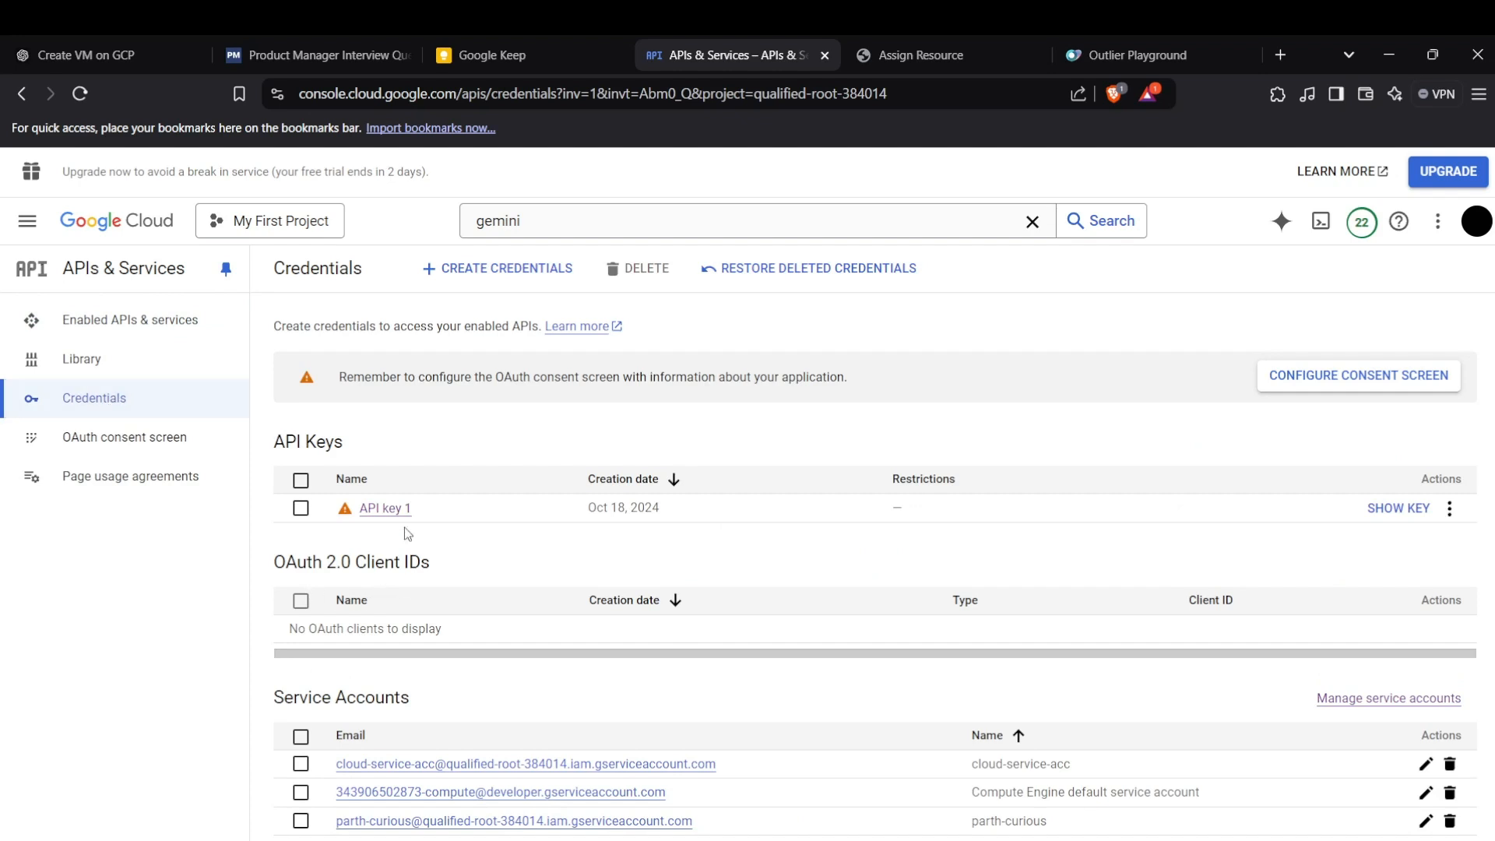
pyautogui.moveTo(1406, 363)
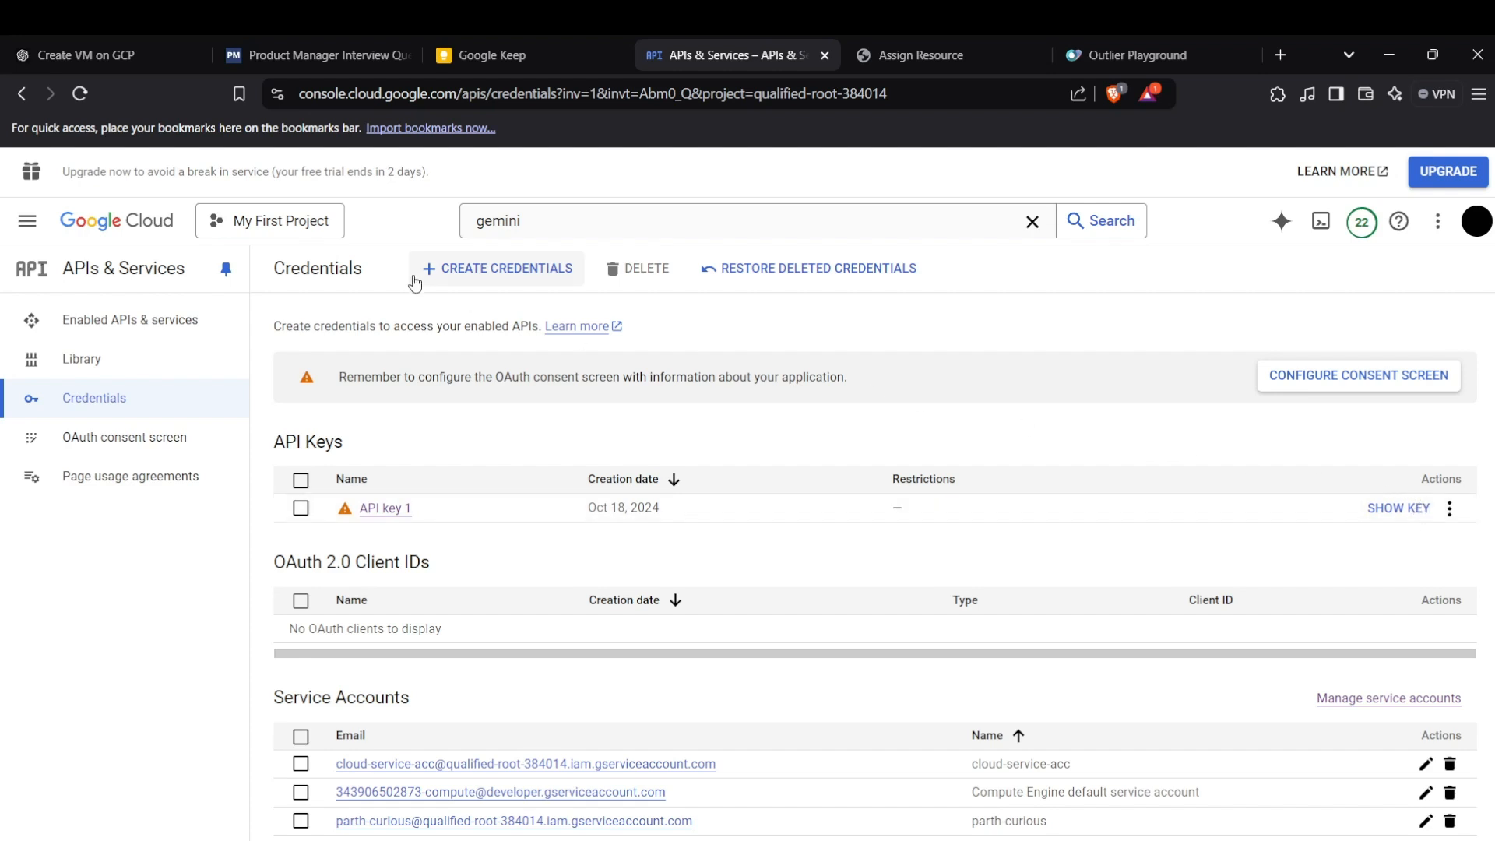
pyautogui.click(496, 268)
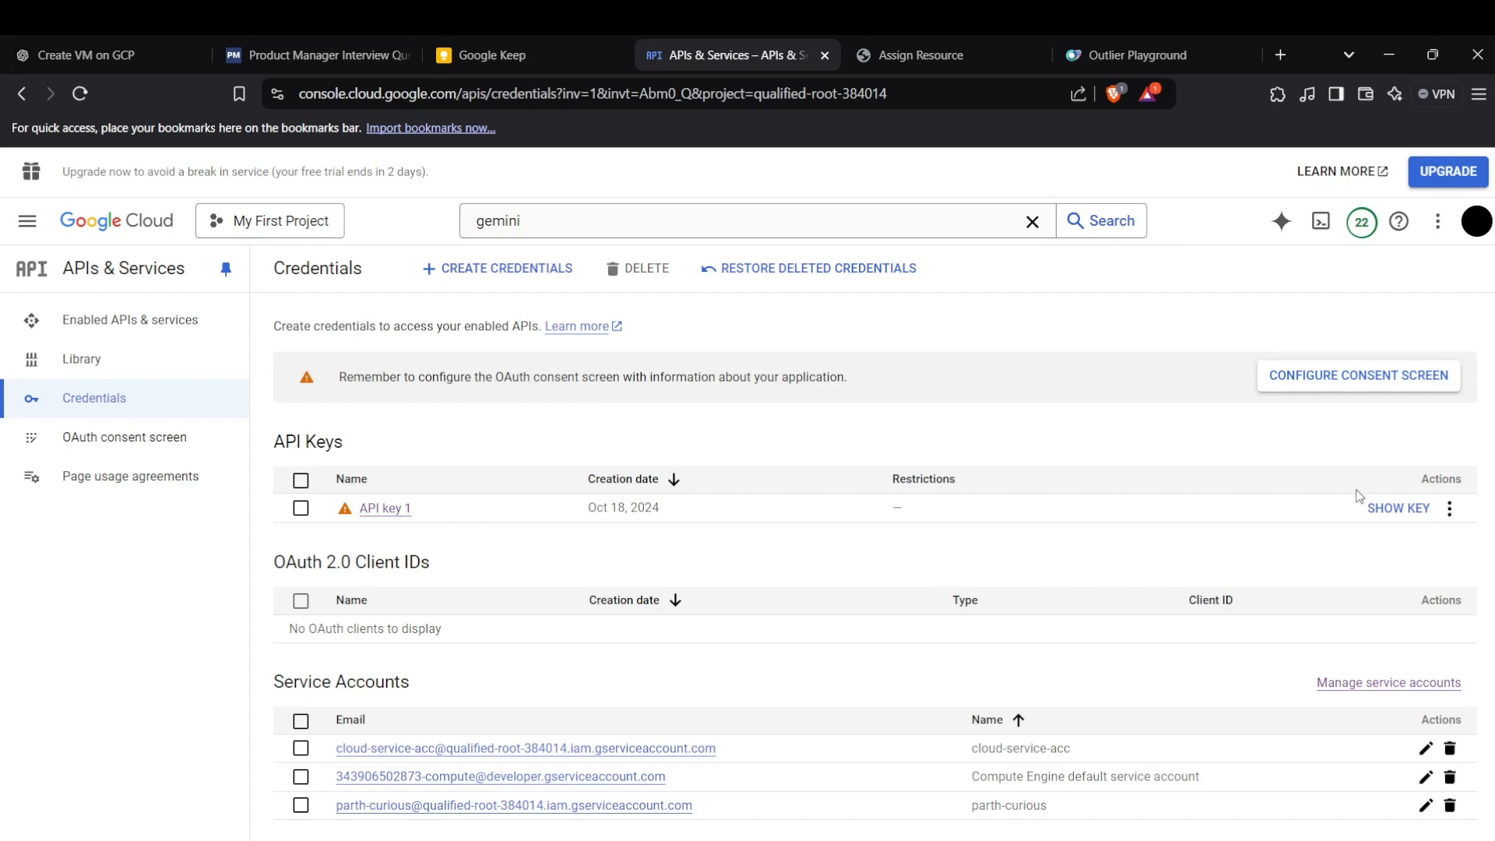
pyautogui.click(1398, 508)
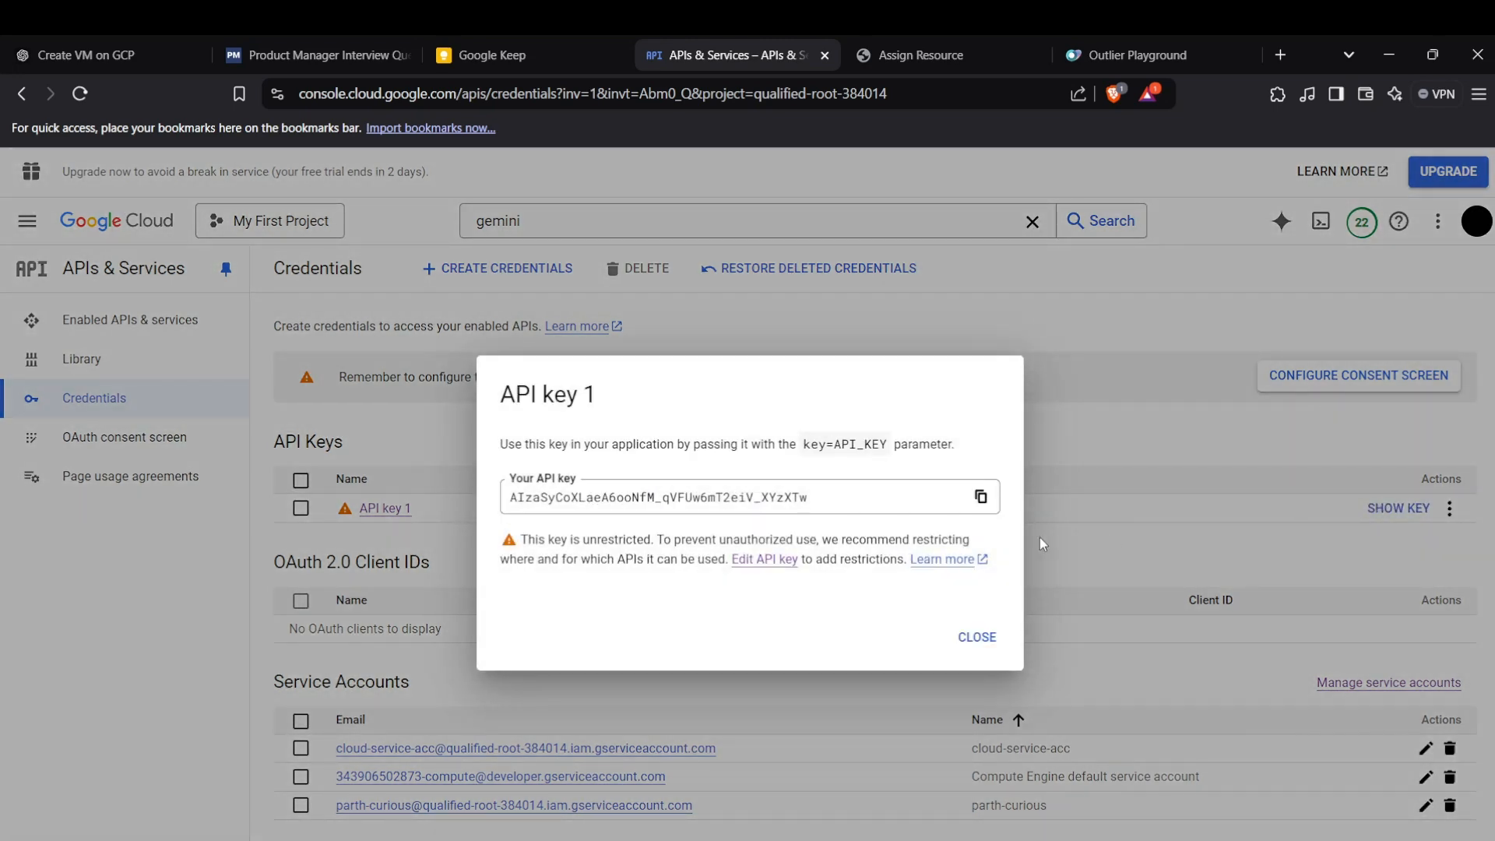
pyautogui.moveTo(981, 497)
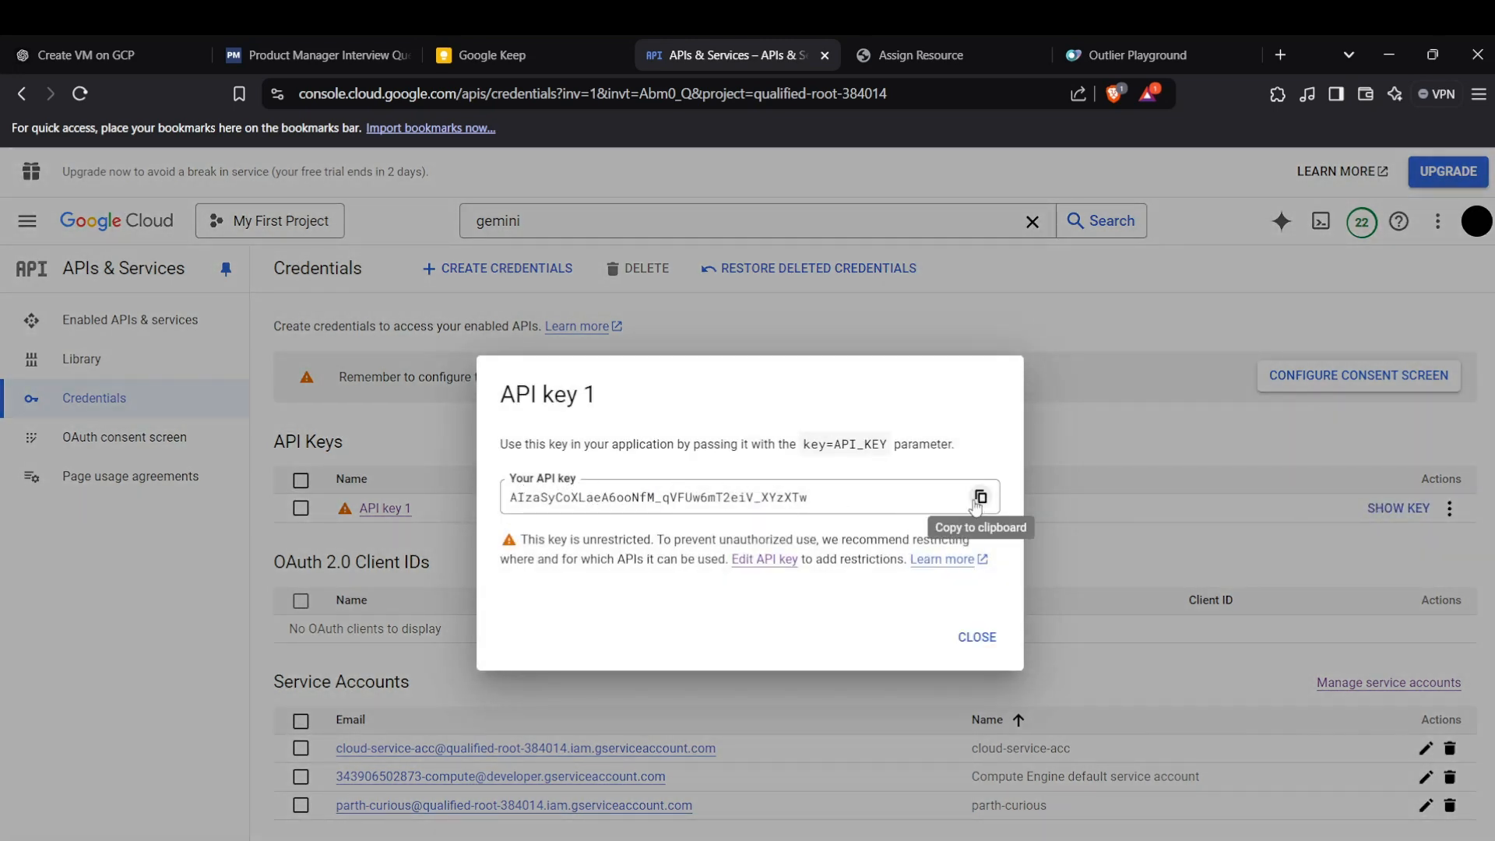
pyautogui.click(976, 637)
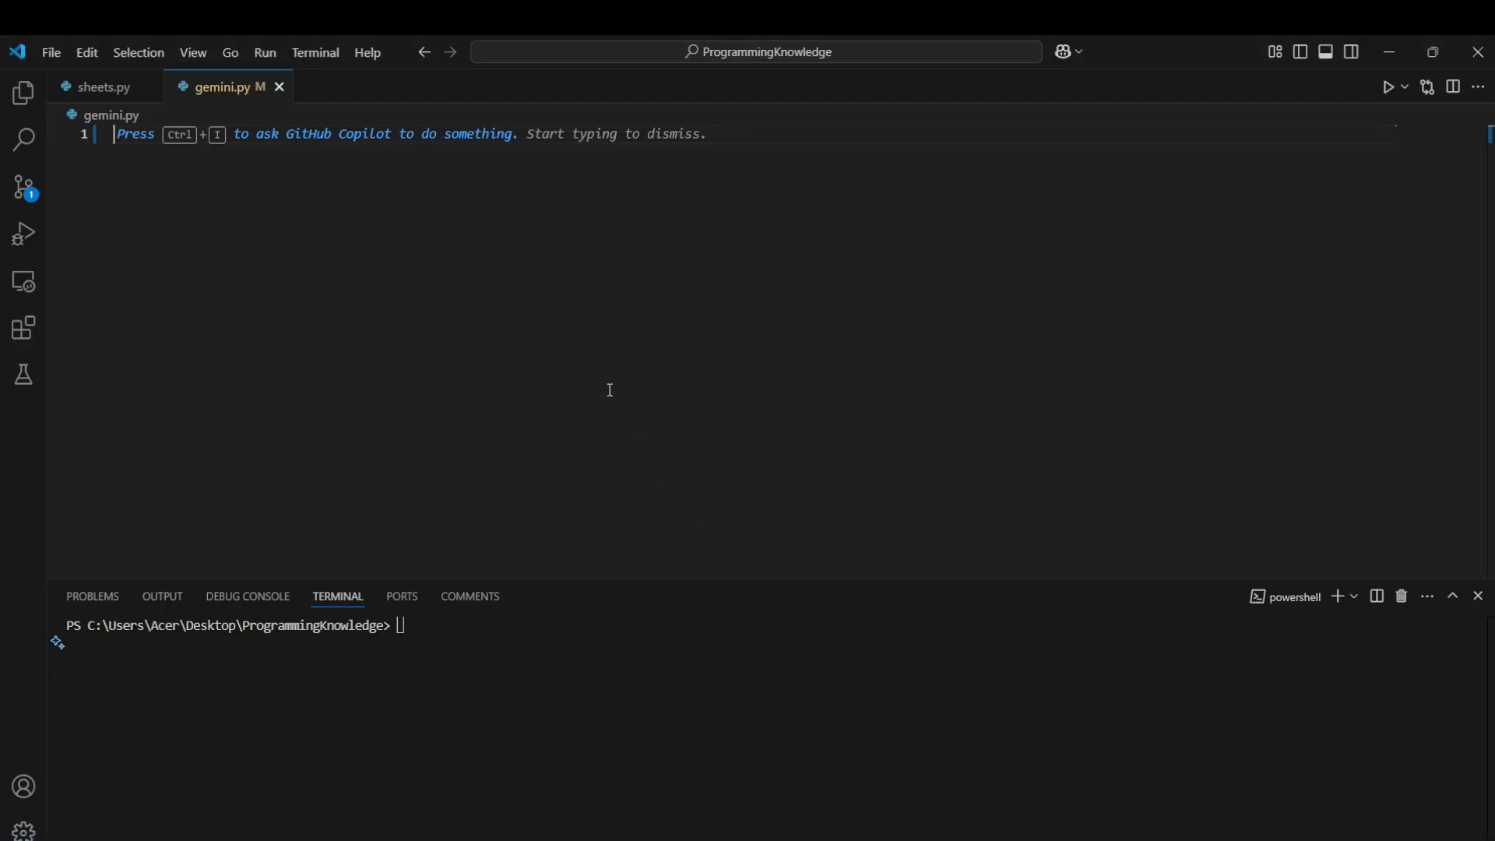
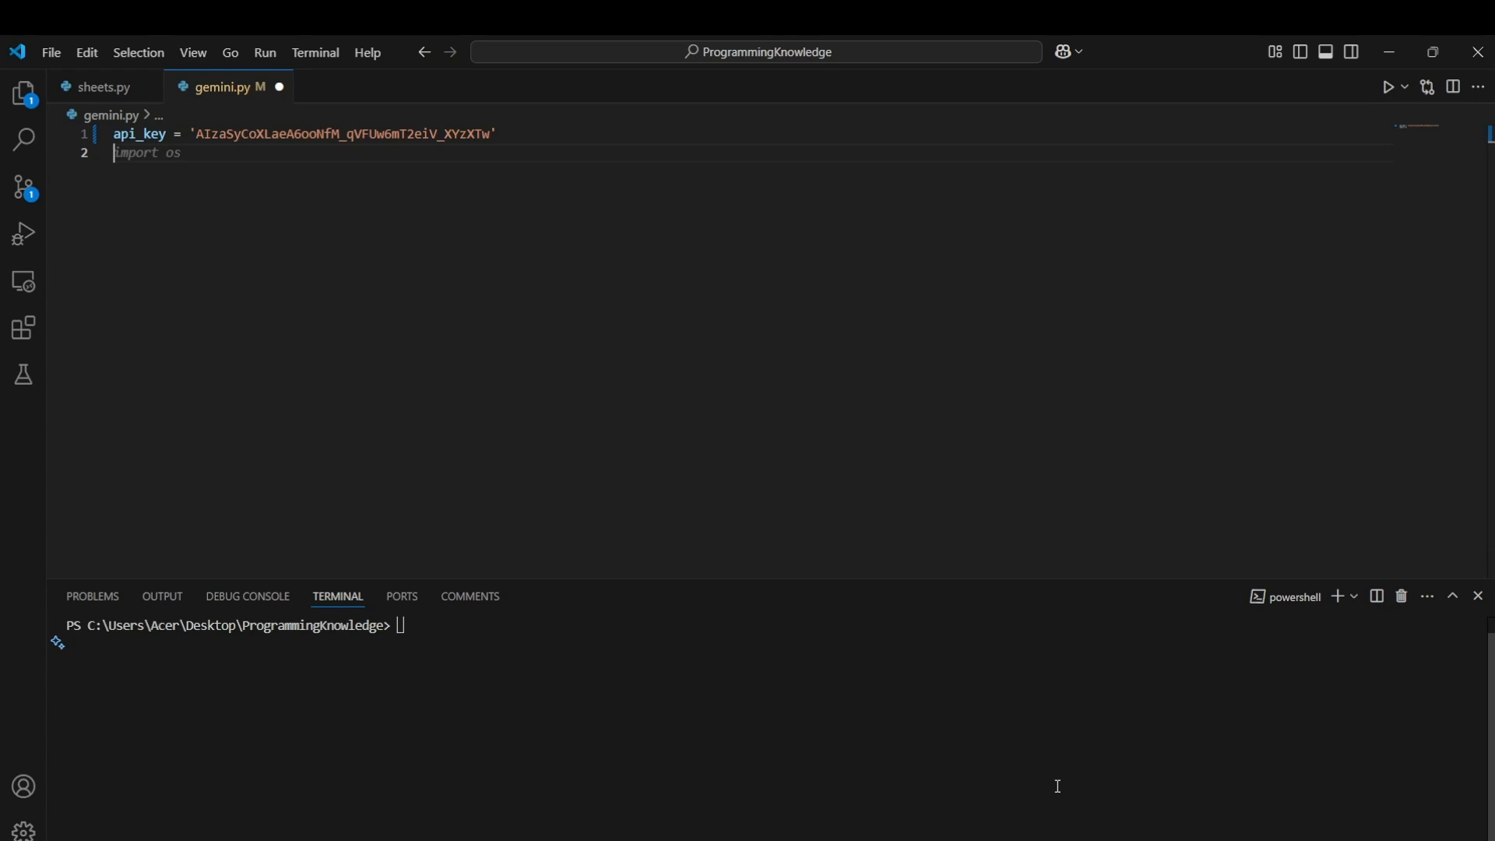
# Step: Assign the pasted API key to an api_key variable on line 1 of gemini.py
pyautogui.moveTo(792, 768)
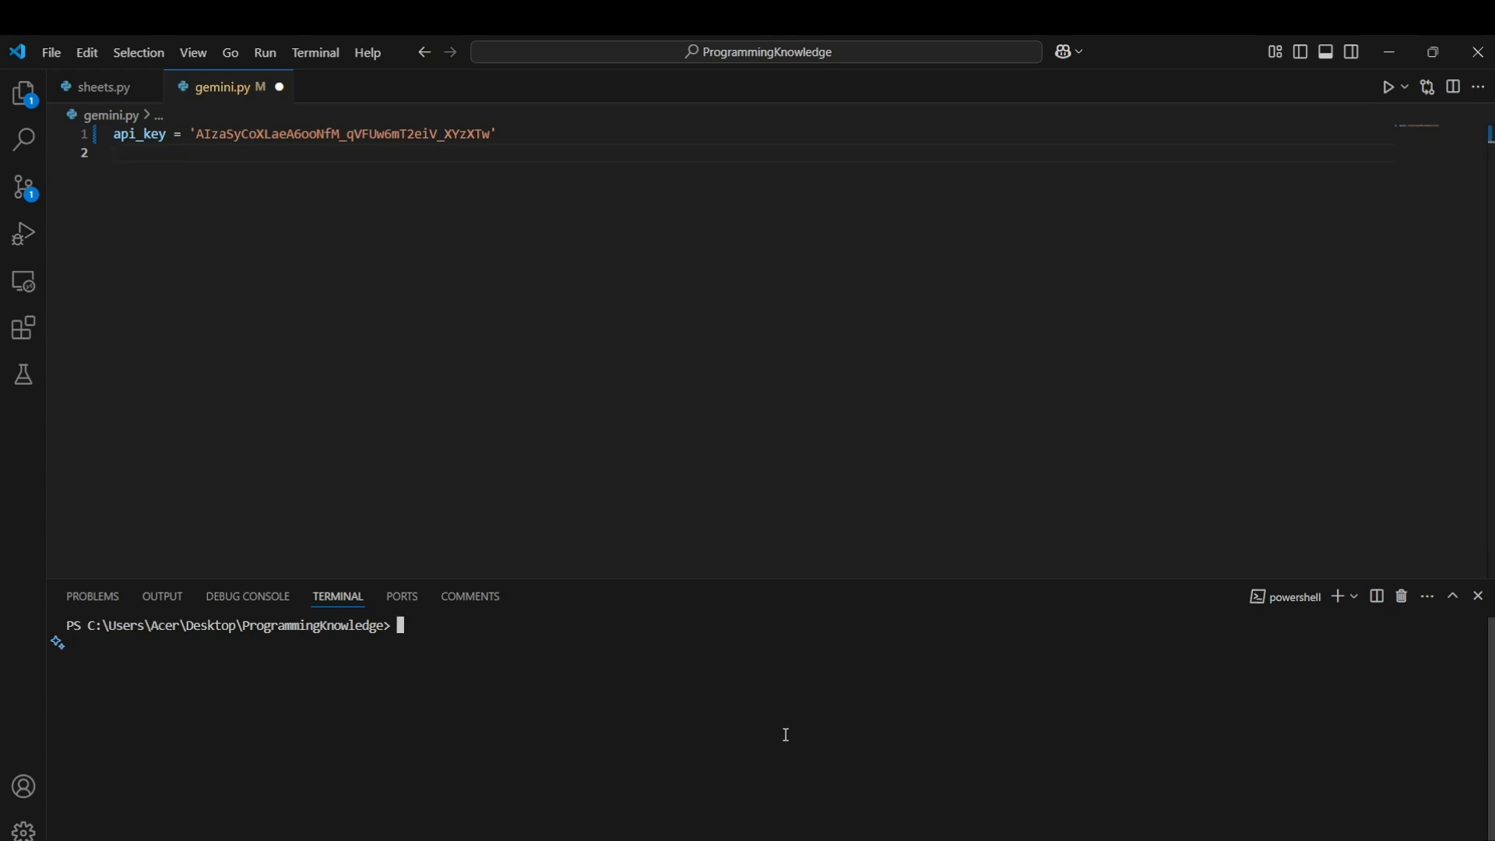
# Step: Run pip install -q -U google-generativeai in the integrated terminal
pyautogui.write('pip i')
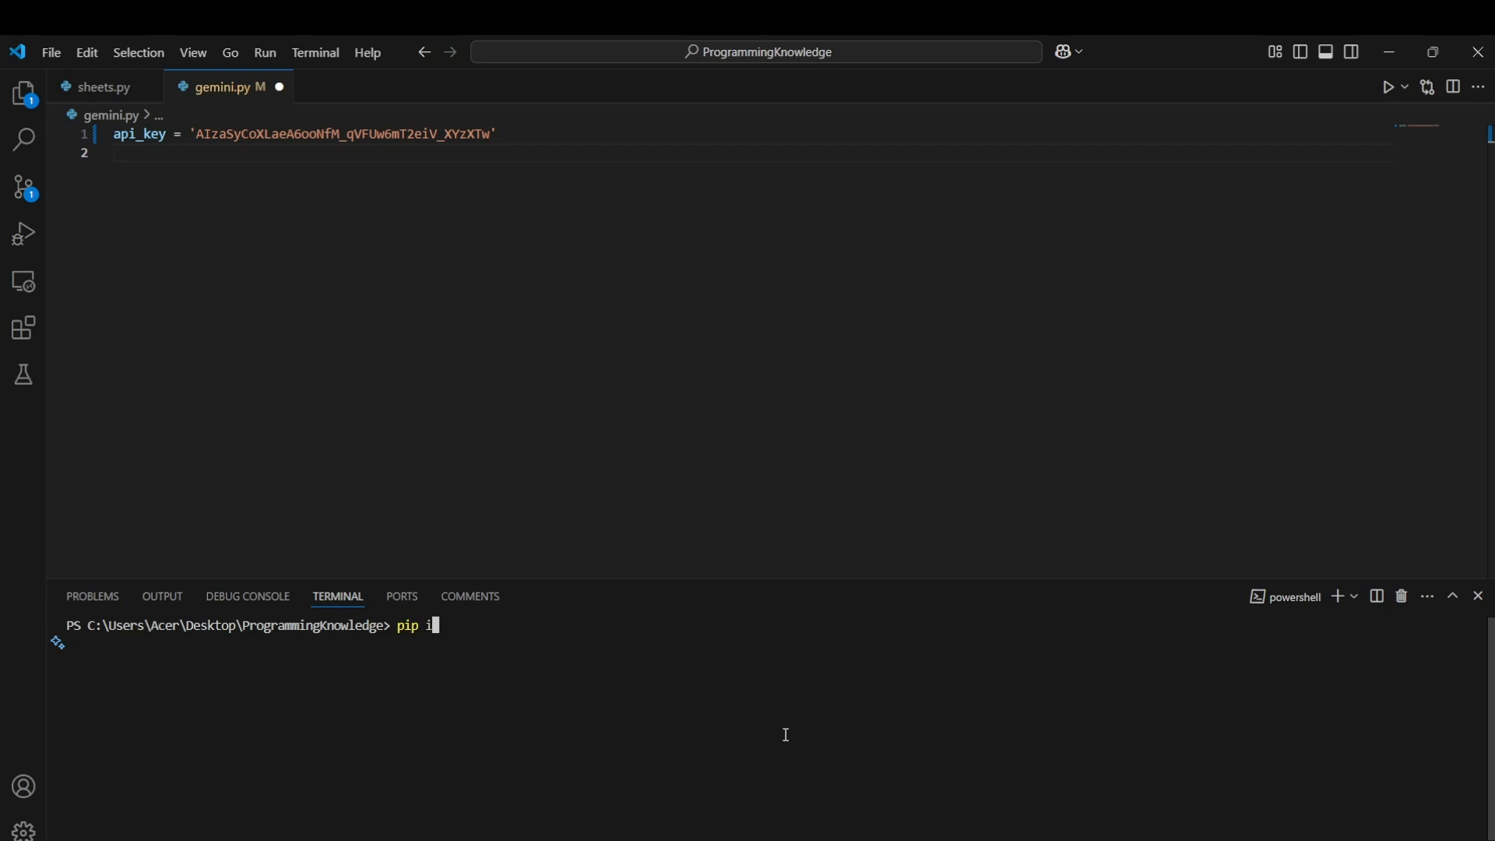
pyautogui.write('nt')
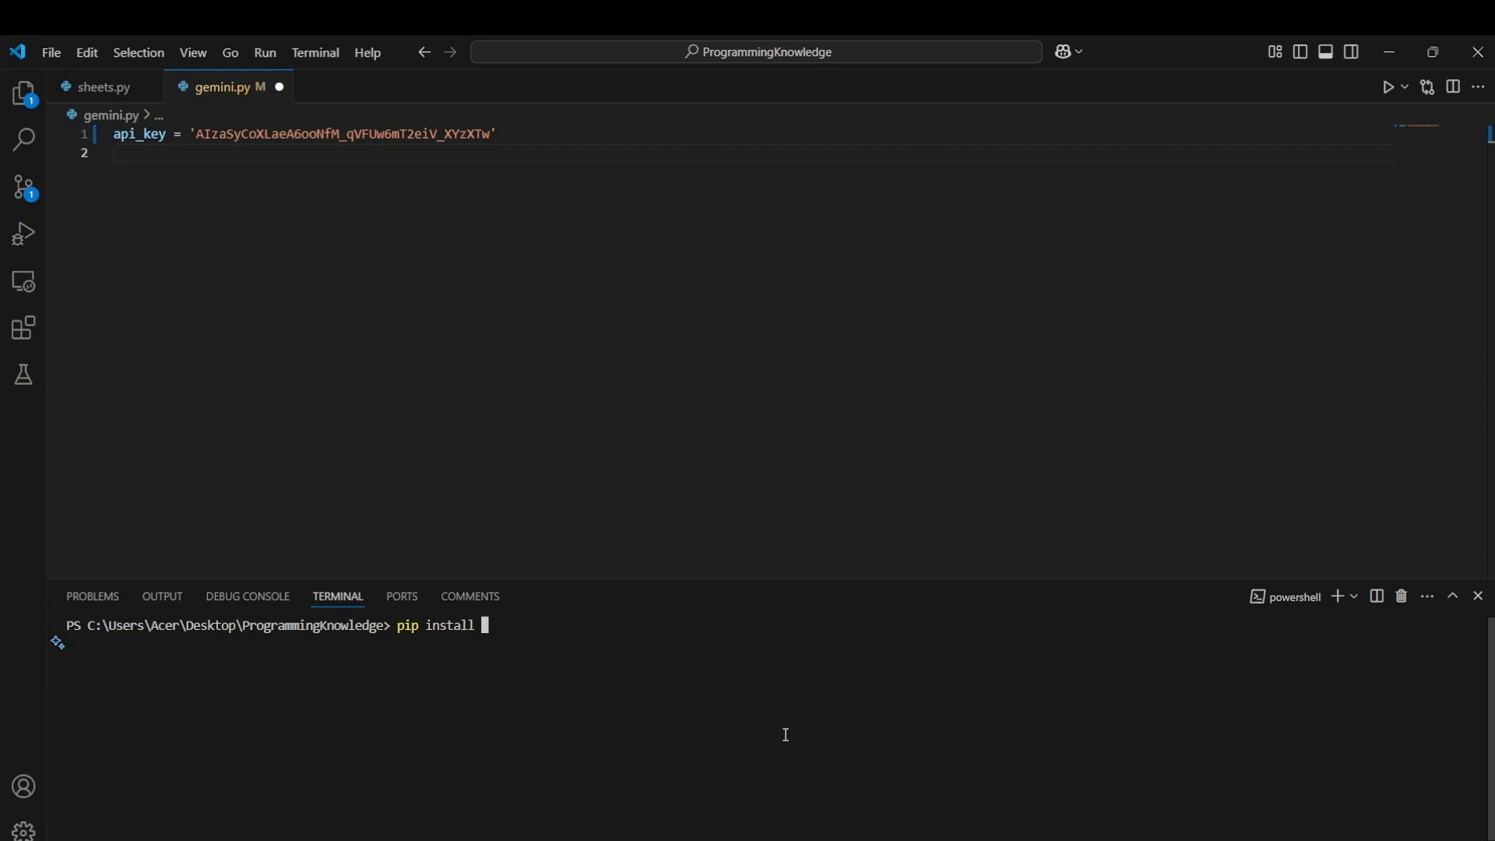
pyautogui.write('-q -U')
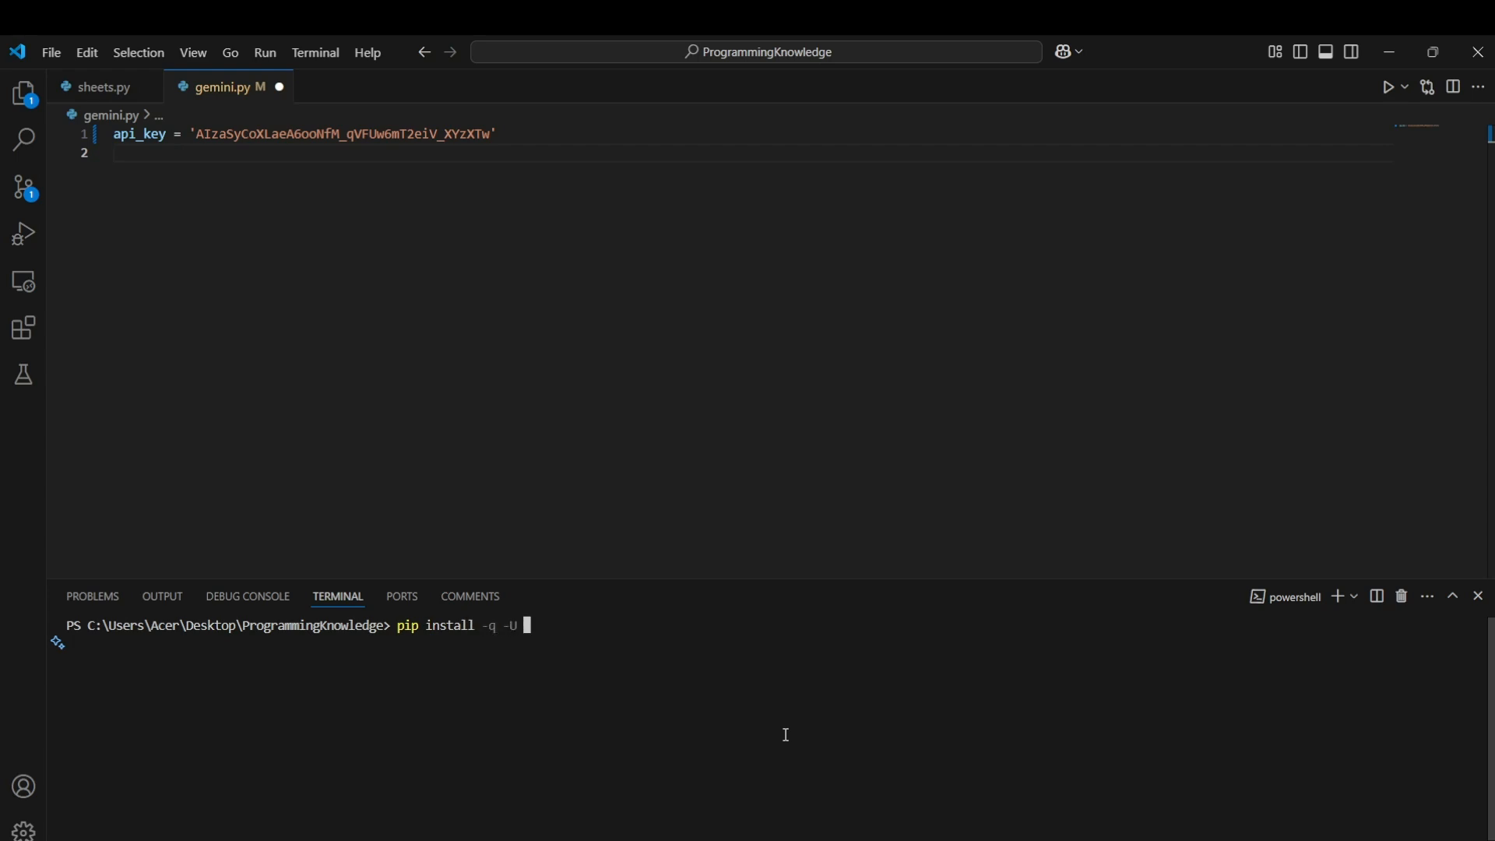
pyautogui.write('google-generative')
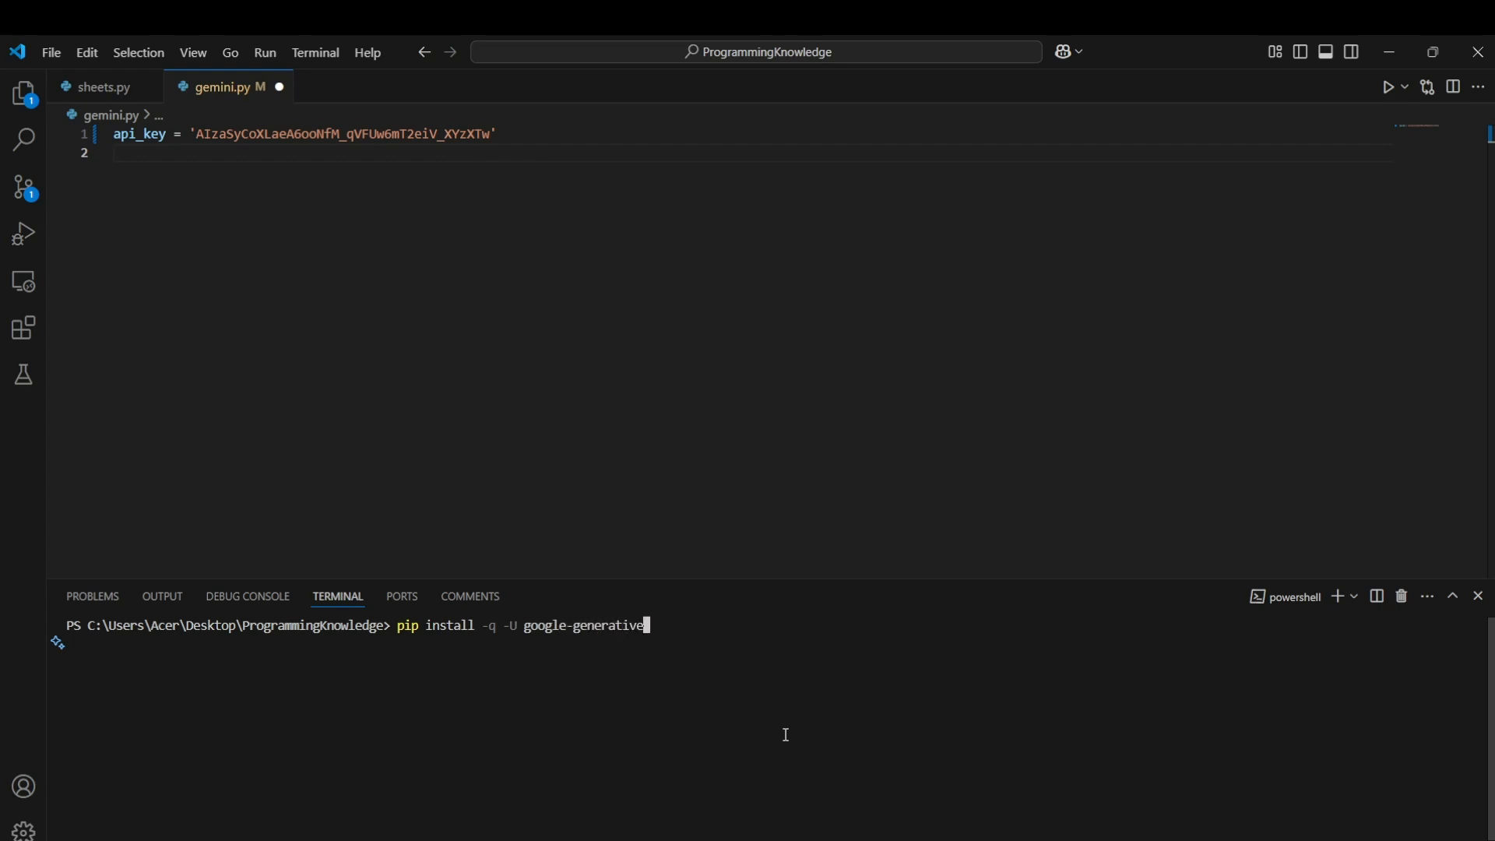
pyautogui.write('ai')
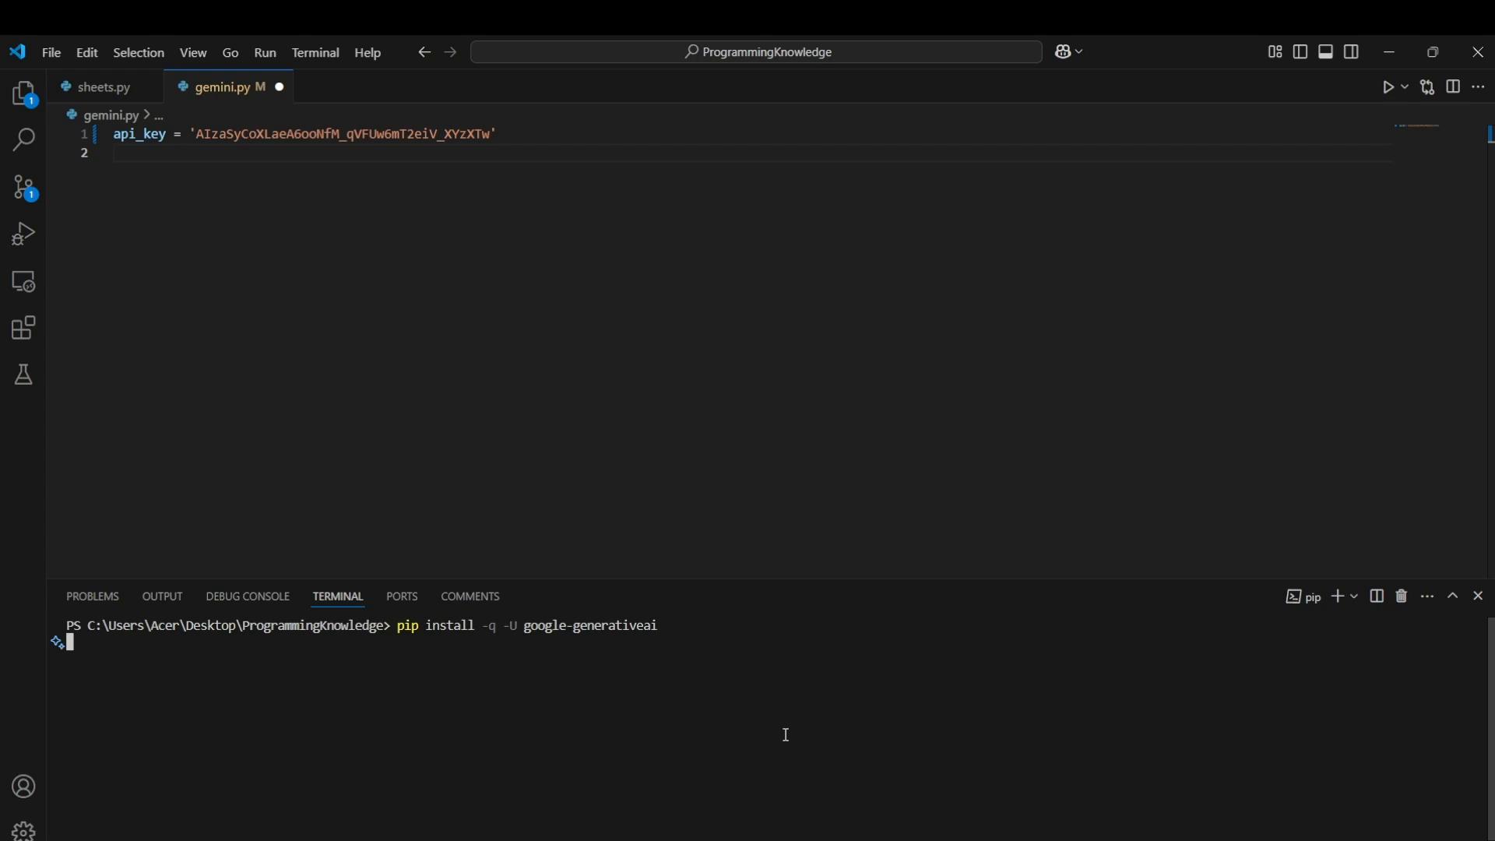
pyautogui.press('Return')
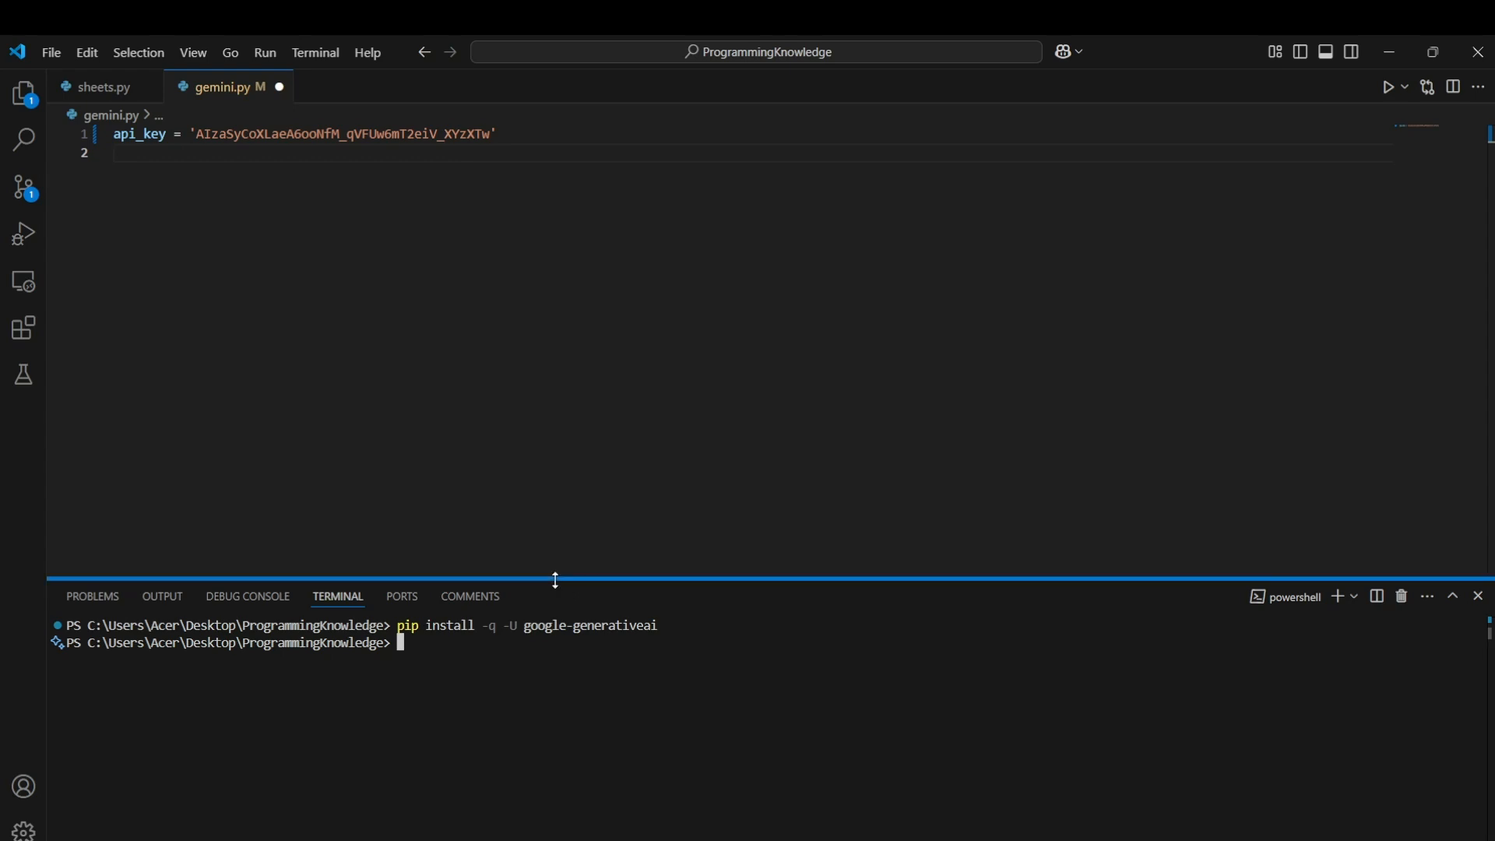
pyautogui.moveTo(435, 192)
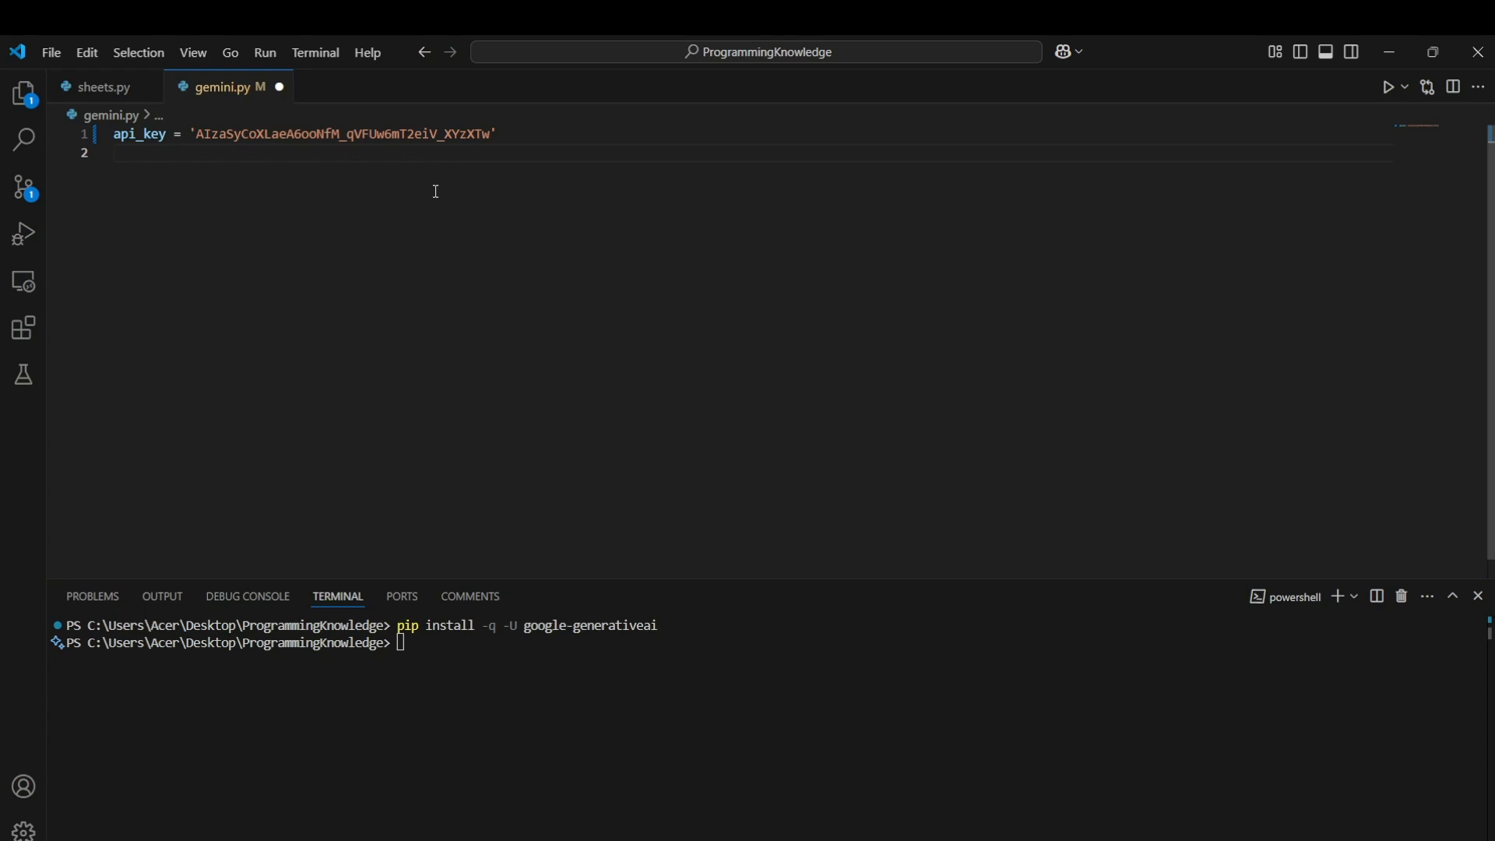
# Step: Add the line import google.generativeai as genai below the api_key assignment
pyautogui.write('import os')
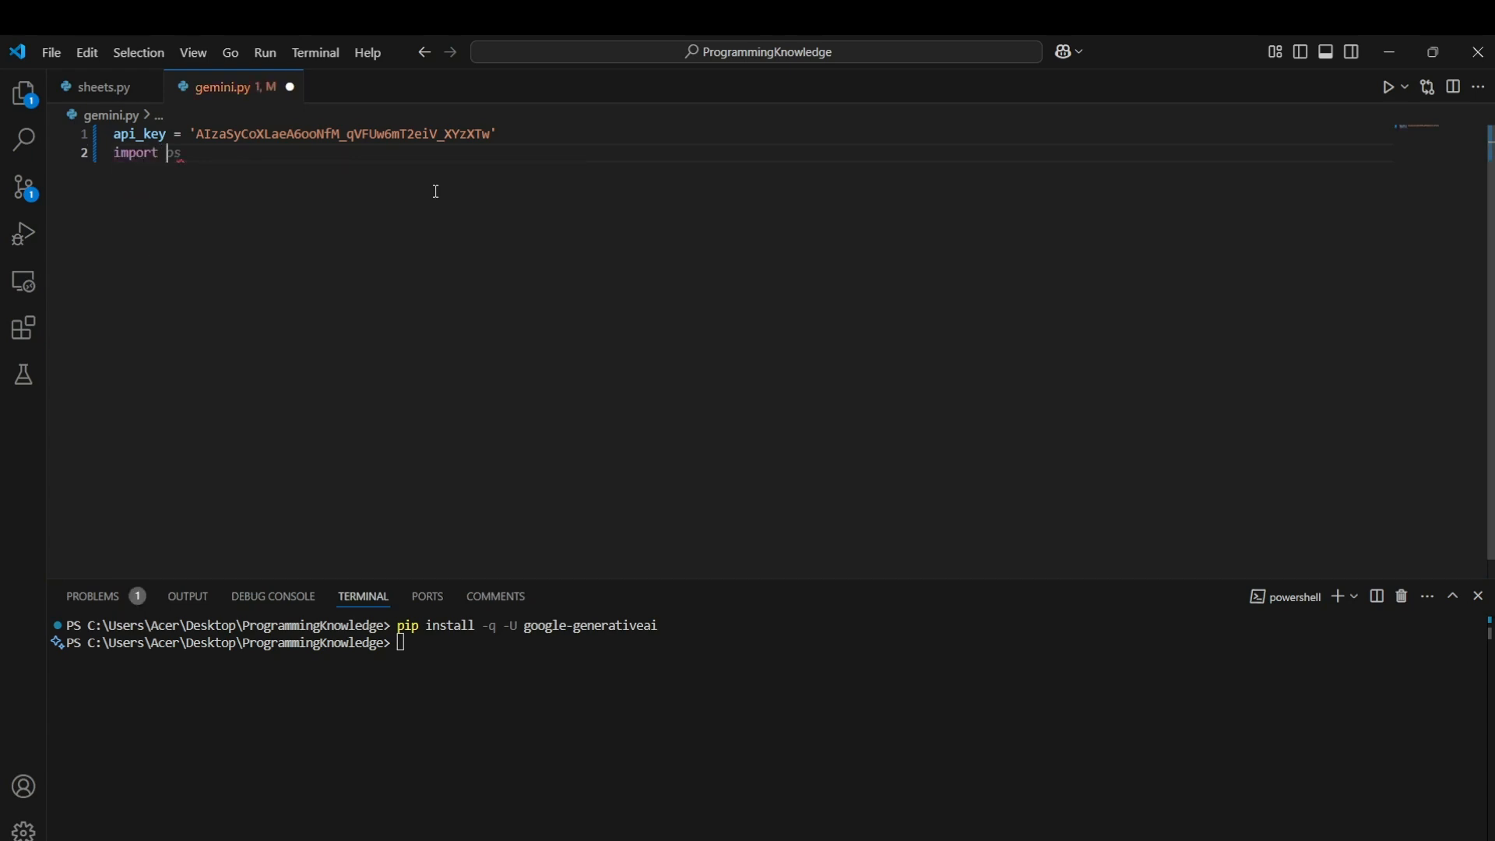
pyautogui.write('google.auth')
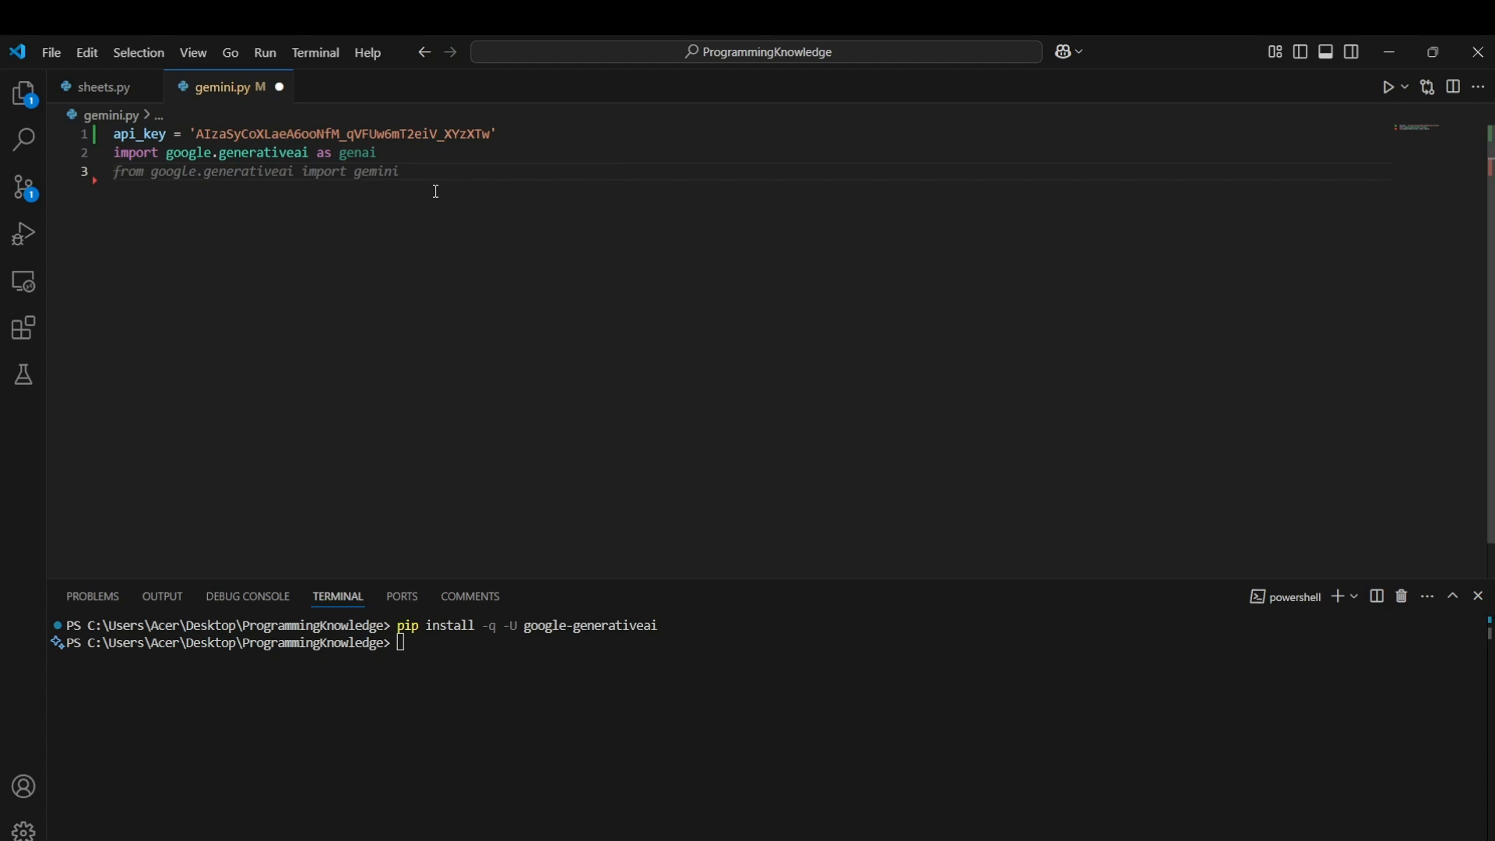
pyautogui.click(114, 171)
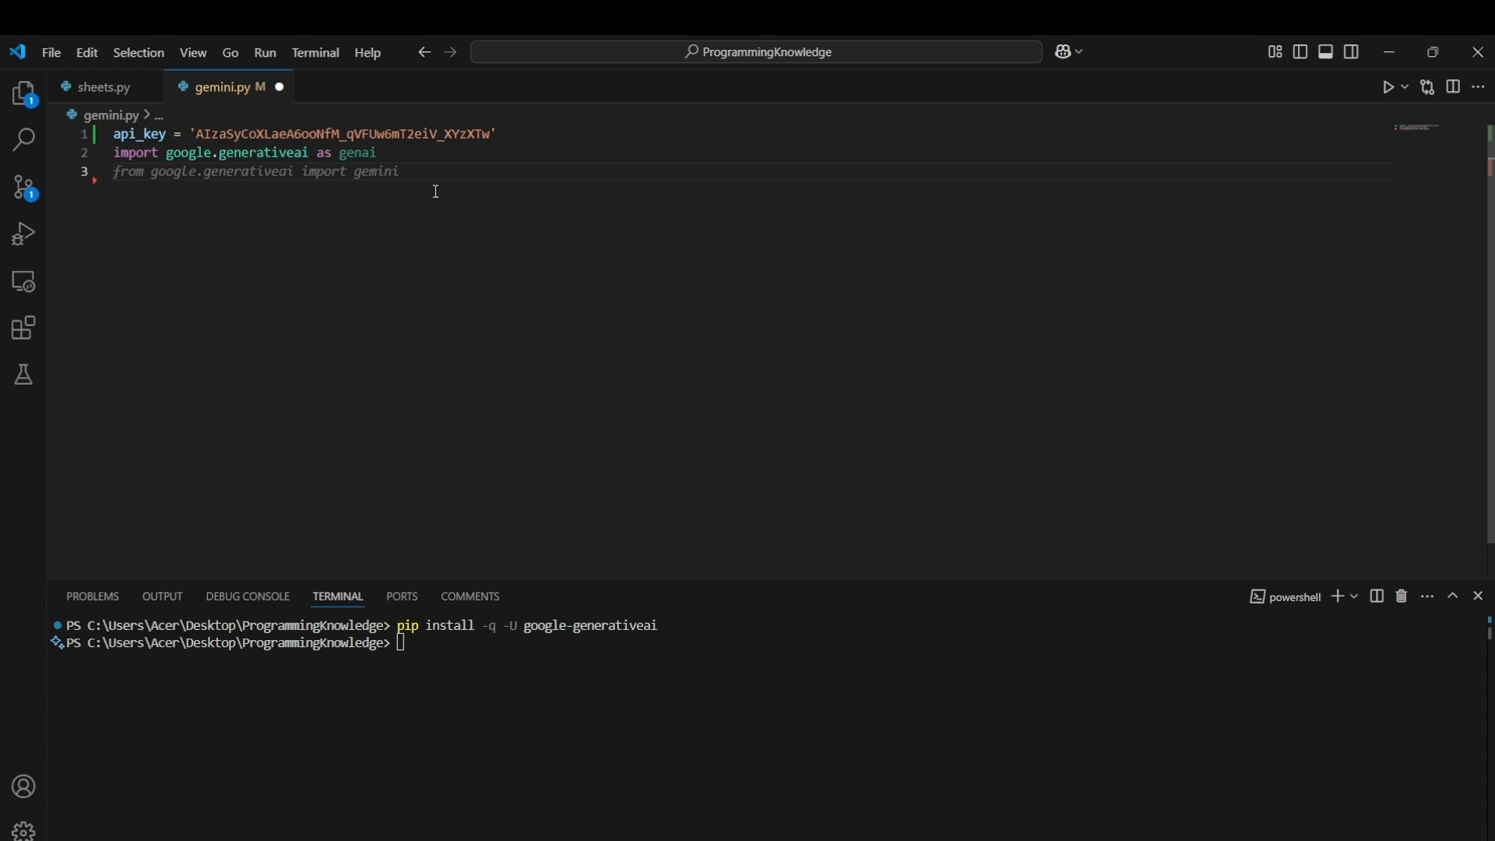
pyautogui.click(113, 171)
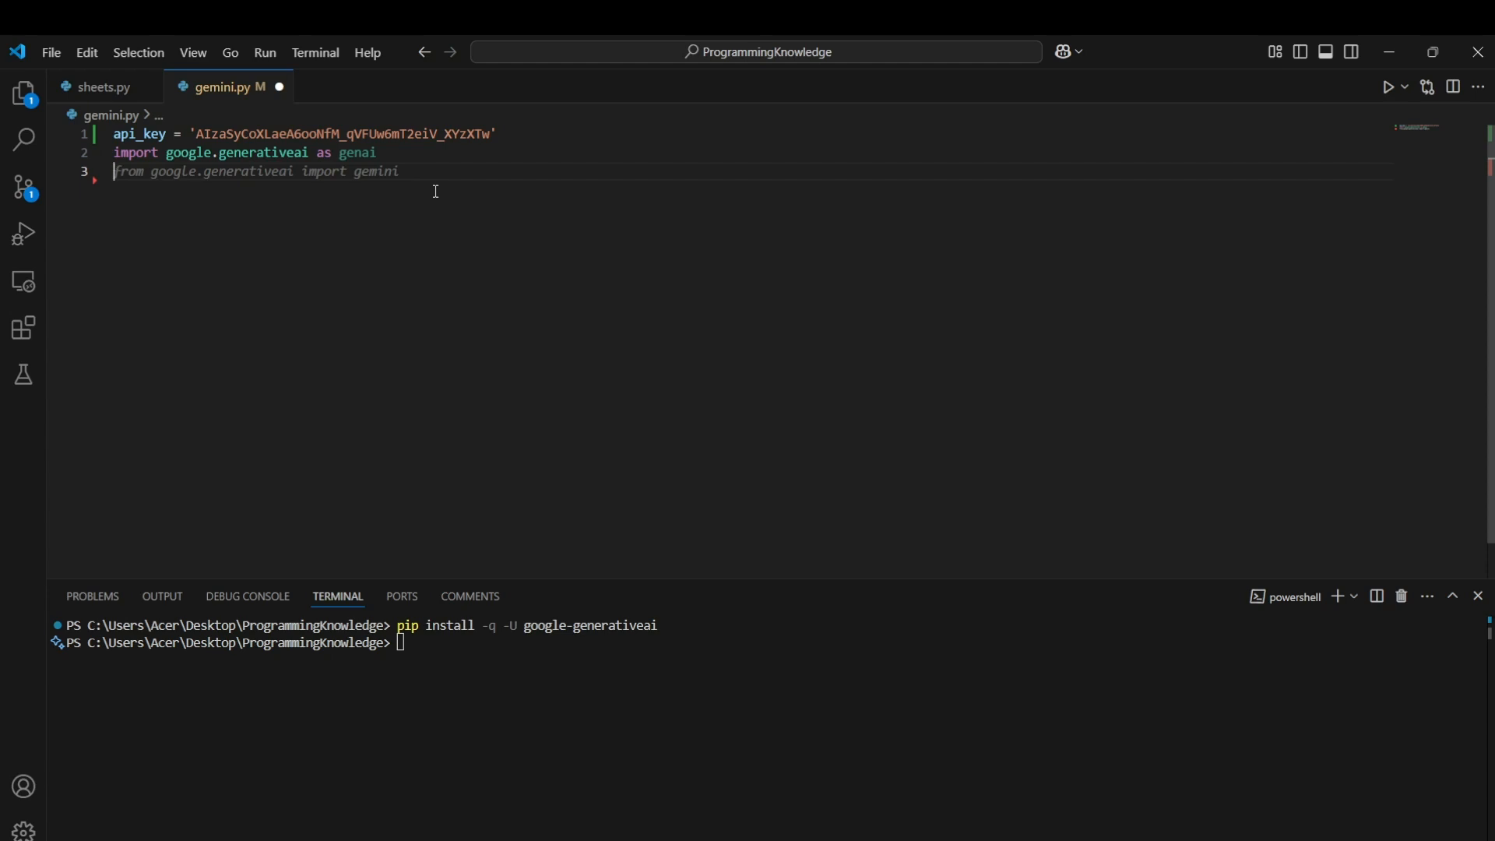
# Step: Add genai.configure(api_key=api_key) on line 3 and start a comment on line 4
pyautogui.write('genai.set_api_key(api_key)')
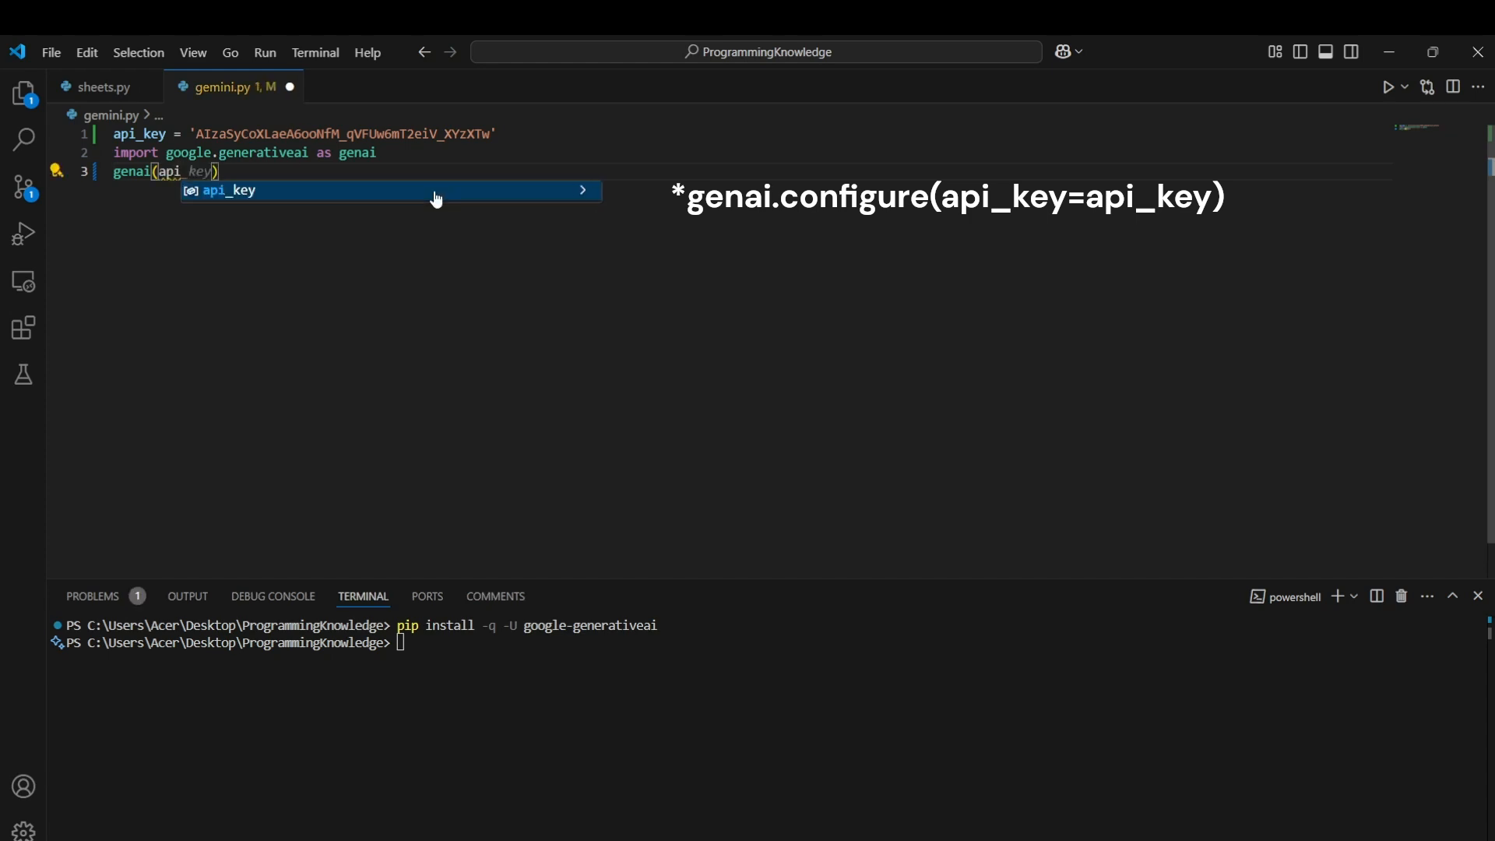
pyautogui.write('-')
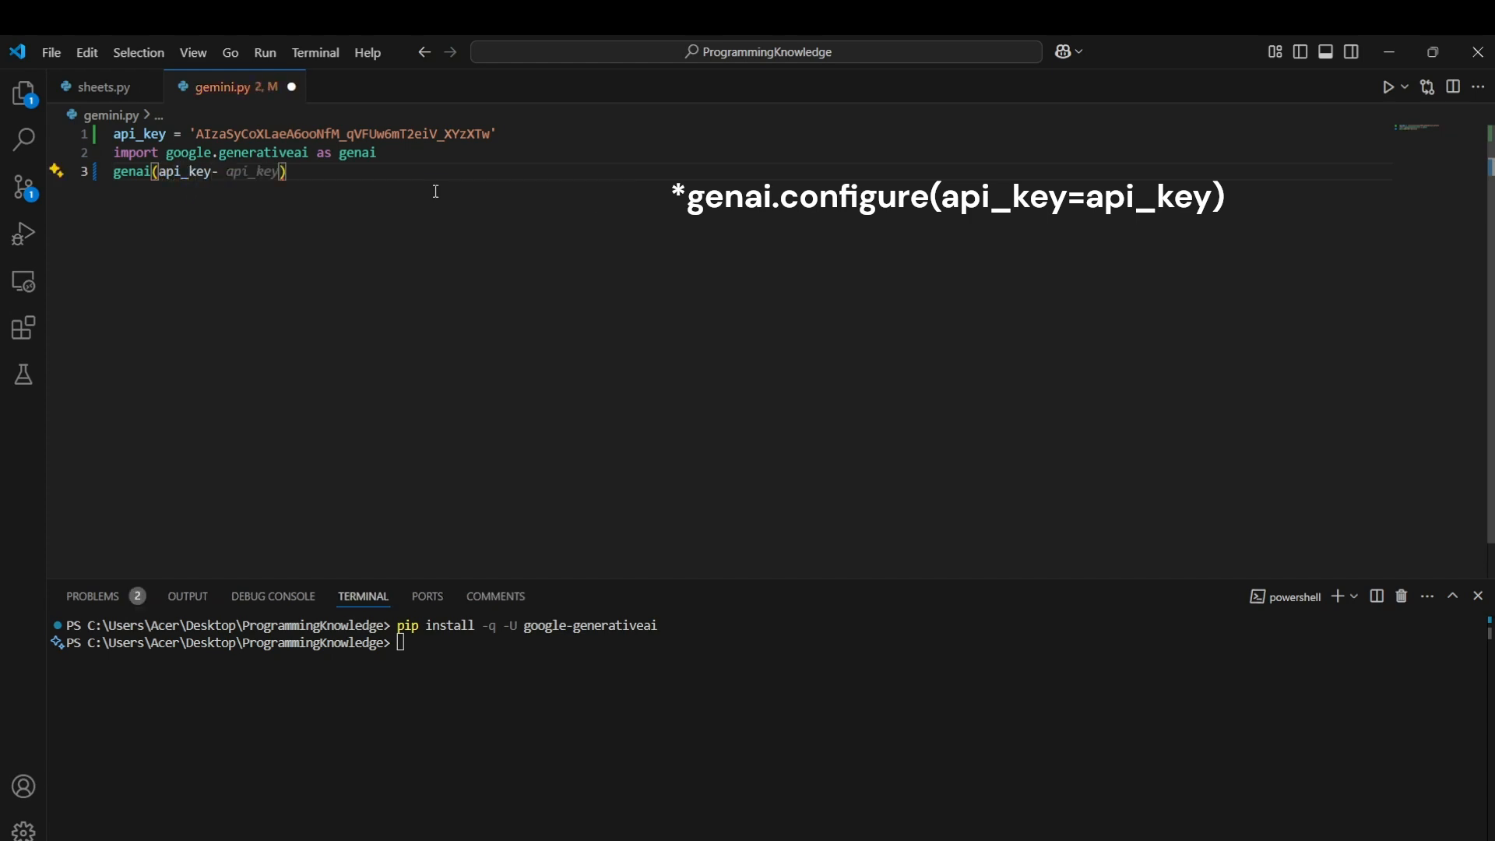
pyautogui.write('=api_ke')
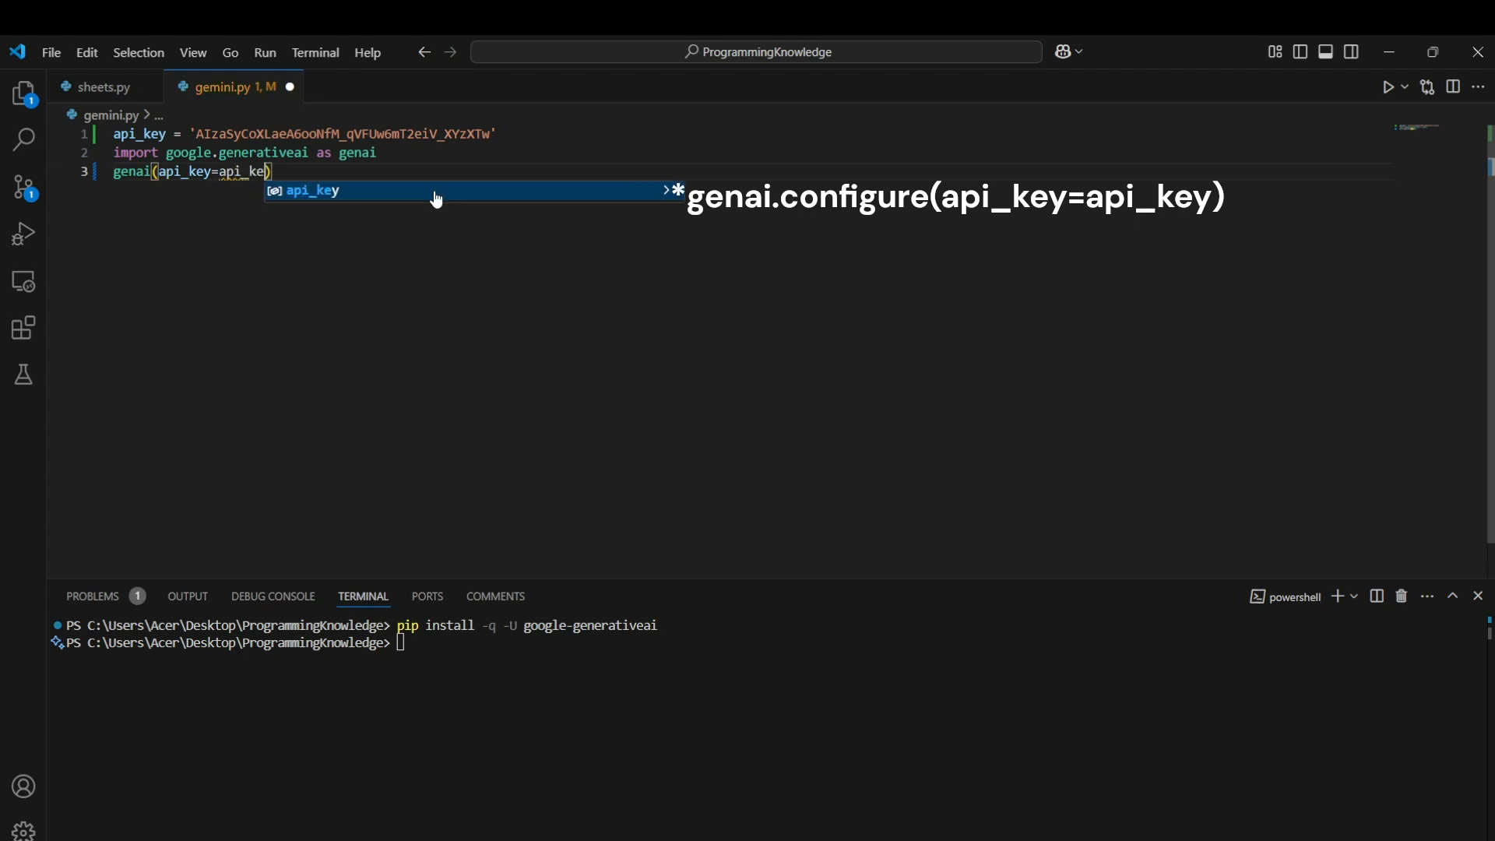
pyautogui.press('enter')
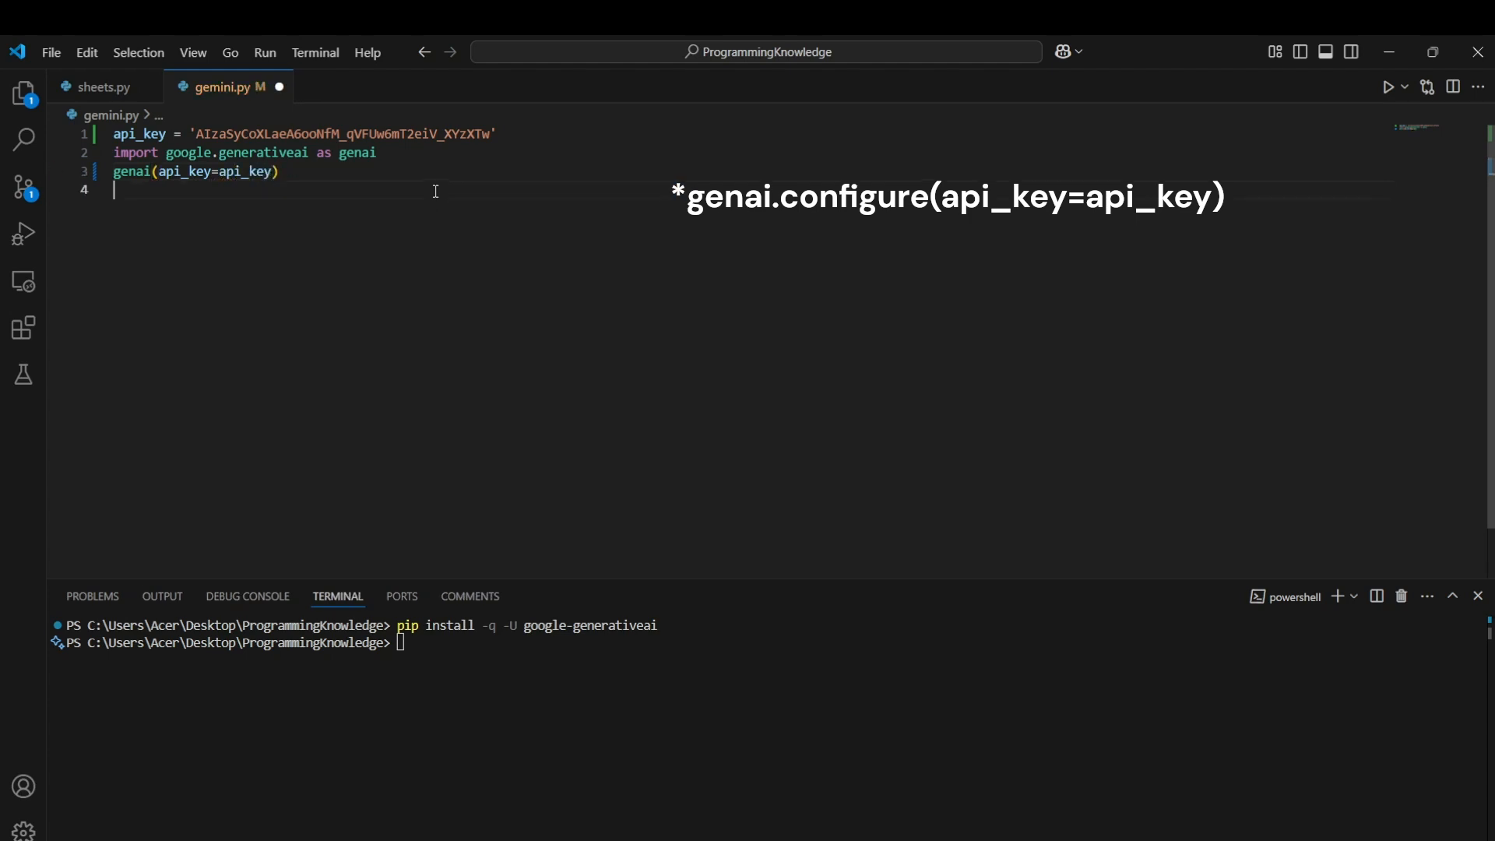
pyautogui.write('#')
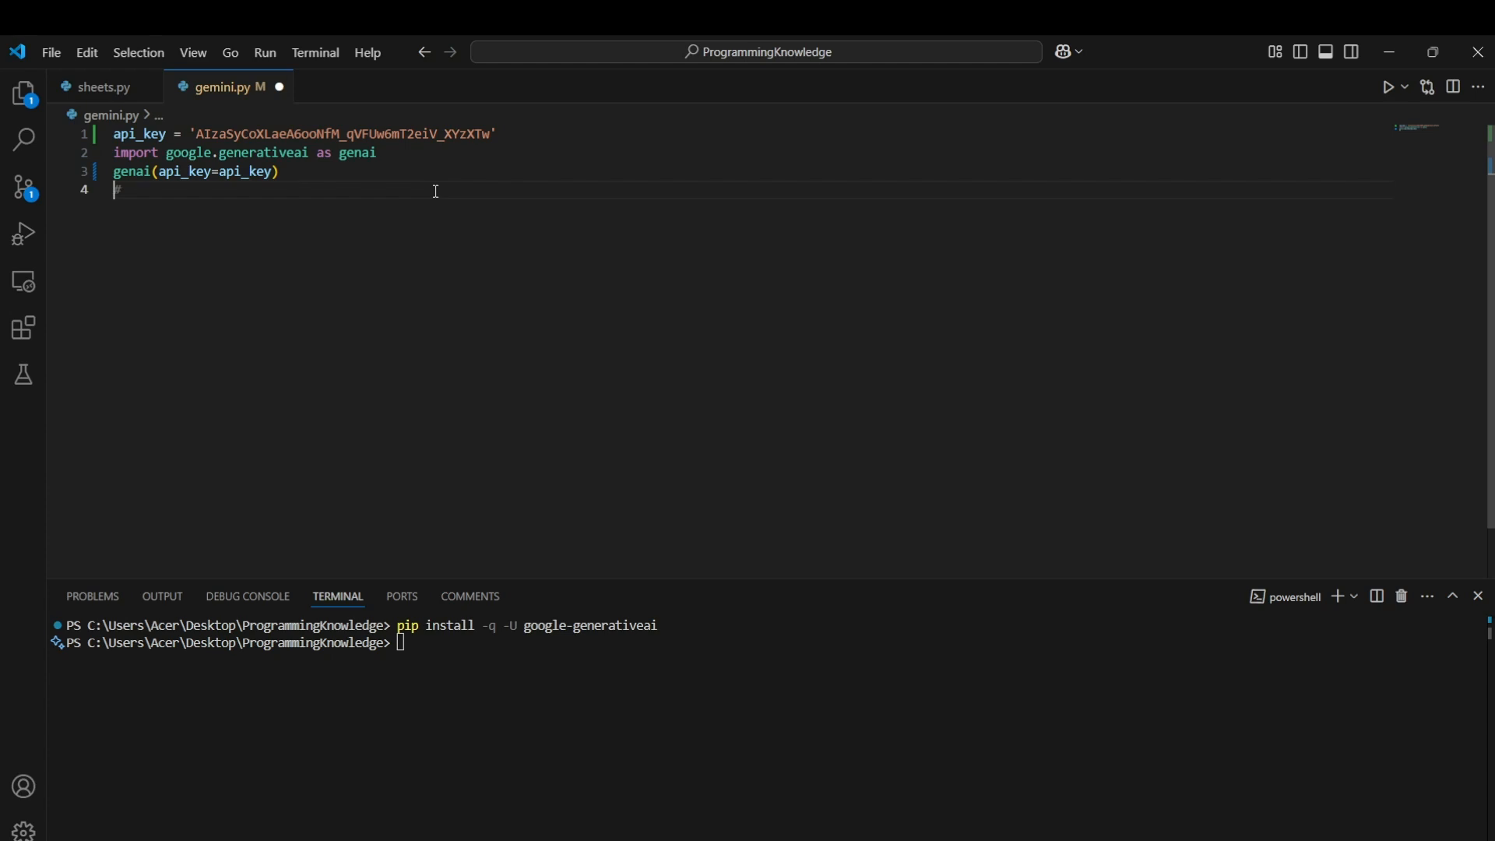
# Step: Define model = genai.GenerativeModel("gemini-1.5-flash") and start a comment line below
pyautogui.write('model')
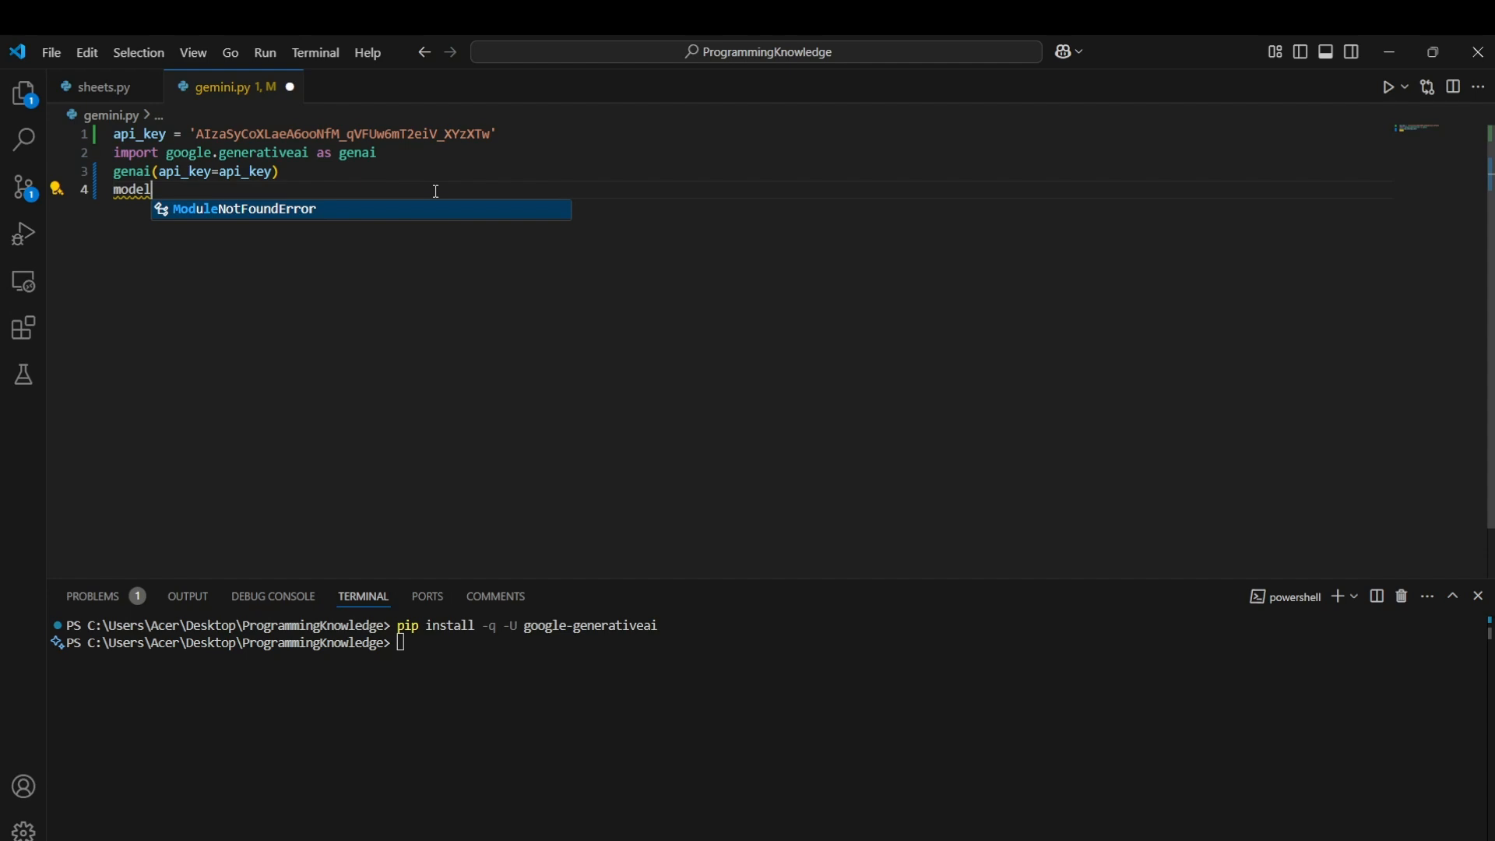
pyautogui.write("= genai.get_model('text-to-speech')")
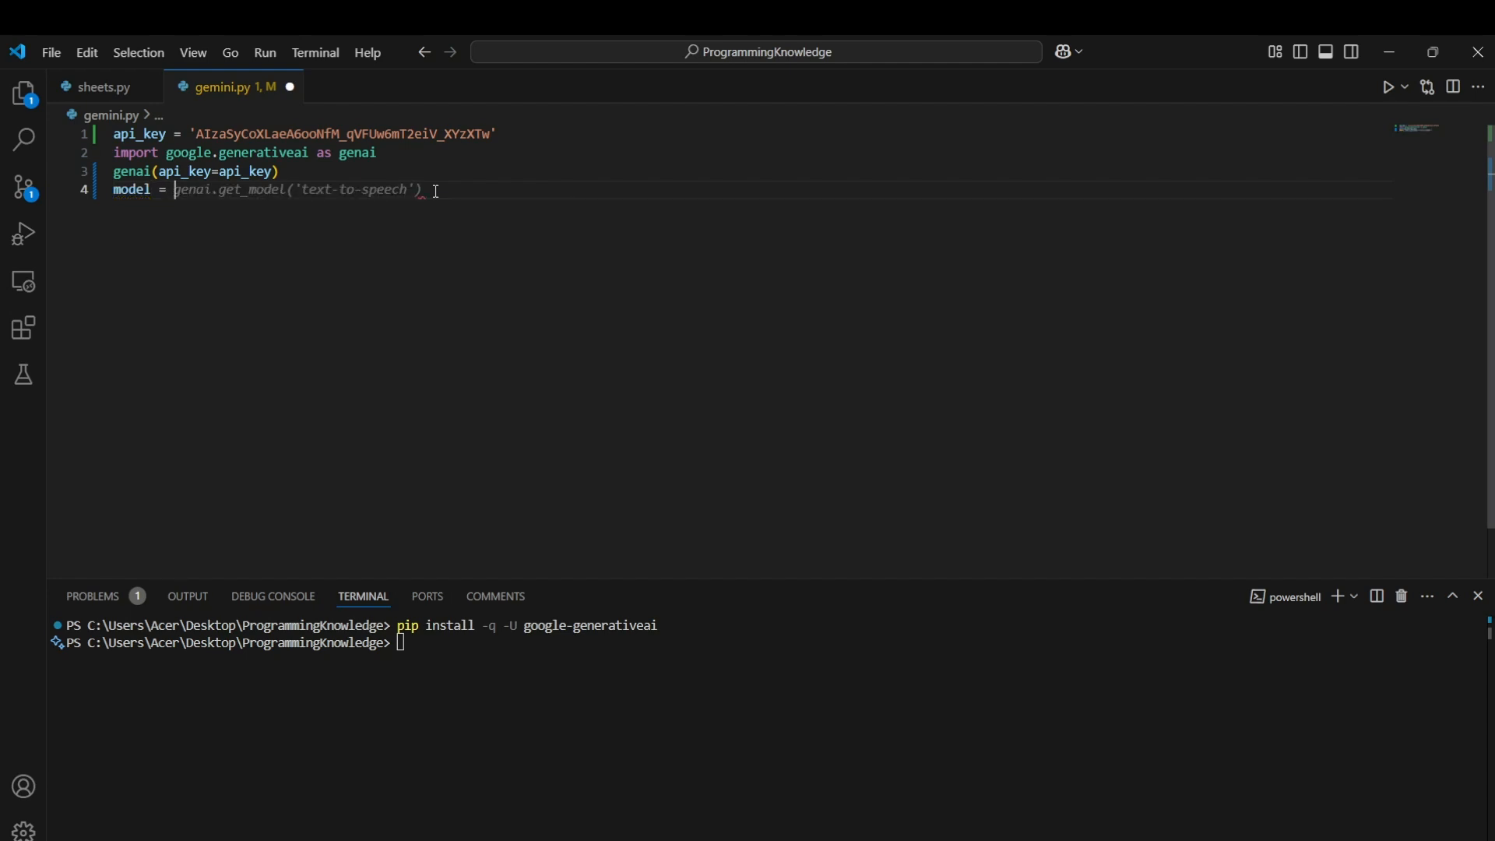
pyautogui.write('genai.GenerativeModel')
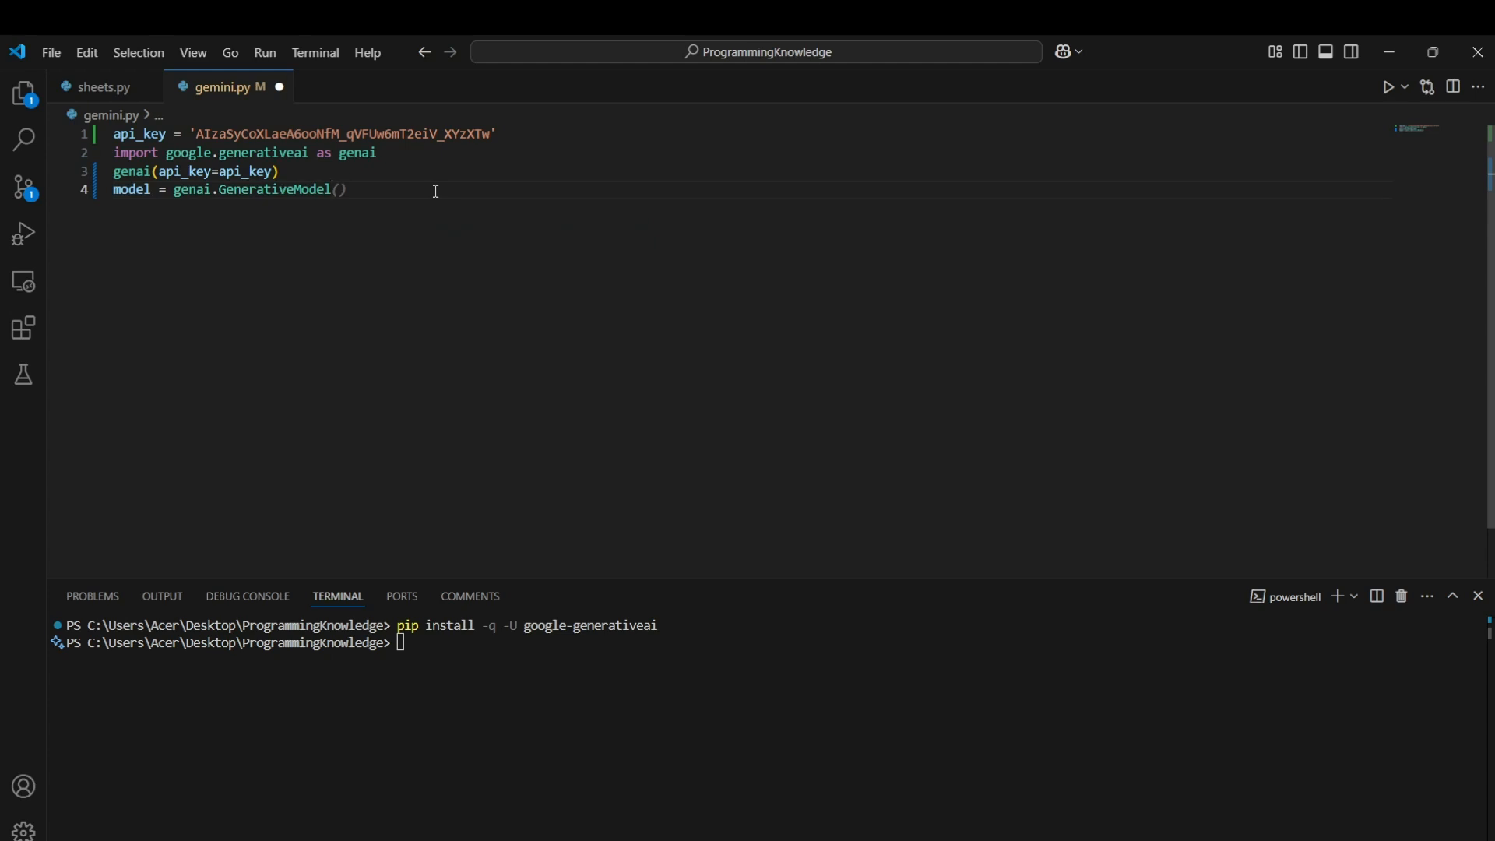
pyautogui.write('"text-davinci-002"')
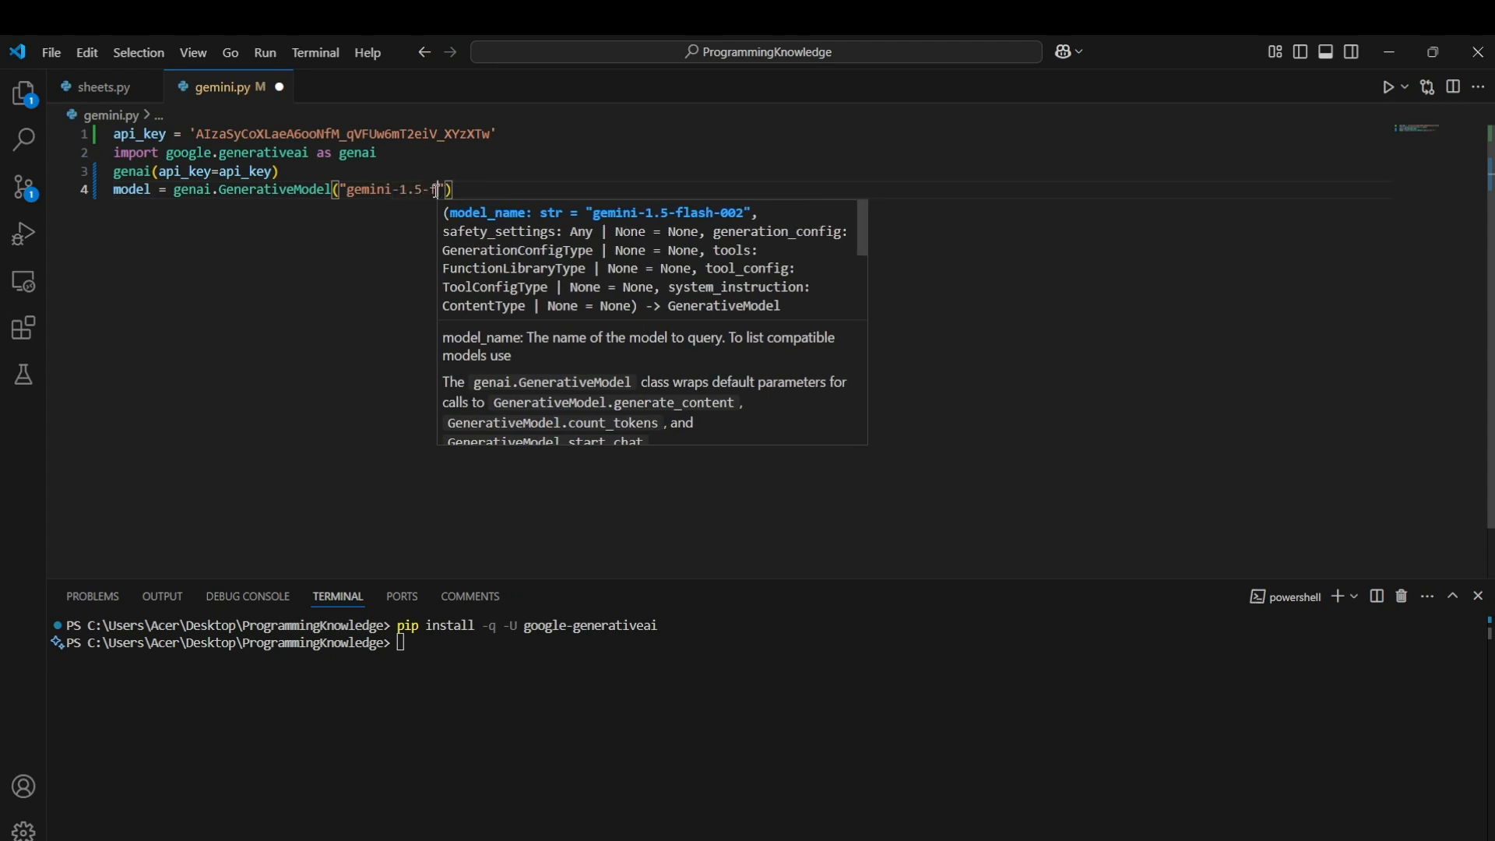
pyautogui.write('lash')
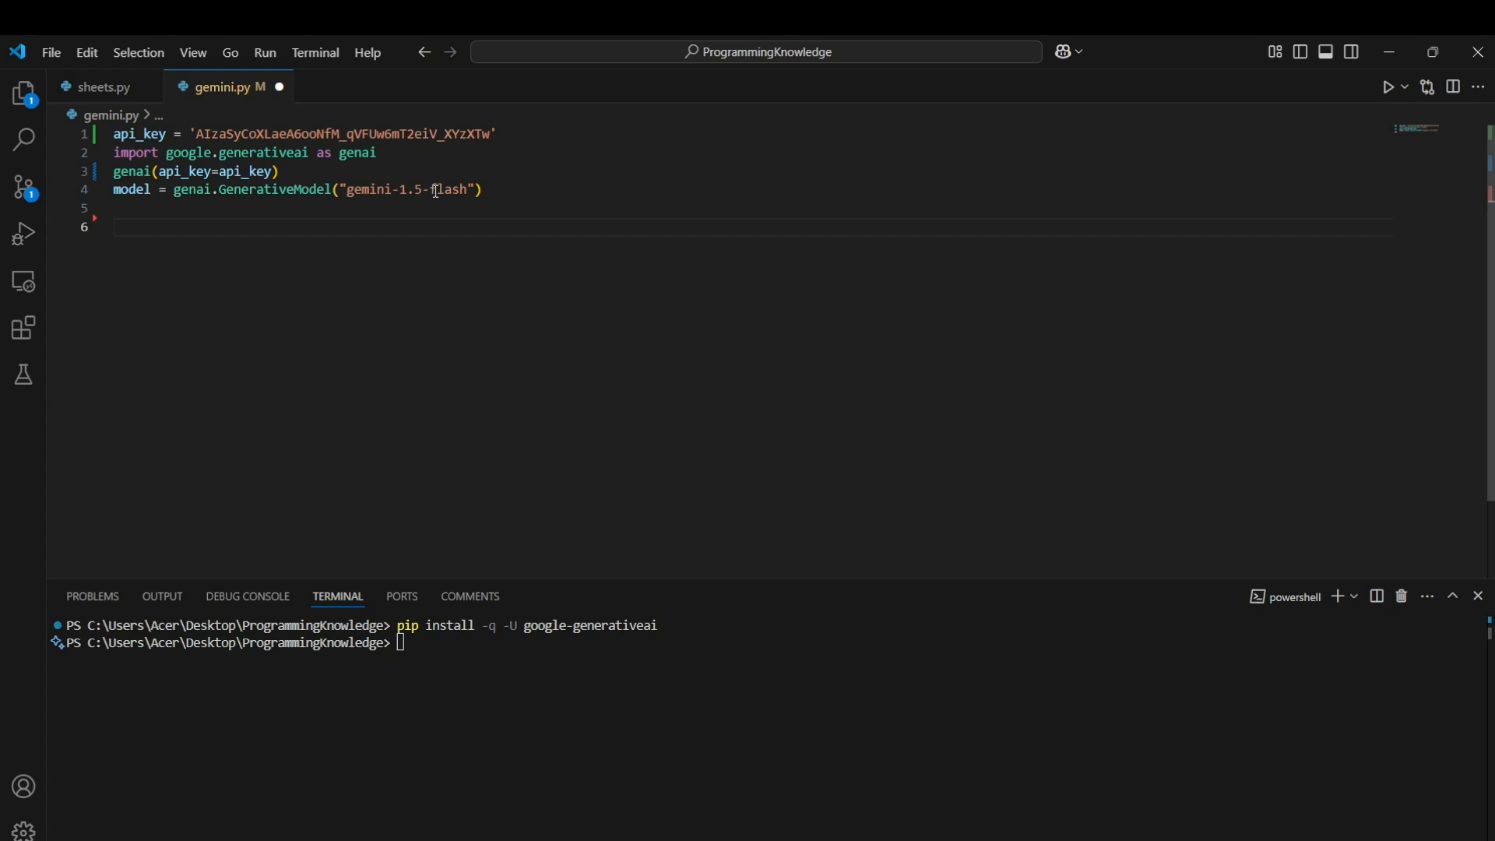
pyautogui.write('#')
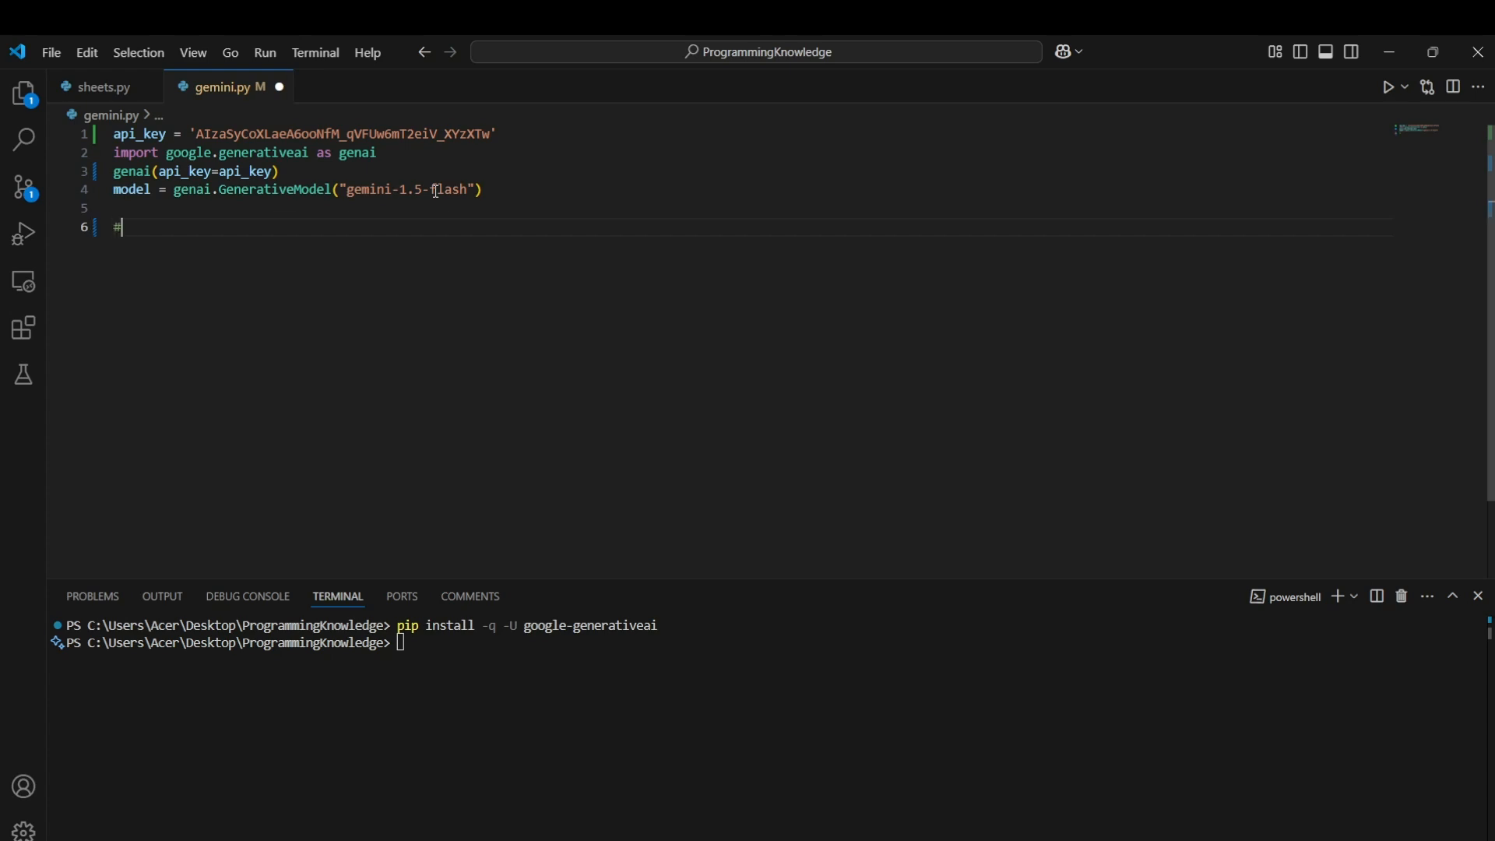
# Step: Write the '#1 Text Generation' comment and a generate_text(prompt) function returning the model's output
pyautogui.write('1')
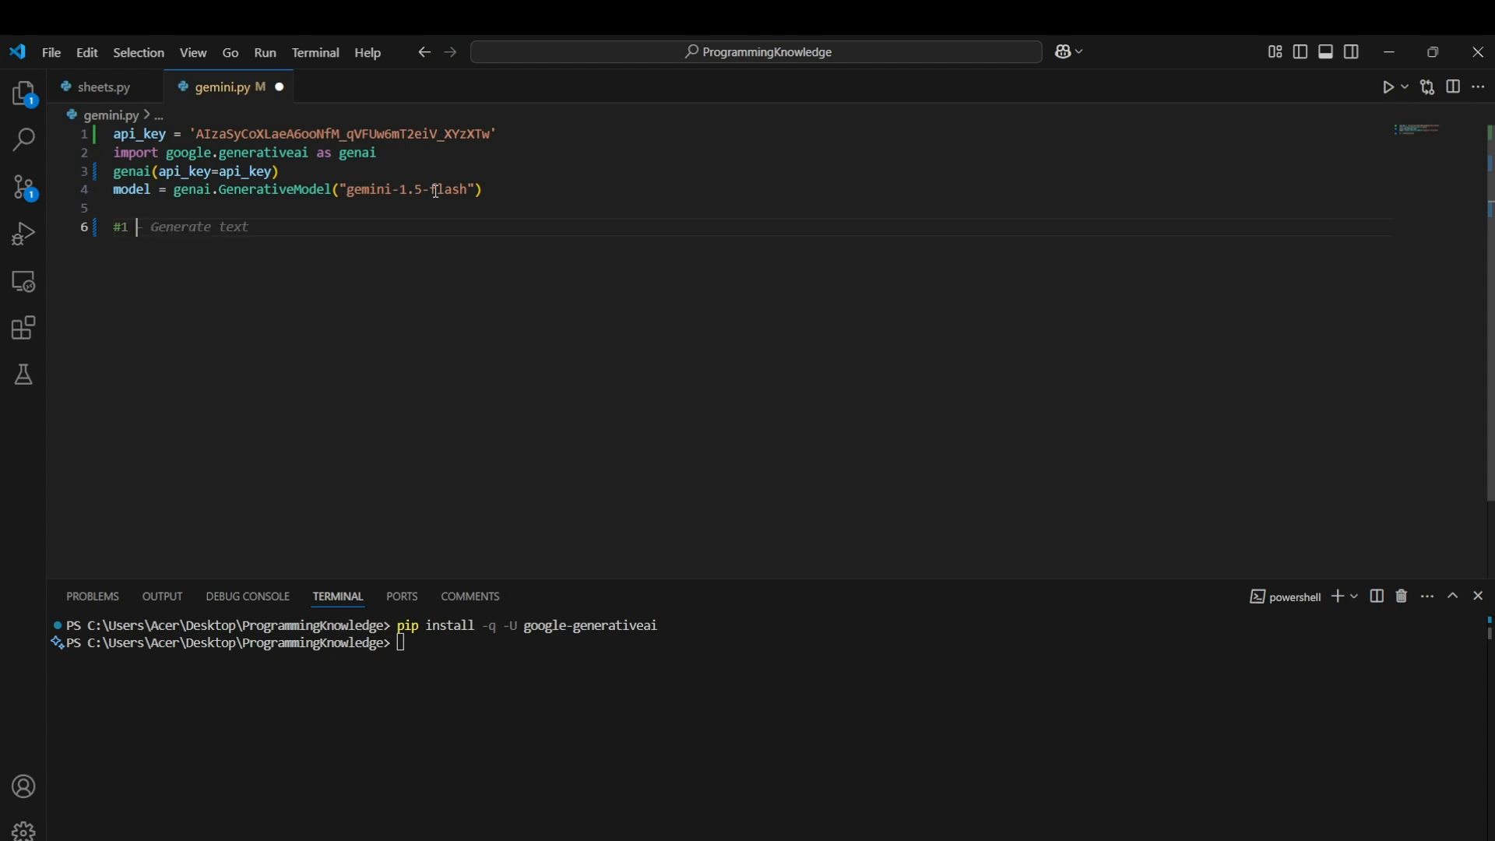
pyautogui.write('Tex')
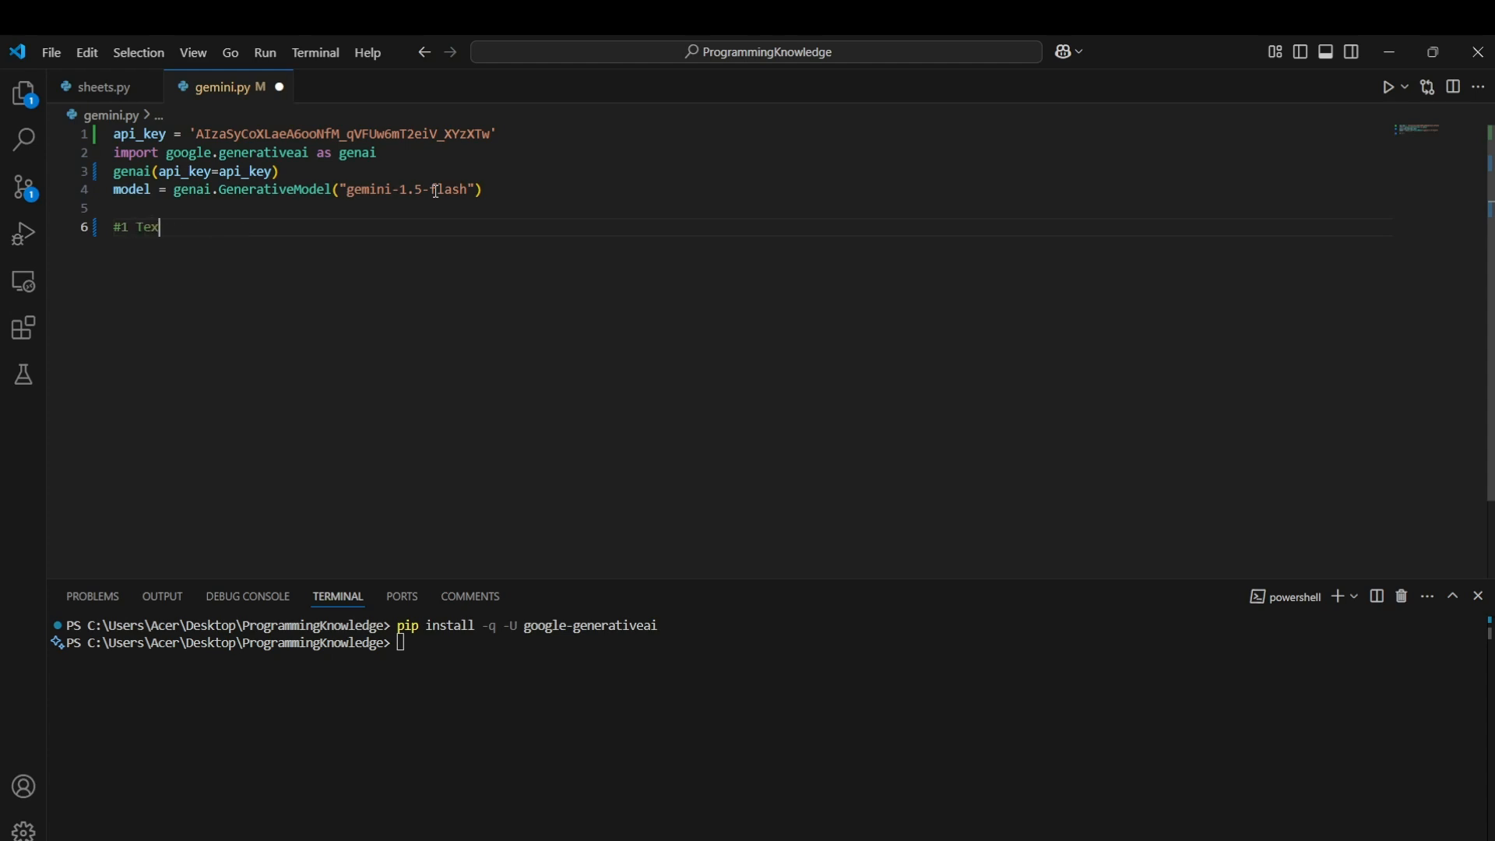
pyautogui.write('t Generation')
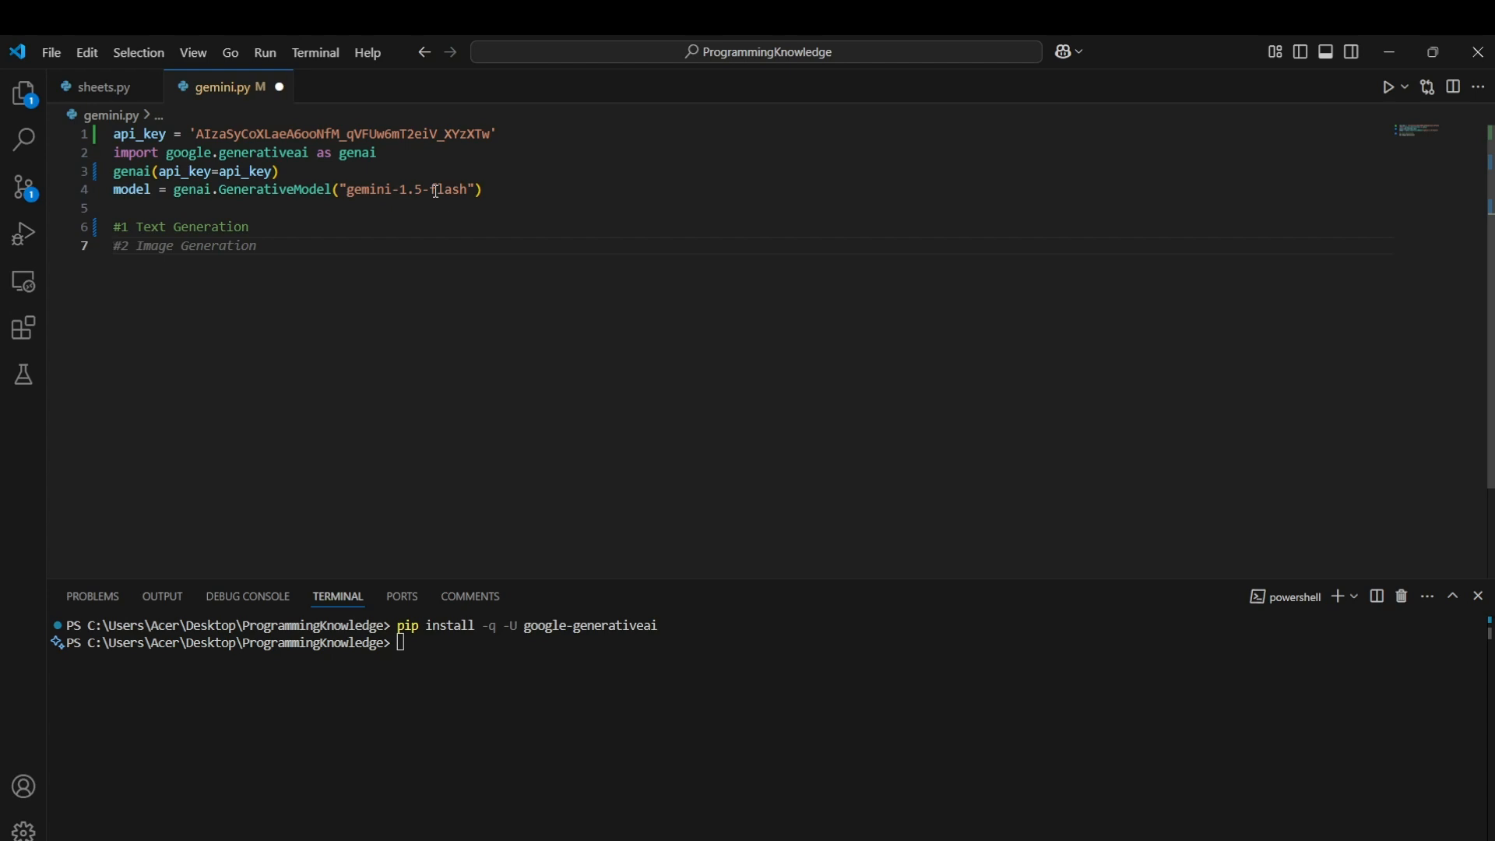
pyautogui.write('d')
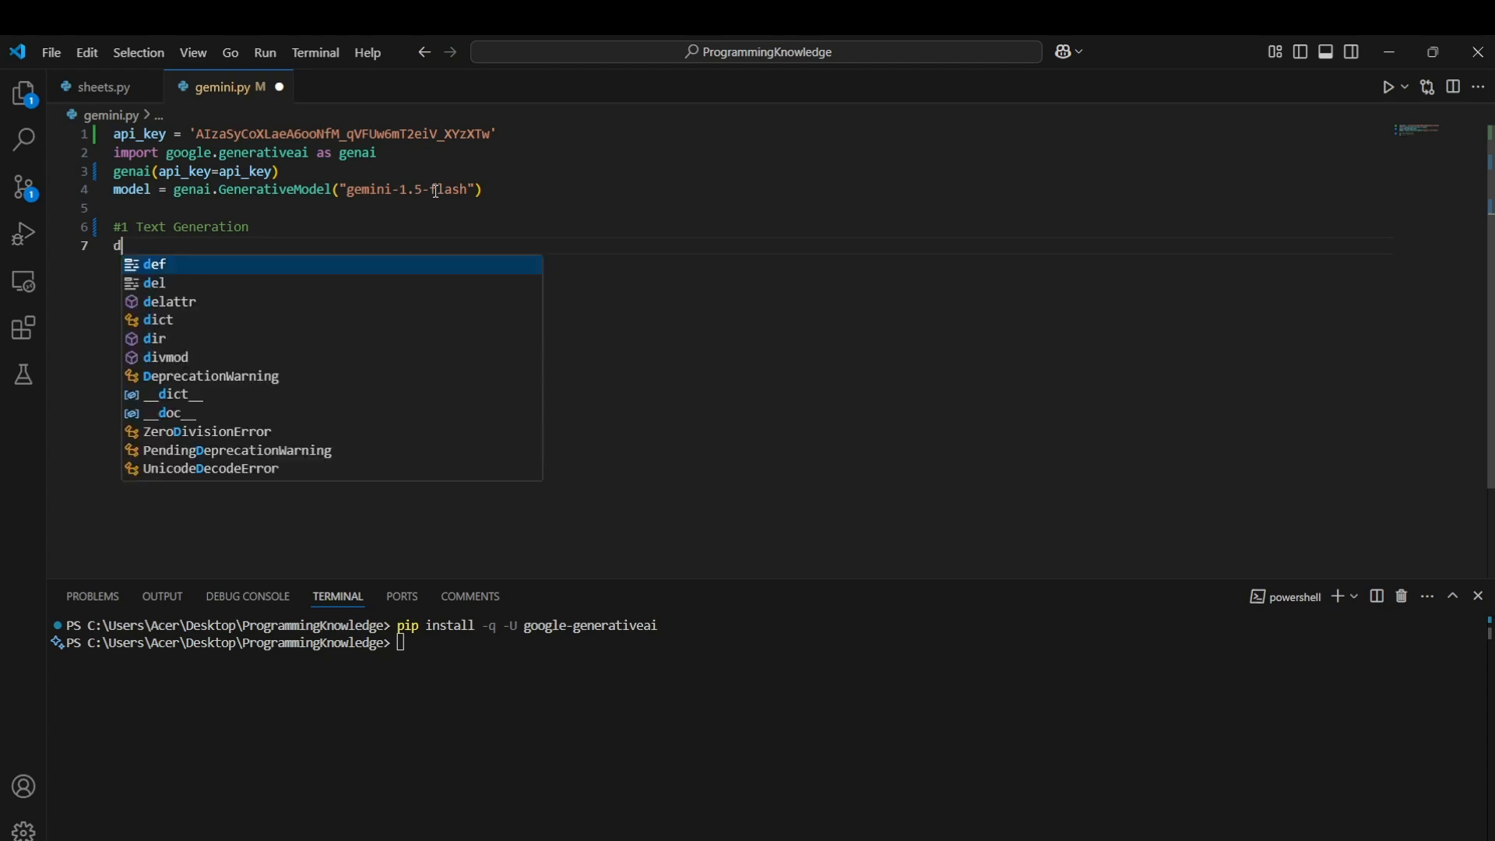
pyautogui.write('ef generate_text(prompt):')
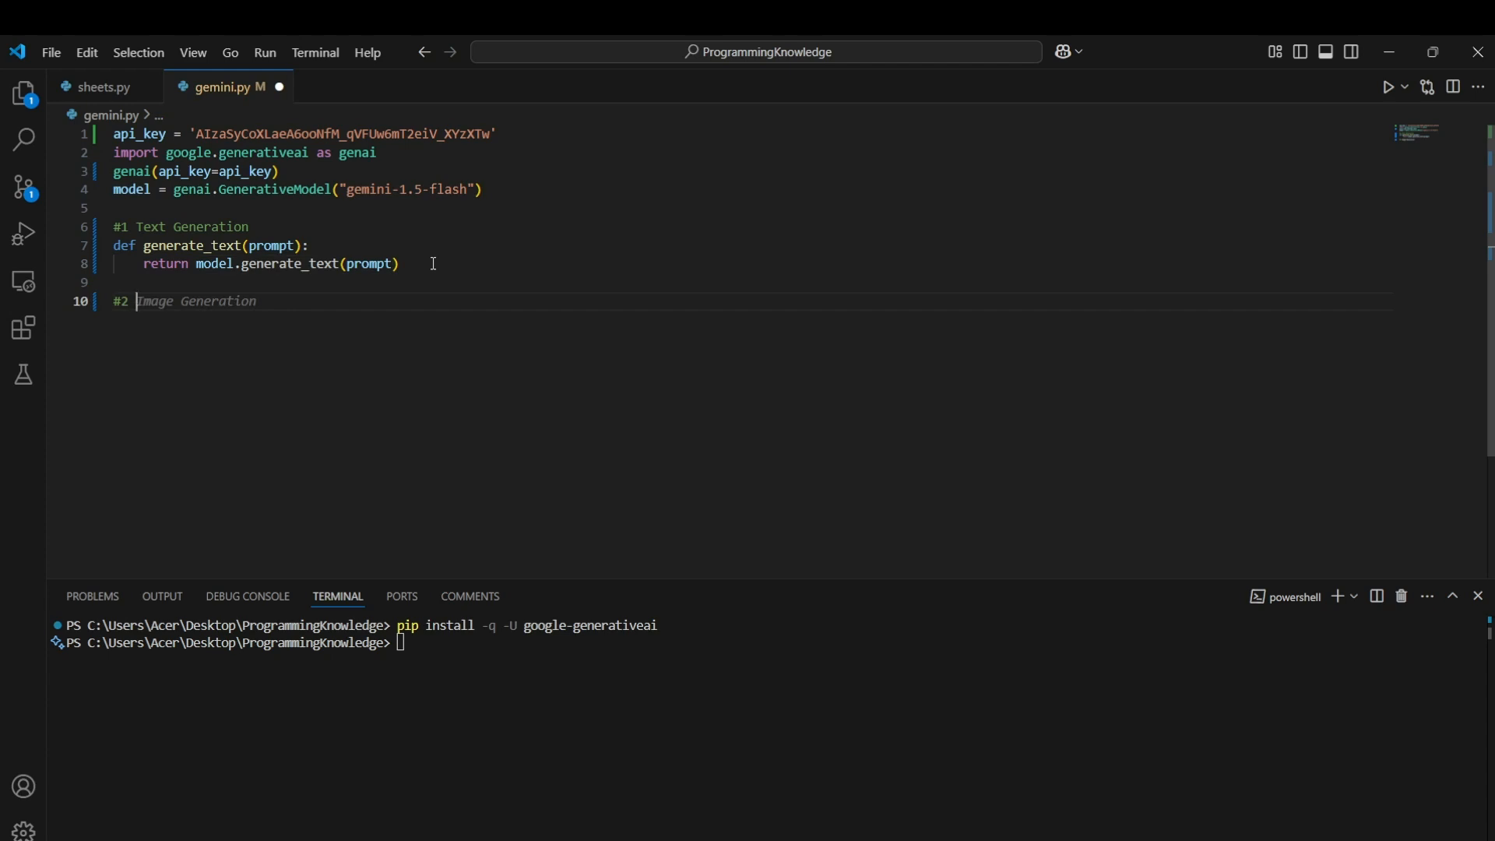
# Step: Write the '#2 Text Summarization' comment and the text_summarization(text) definition via Copilot
pyautogui.write('Text S')
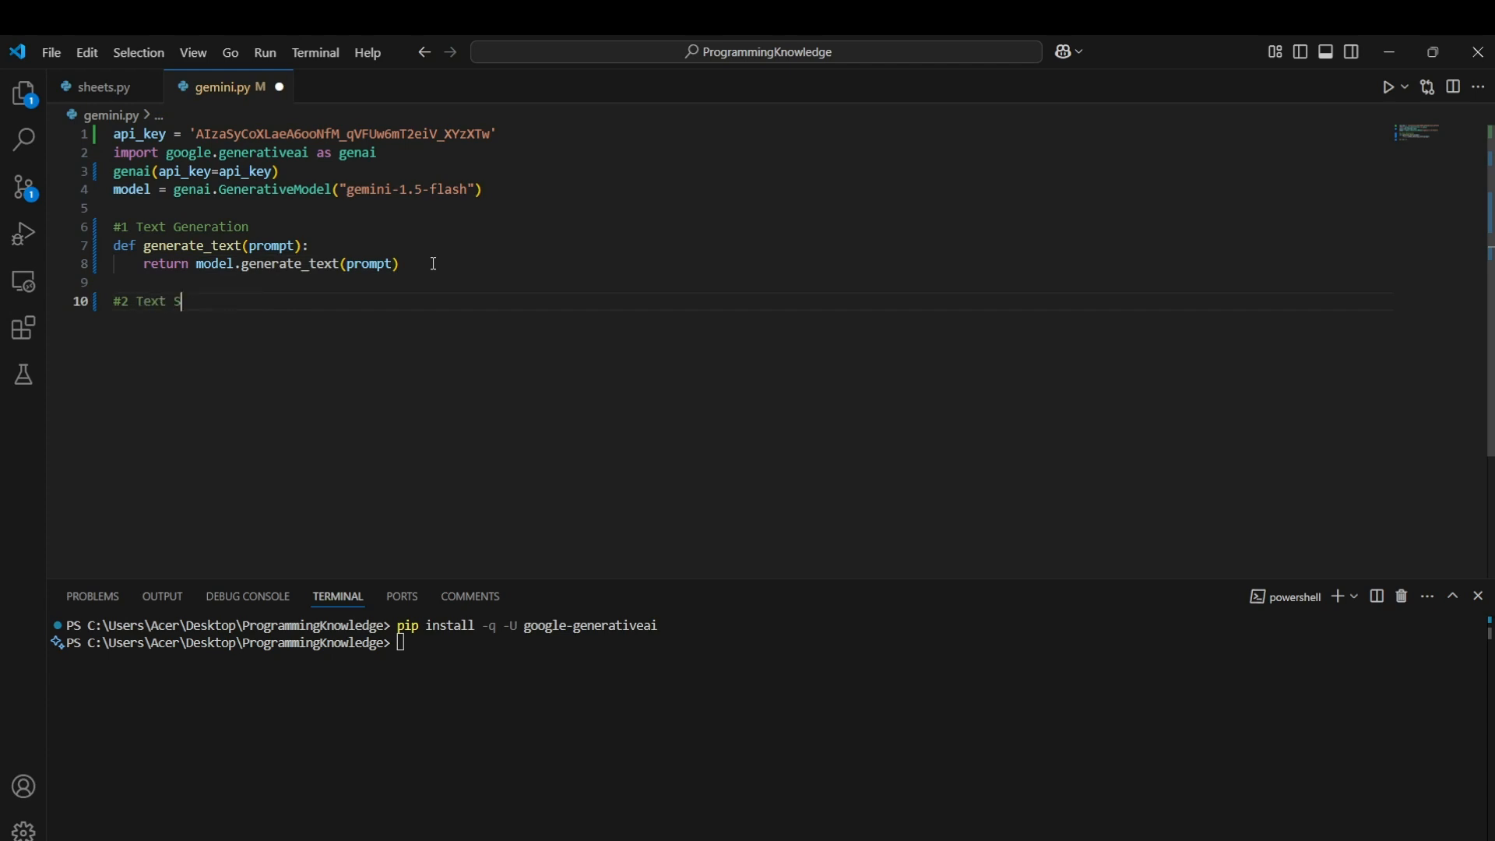
pyautogui.write('ummarizaion')
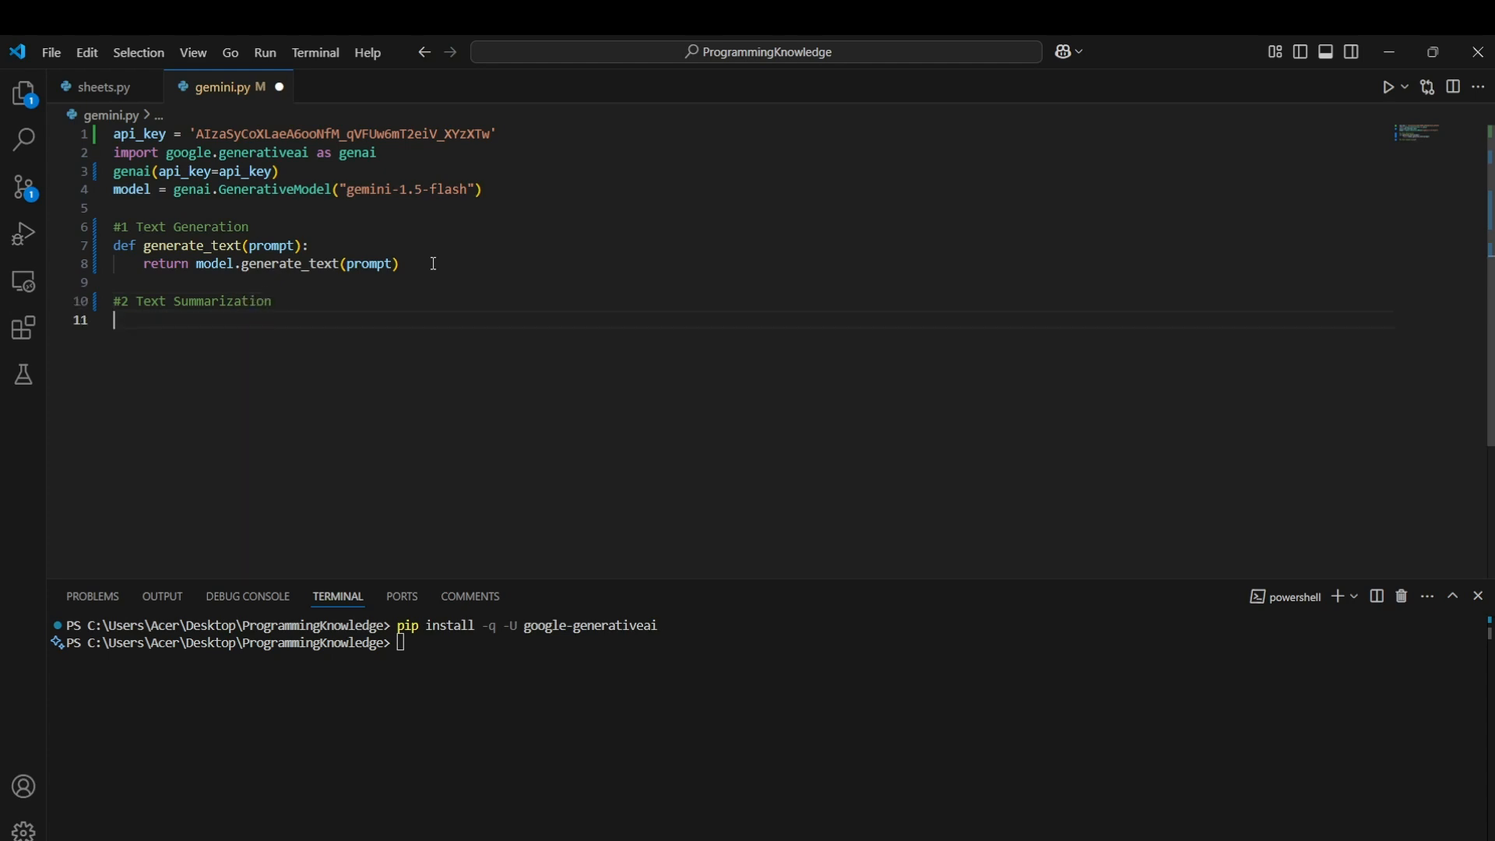
pyautogui.write('def summarize_text(text):')
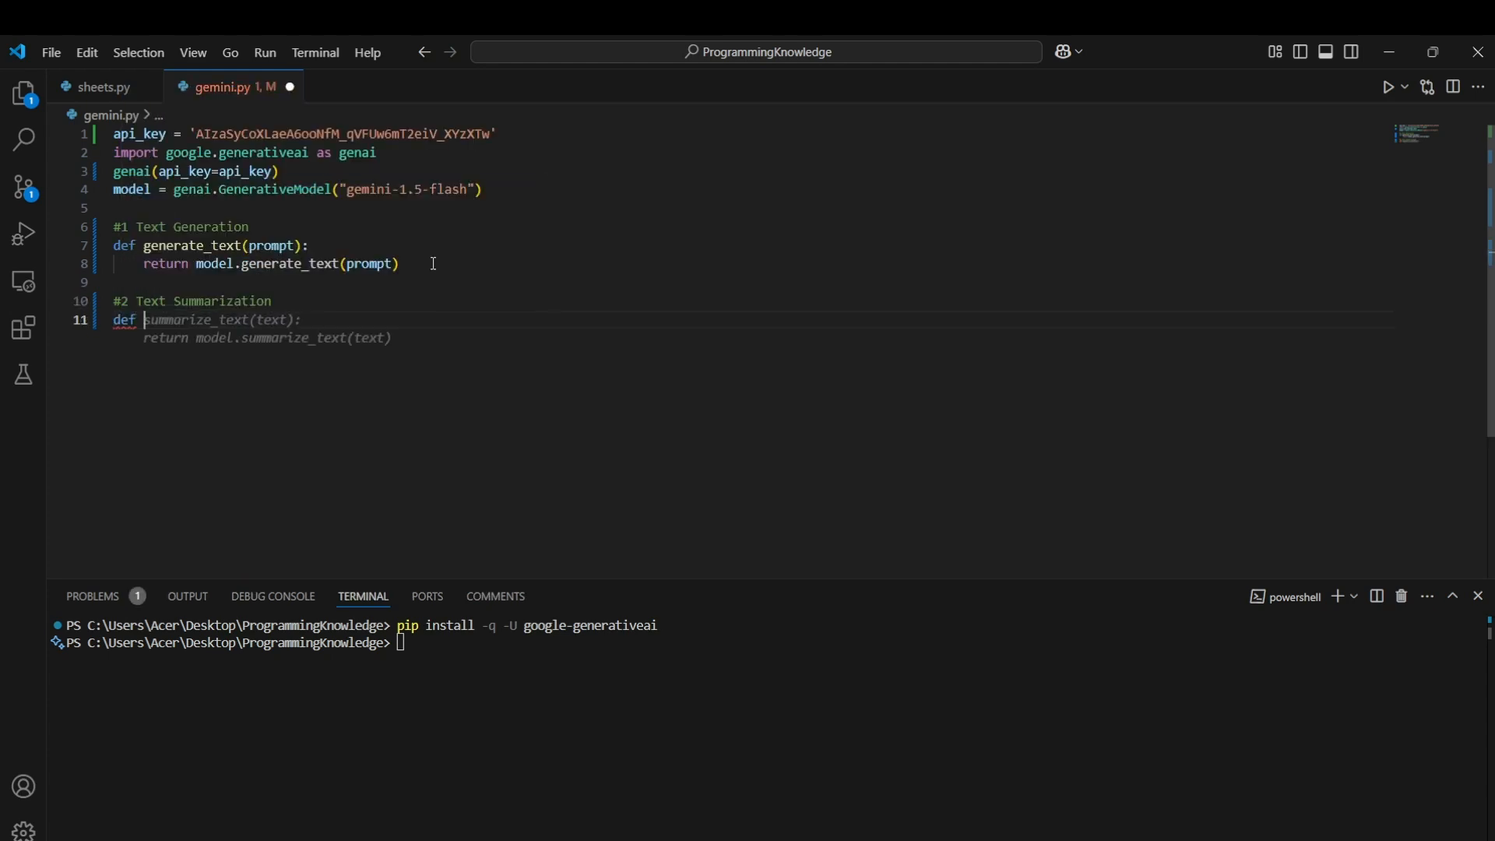
pyautogui.write('text_')
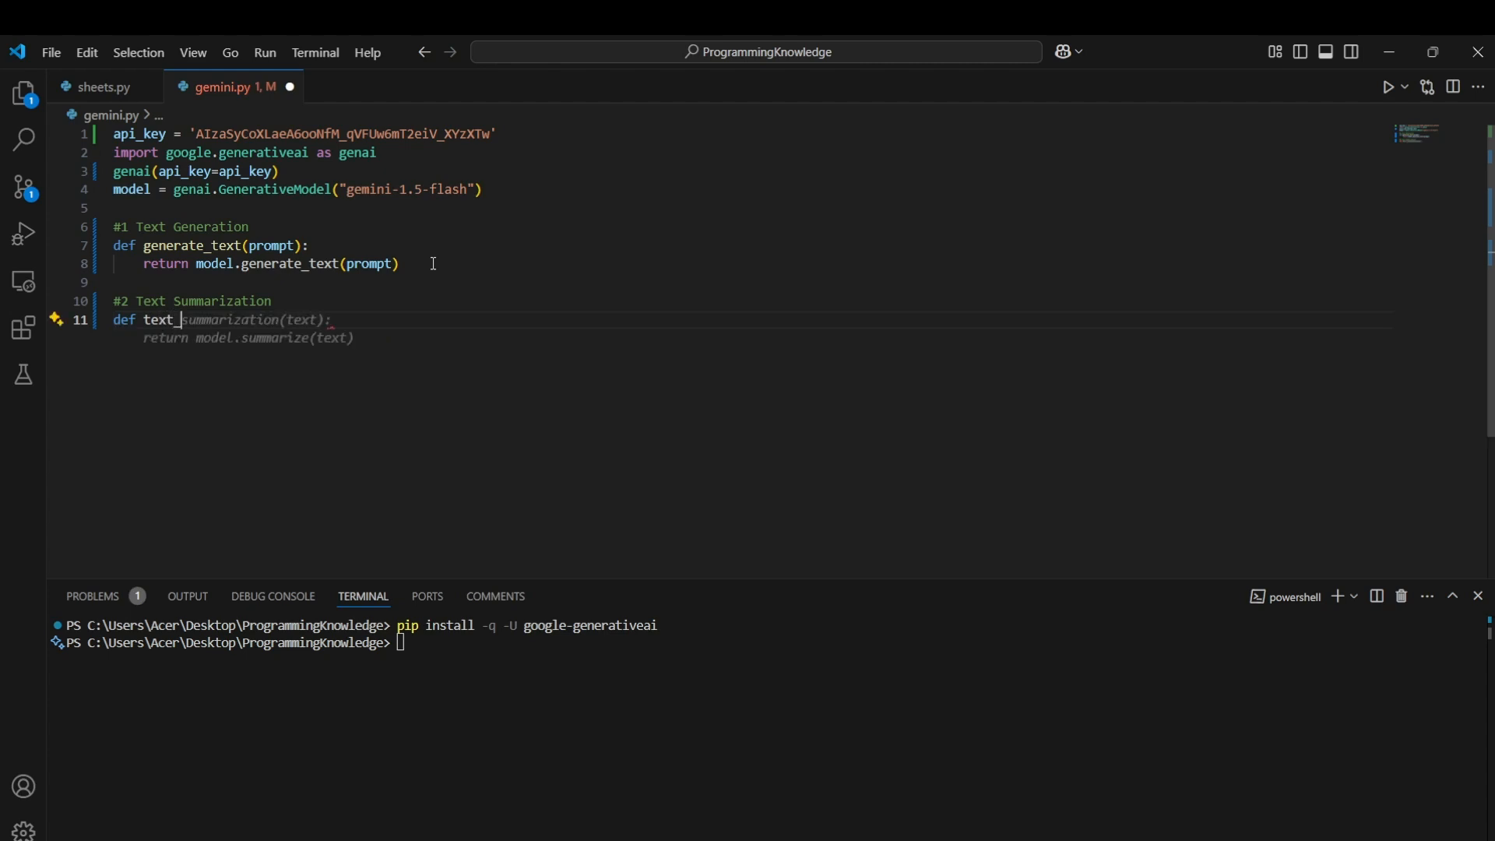
pyautogui.press('Tab')
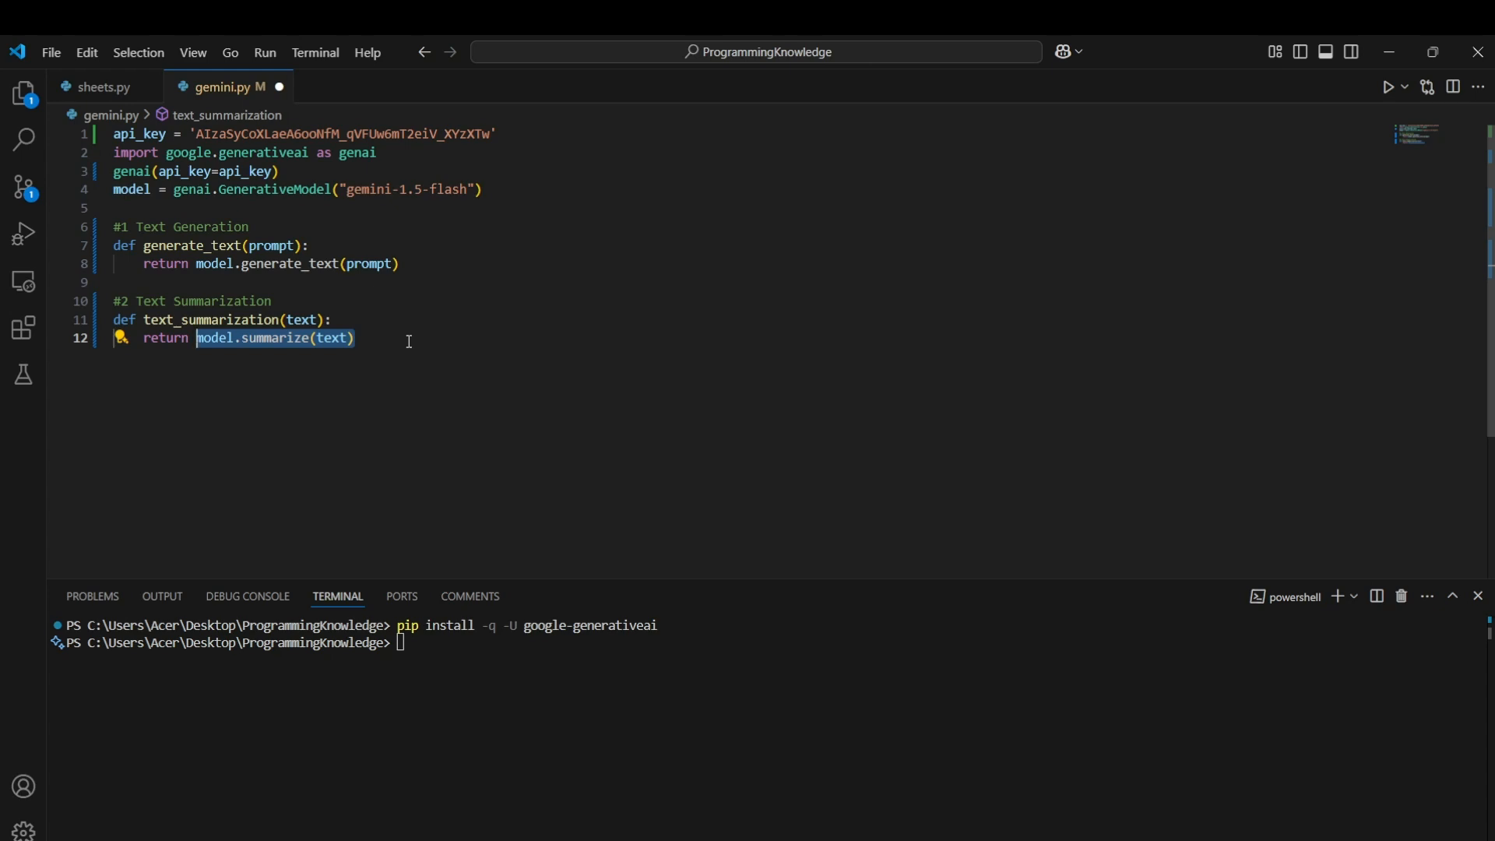
# Step: Return model.generate_content(f'Summarize this : {text}') from the function
pyautogui.write('ener')
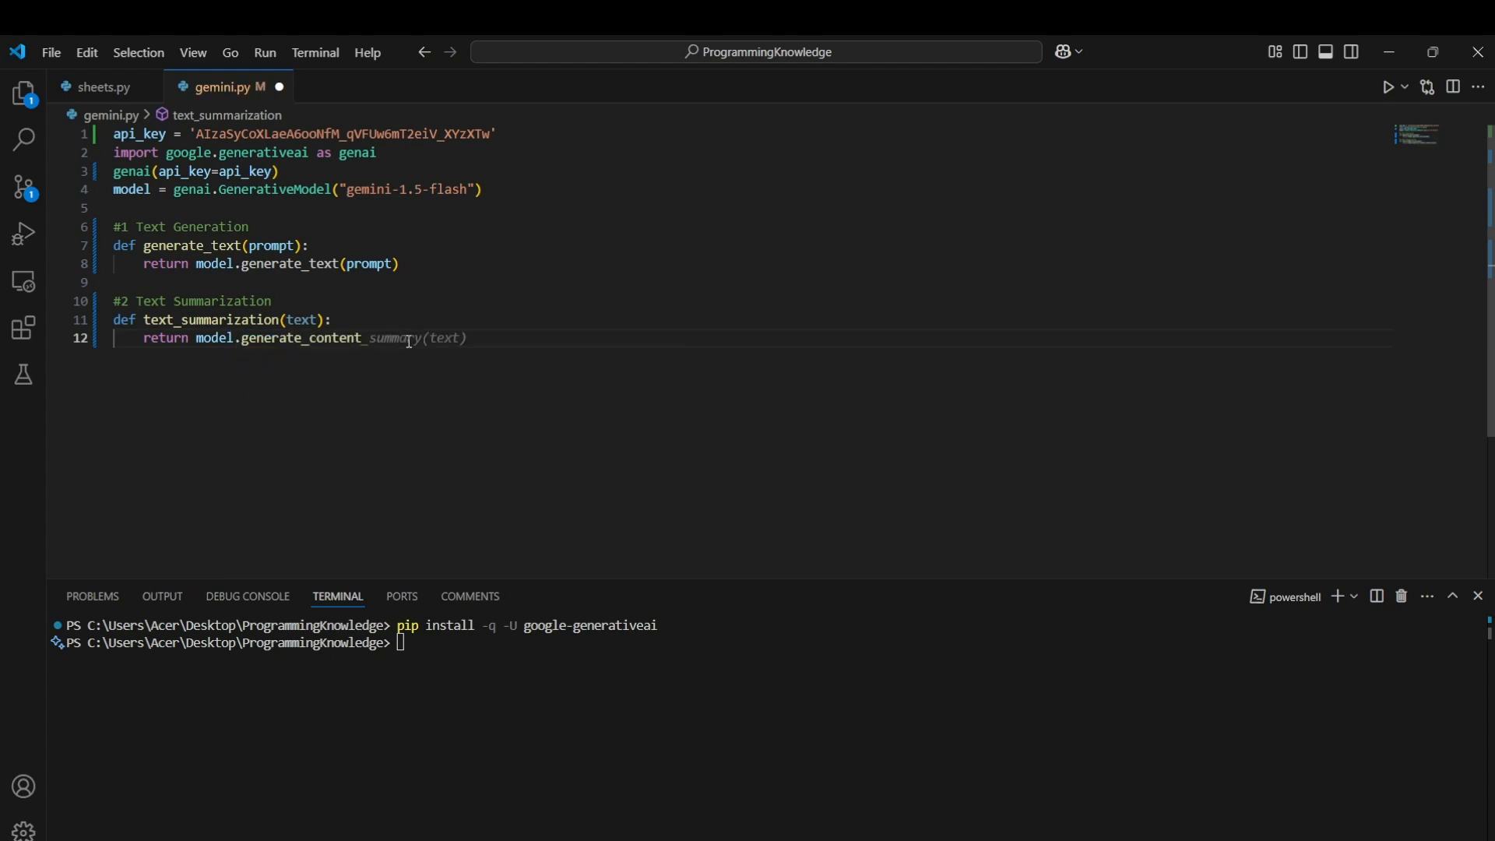
pyautogui.write('(f')
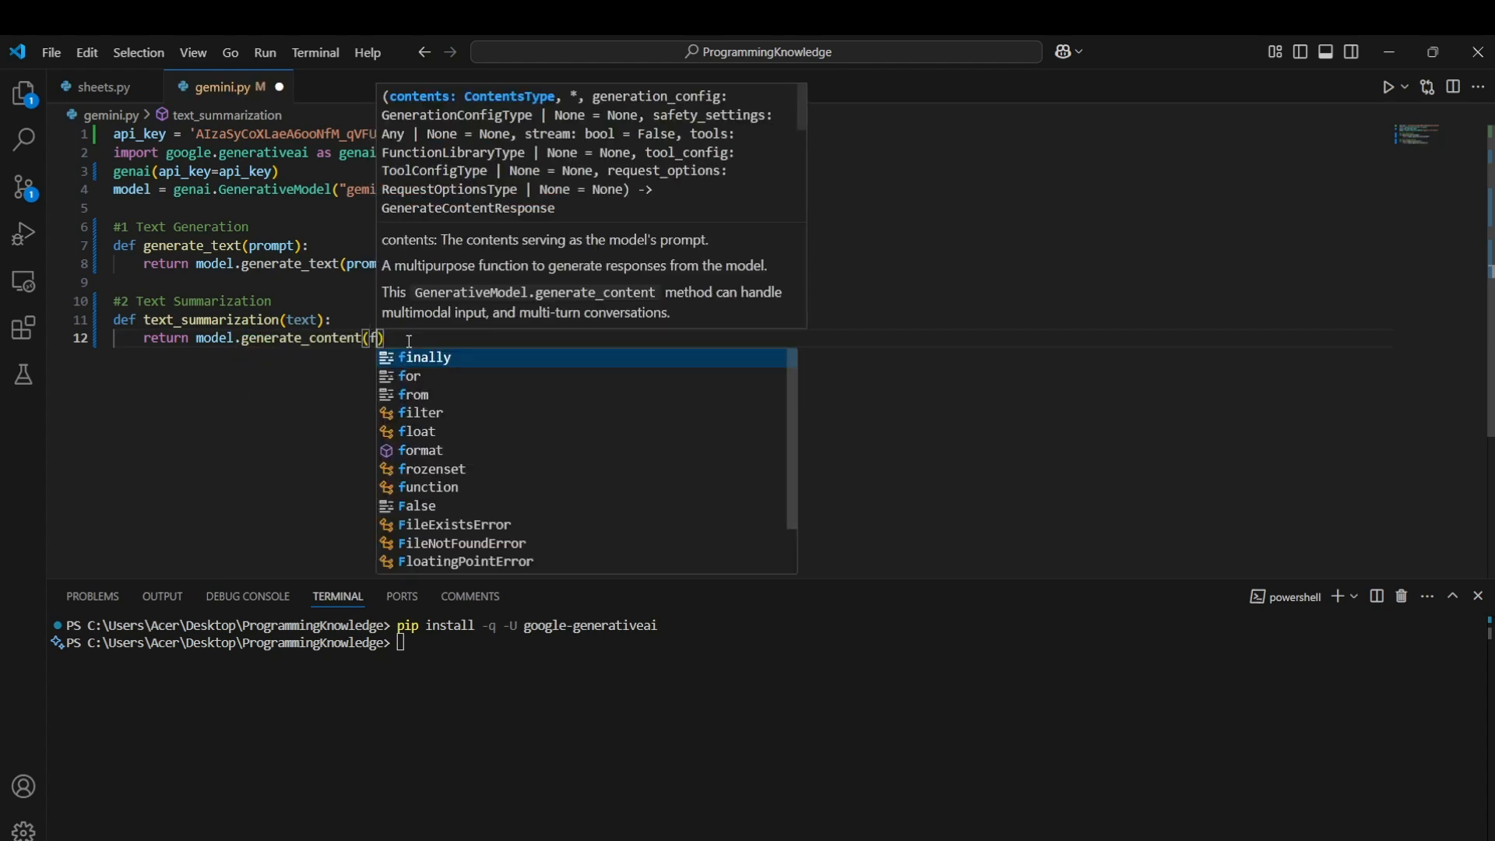
pyautogui.write("'Summarize this :")
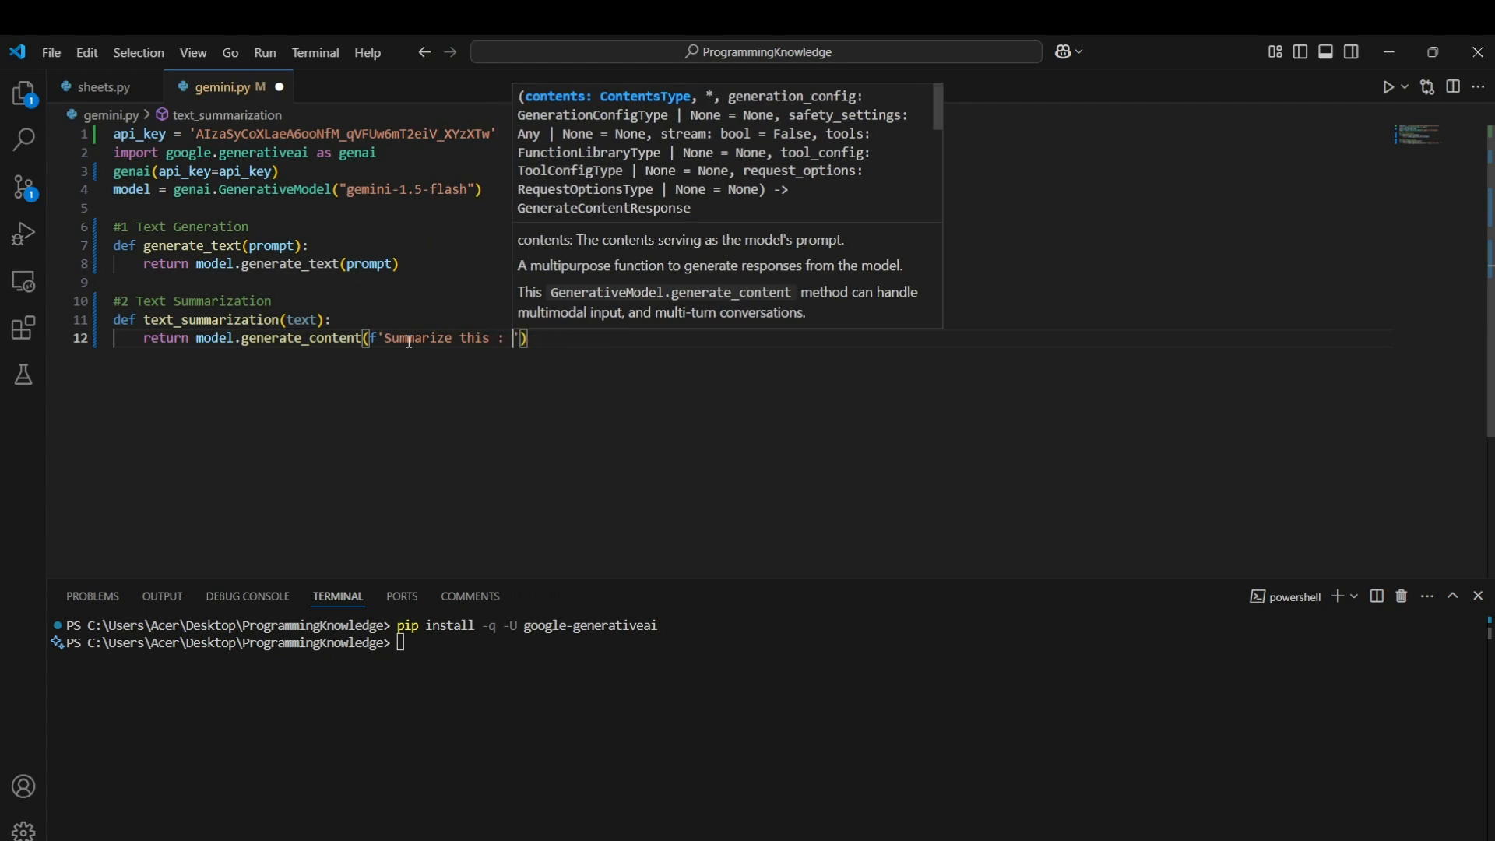
pyautogui.write('{text}')
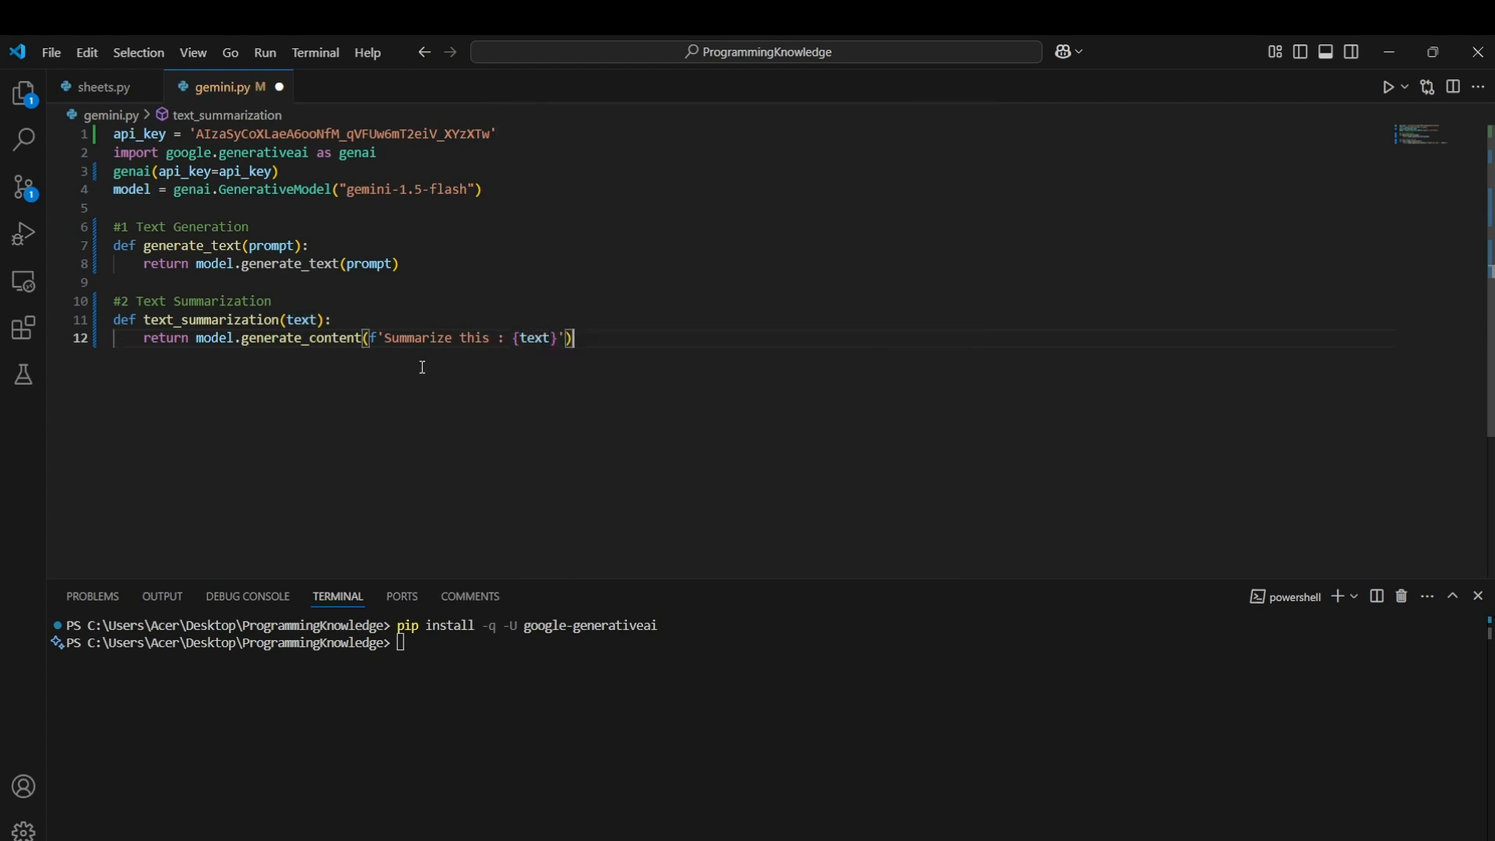
pyautogui.moveTo(609, 358)
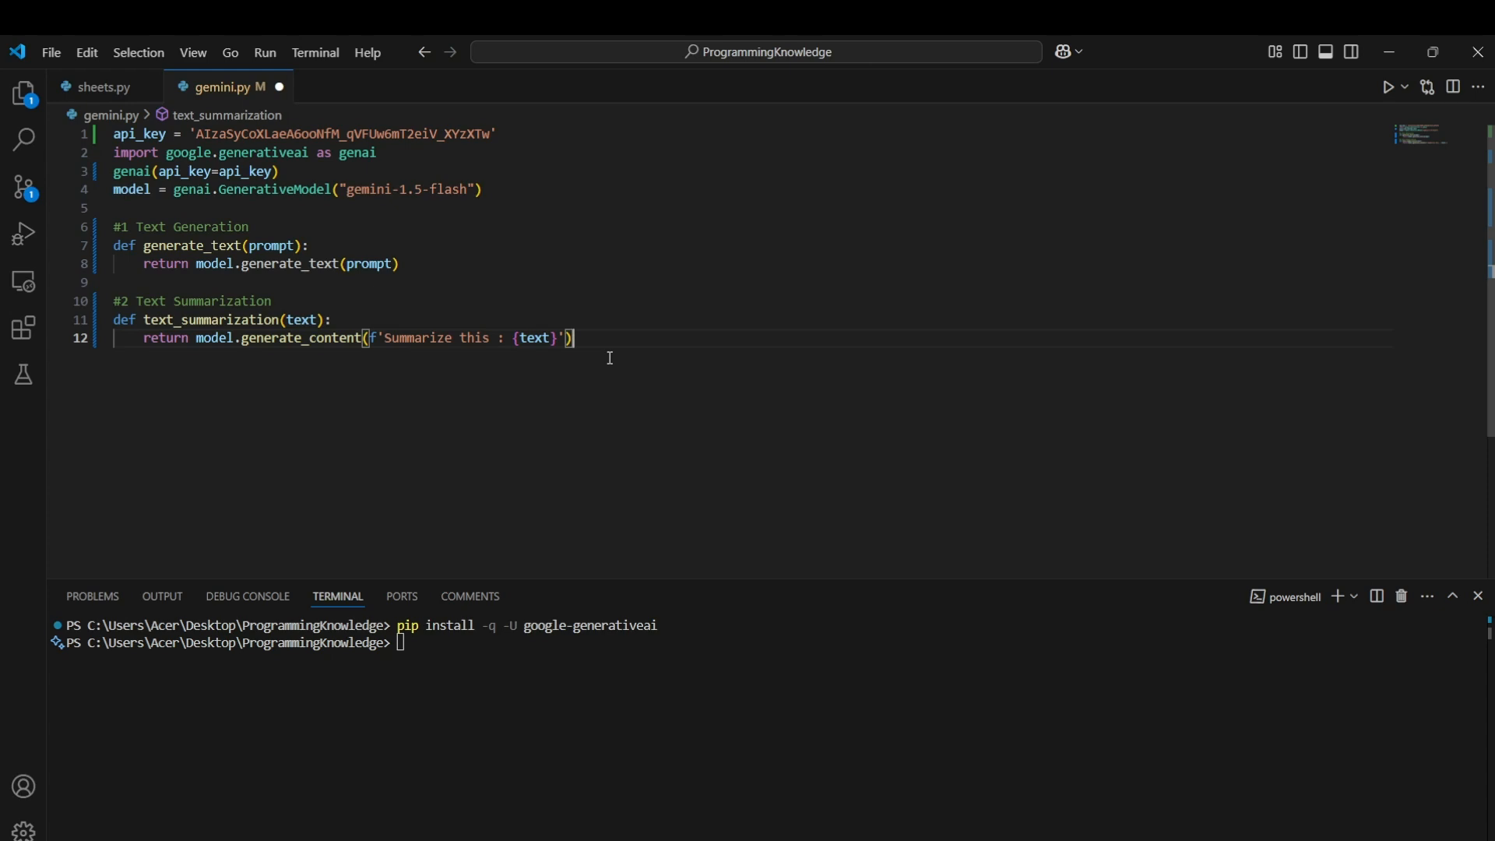
pyautogui.press('Return')
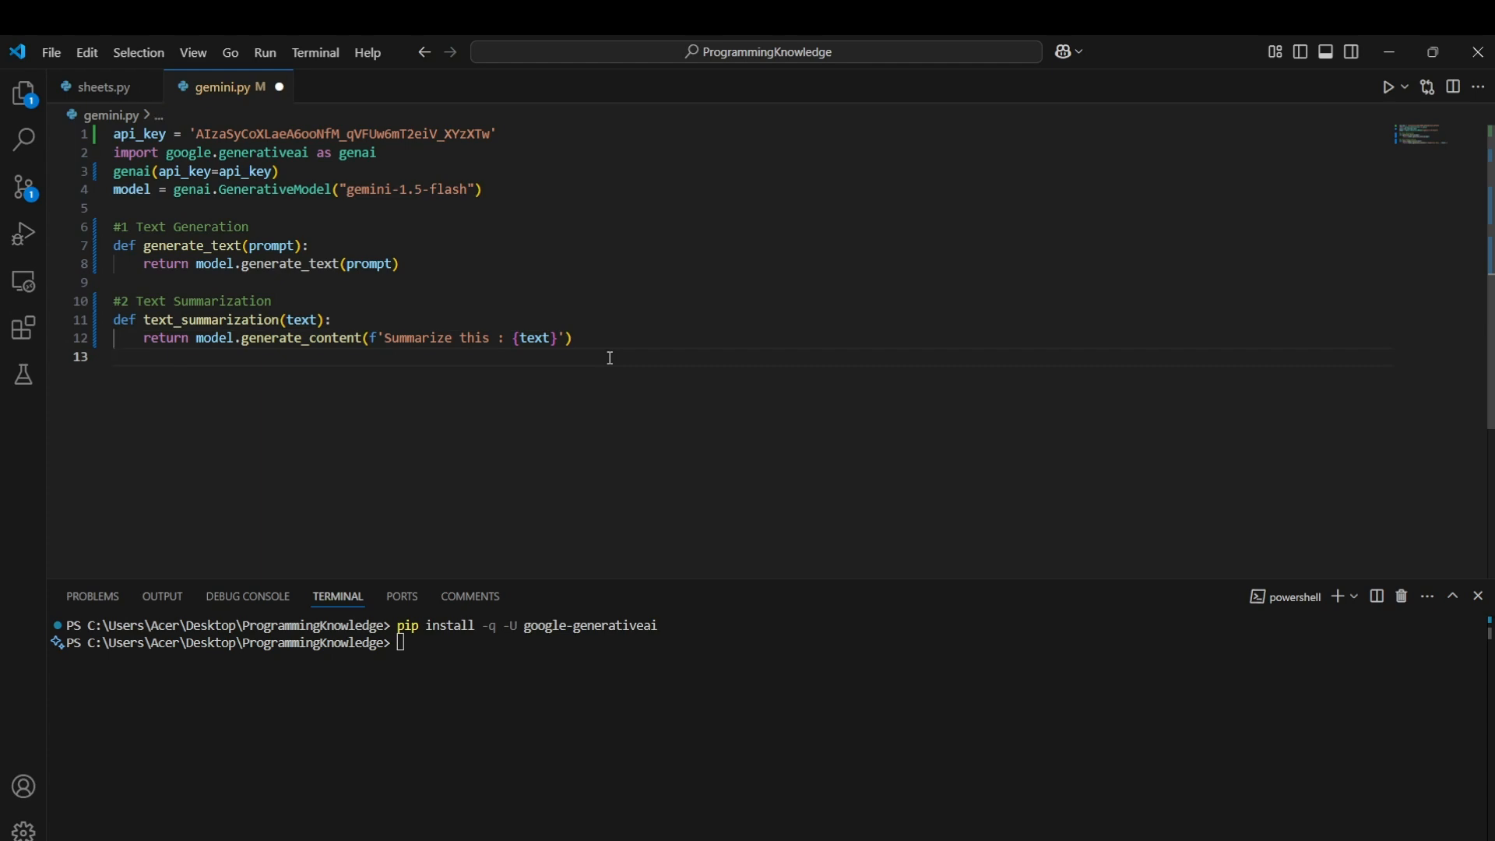
# Step: Write the '#3 Questioning-Answering' section comment
pyautogui.write('#3 Text Translation')
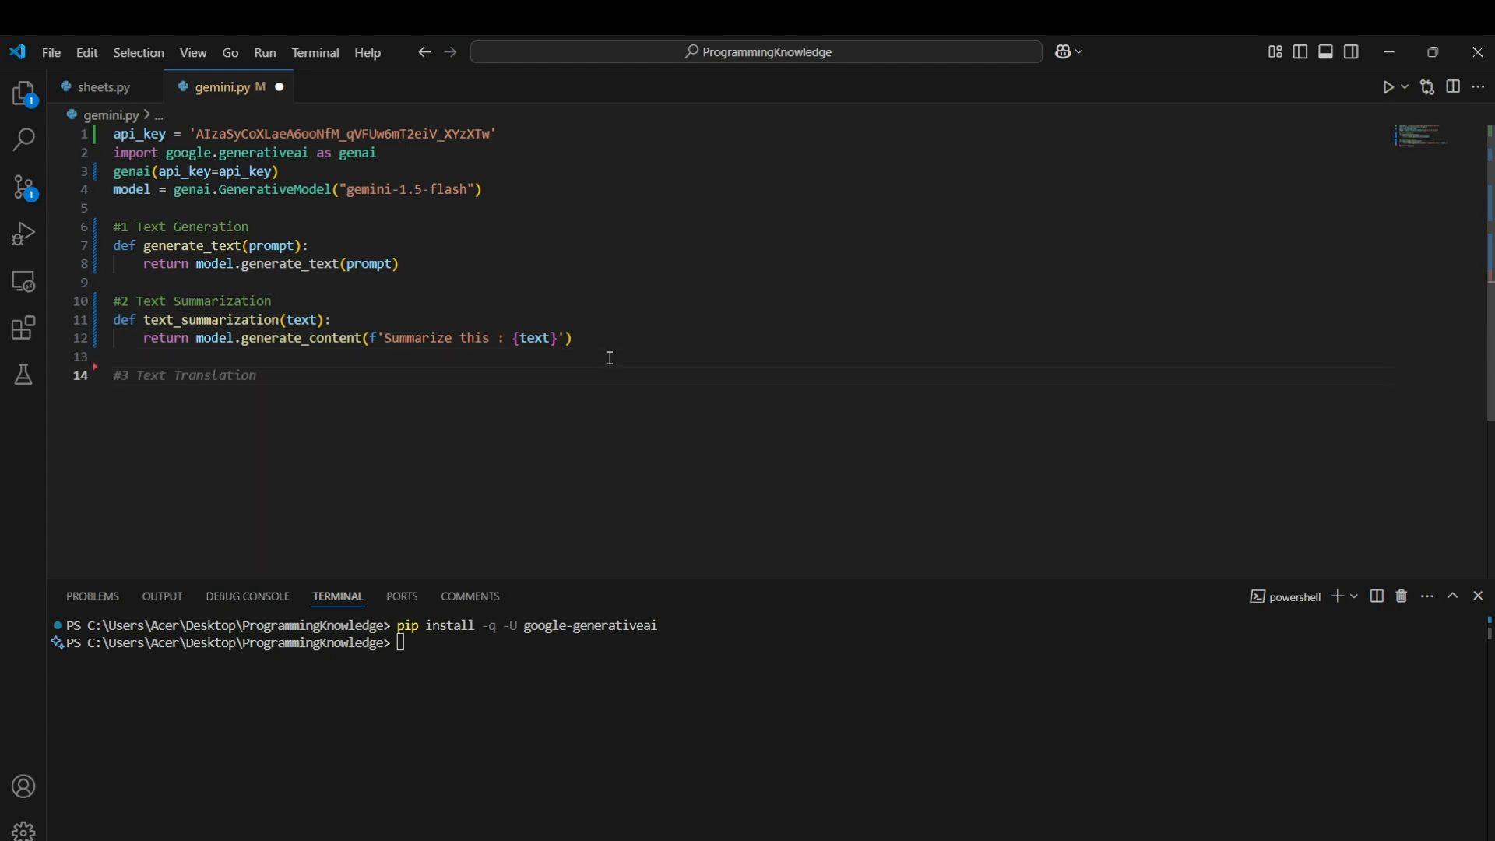
pyautogui.write('#2')
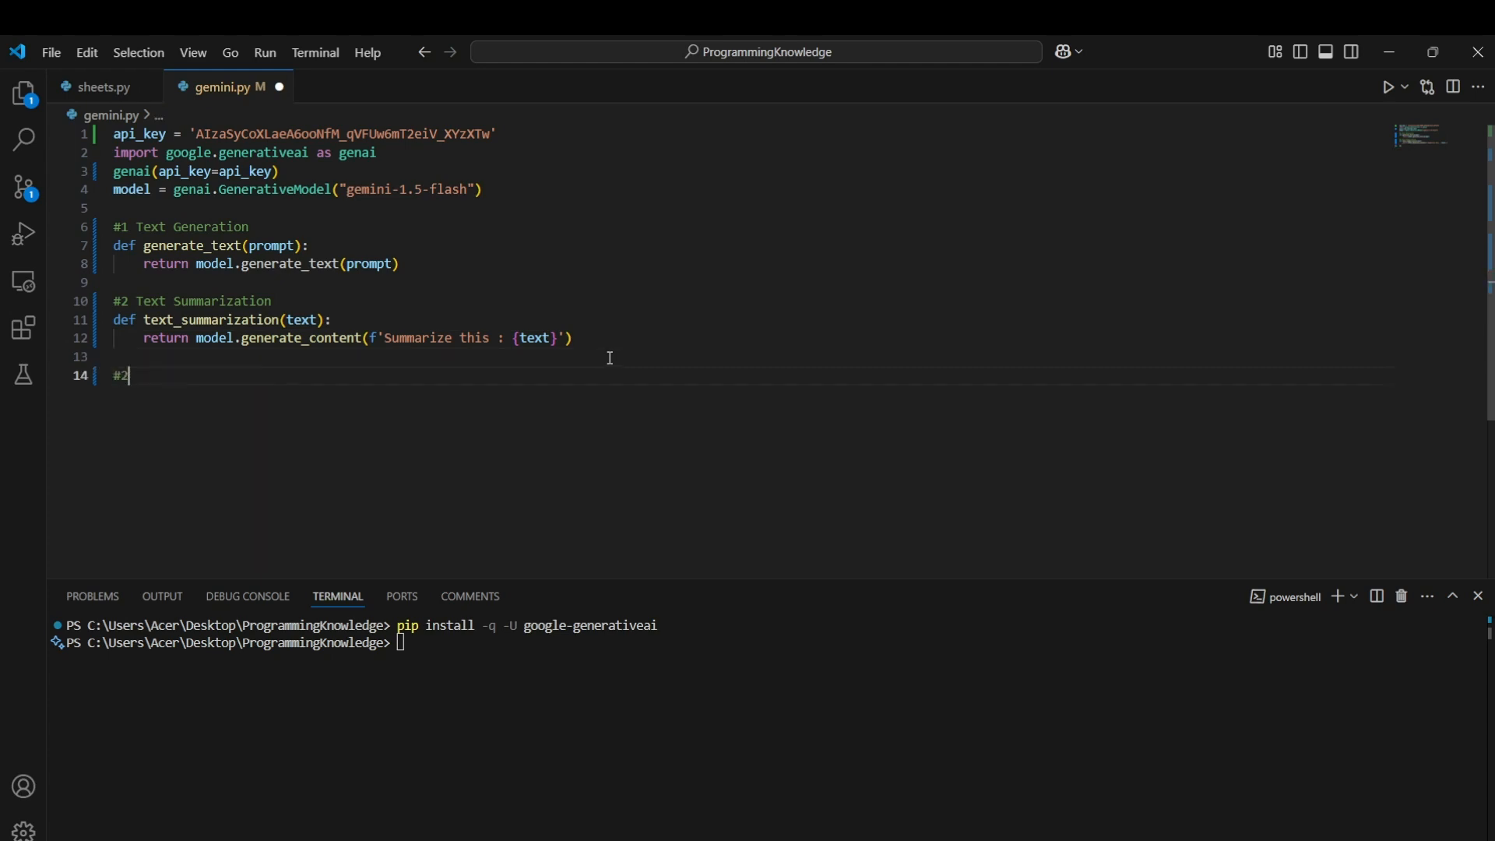
pyautogui.write('3 Quest')
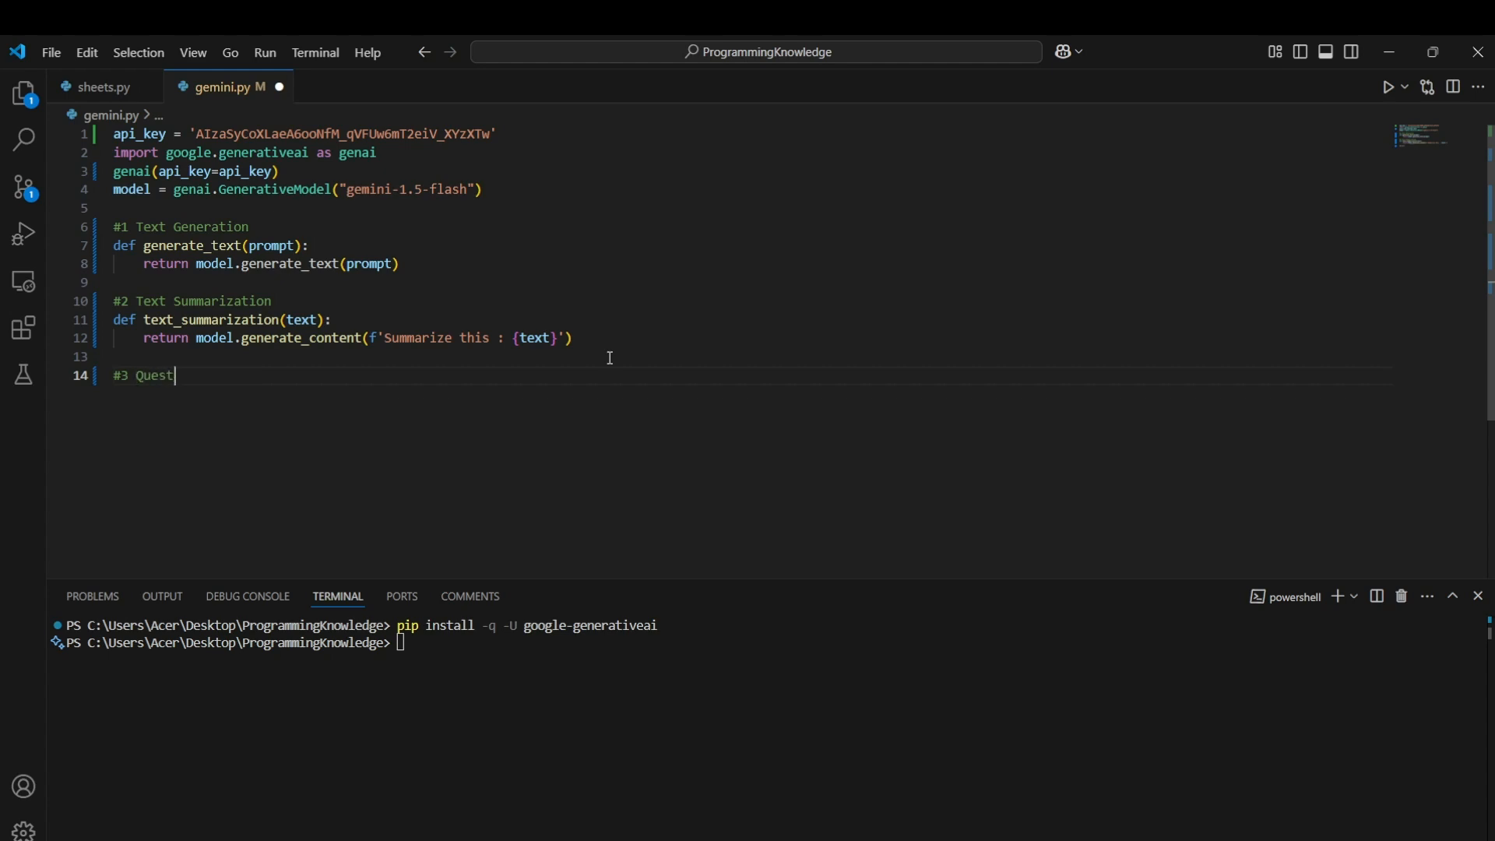
pyautogui.write('ioning-')
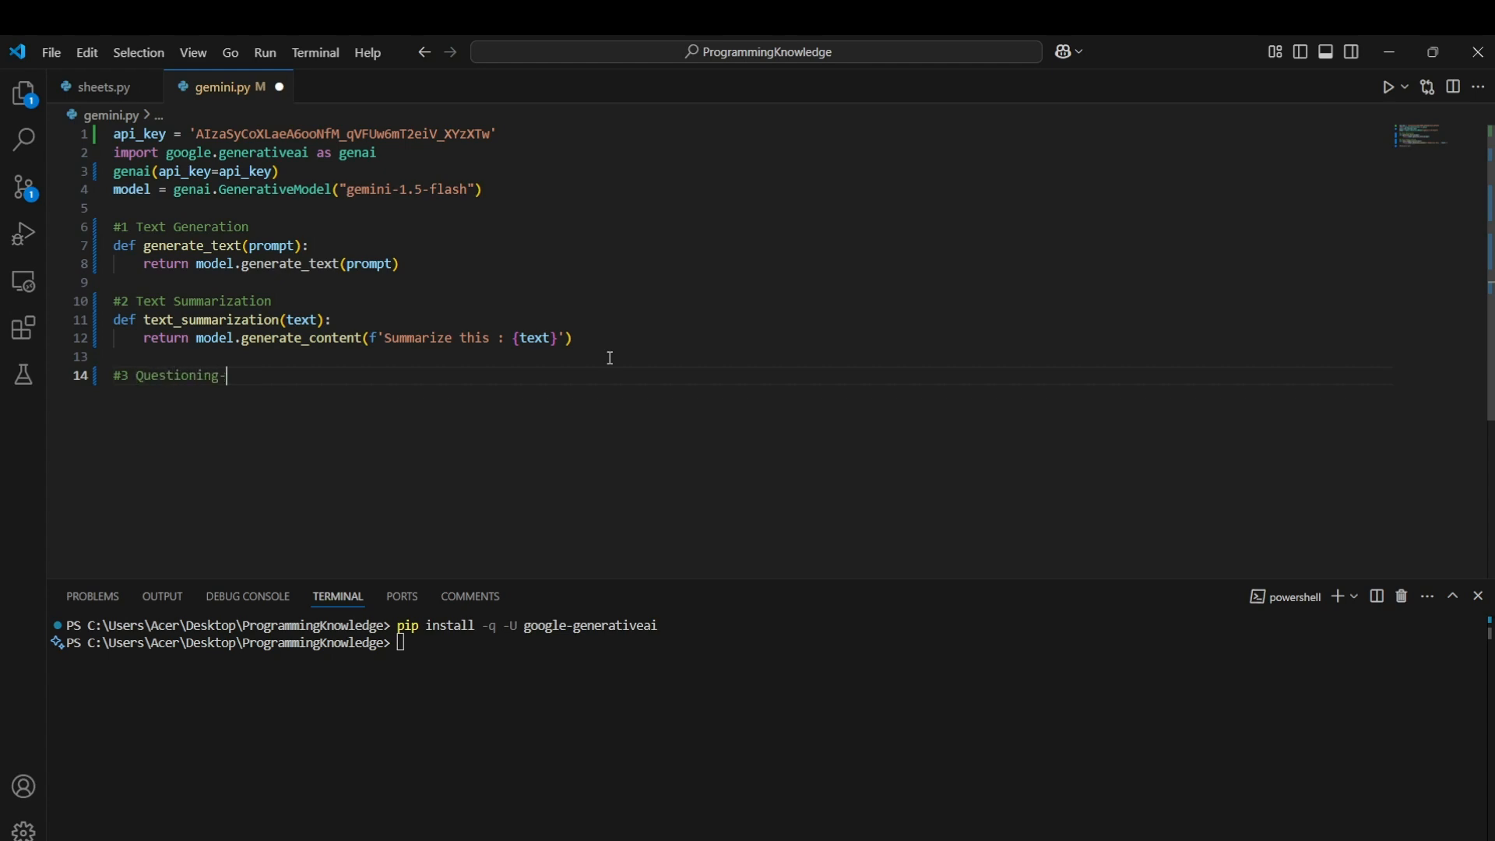
pyautogui.write('Answering')
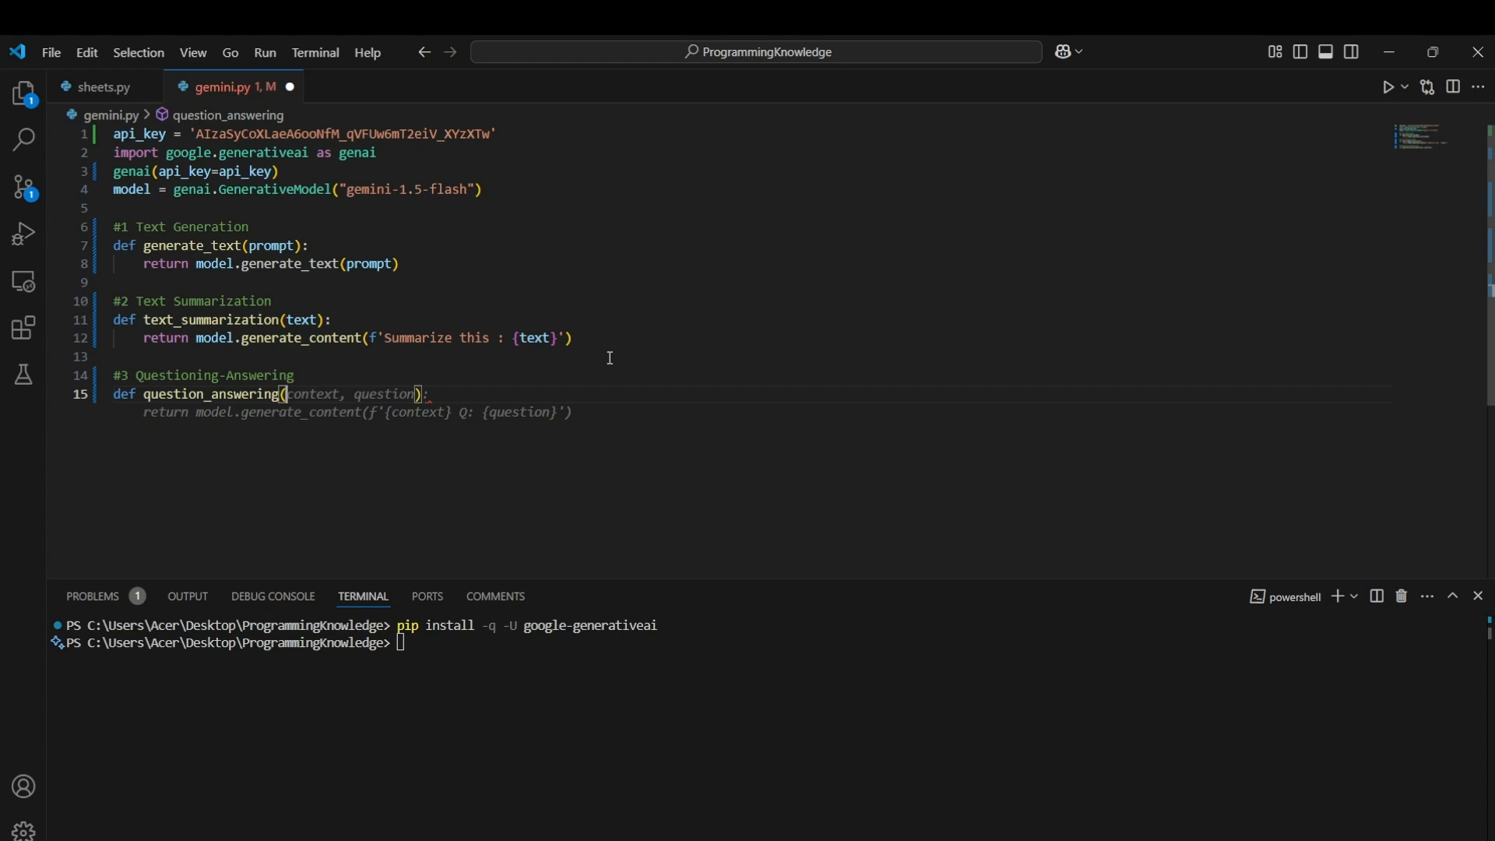
# Step: Define question_answering(context, question) returning generate_content with a question-and-context prompt
pyautogui.click(310, 394)
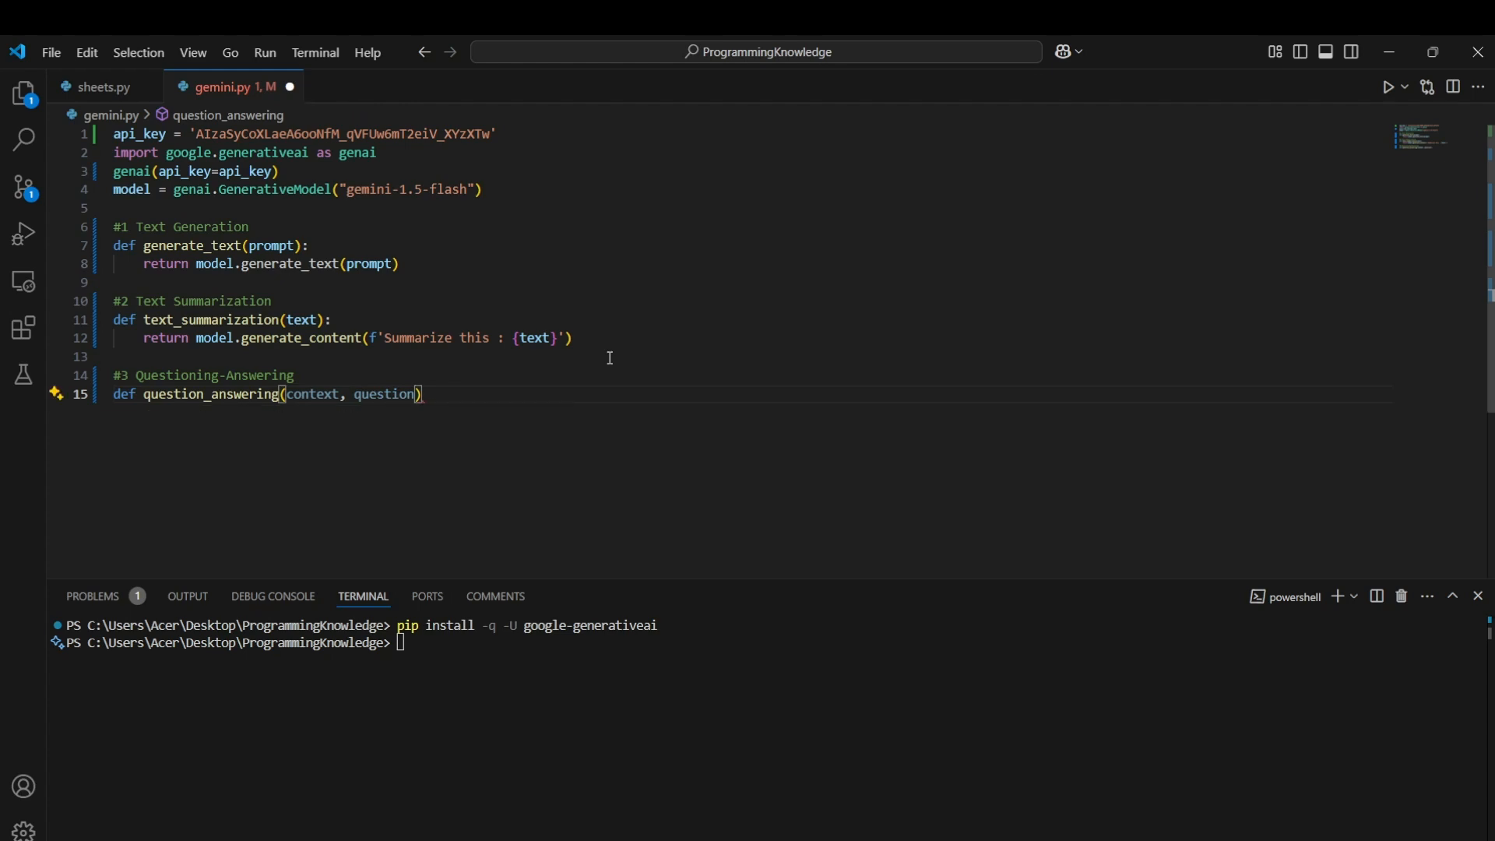
pyautogui.write(':')
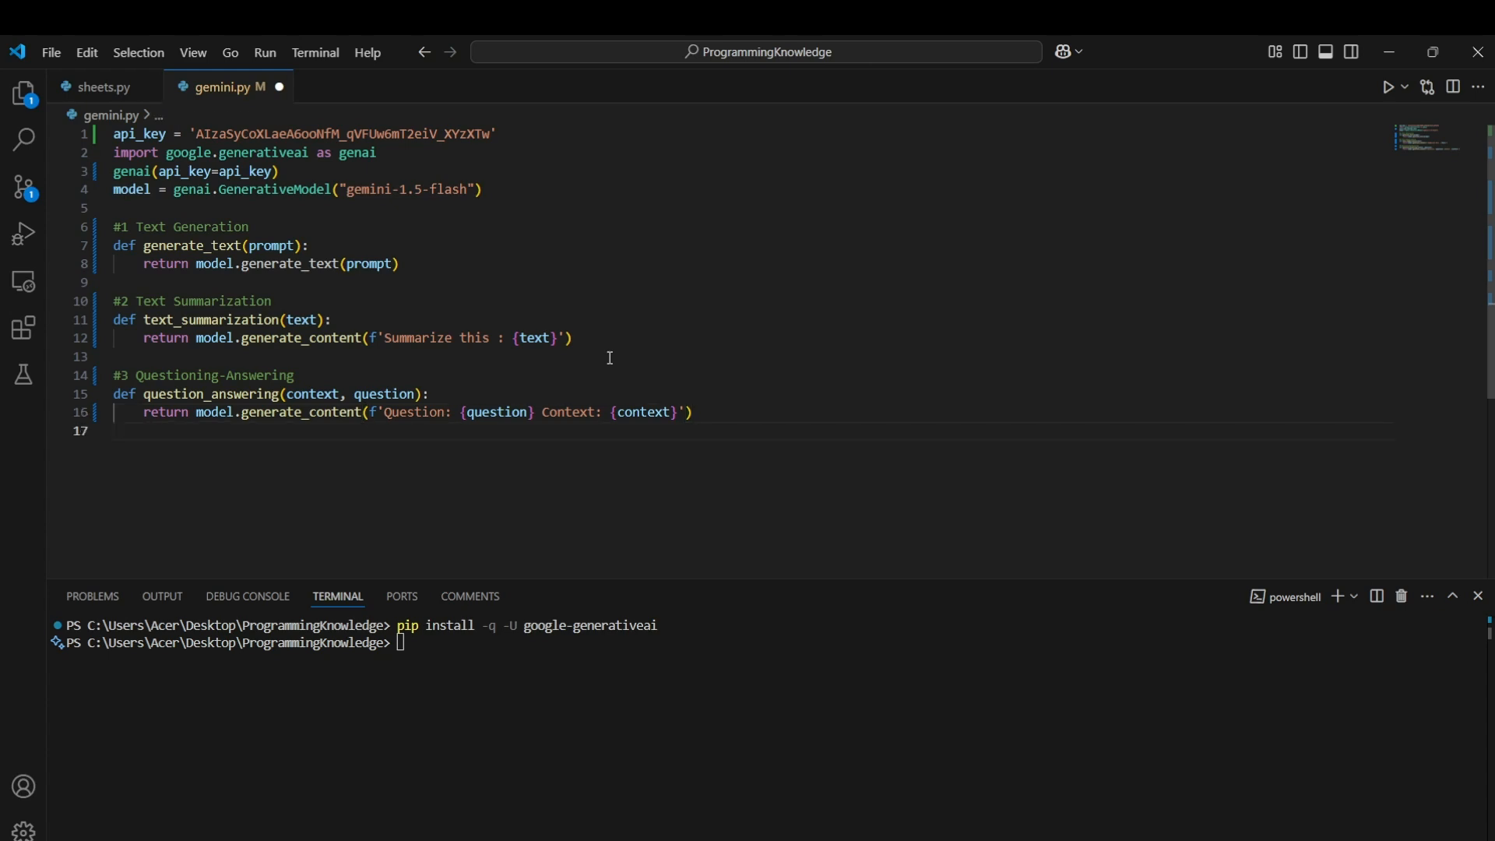
# Step: Write the '#4 Sentiment Analysis' comment line and begin the '#5 Text Translation' comment
pyautogui.write('#4 Text Translation')
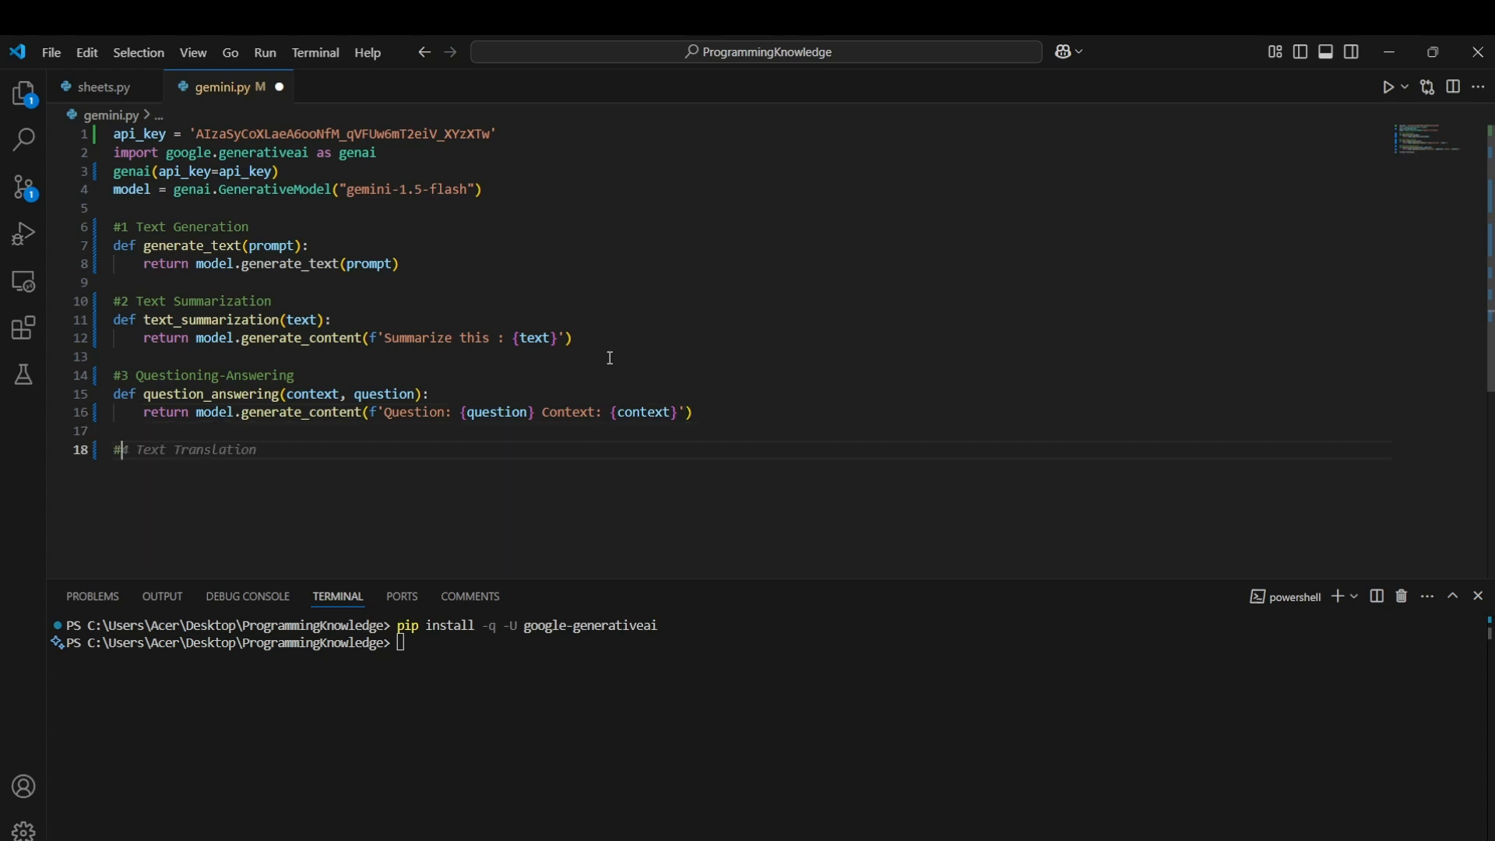
pyautogui.write('4')
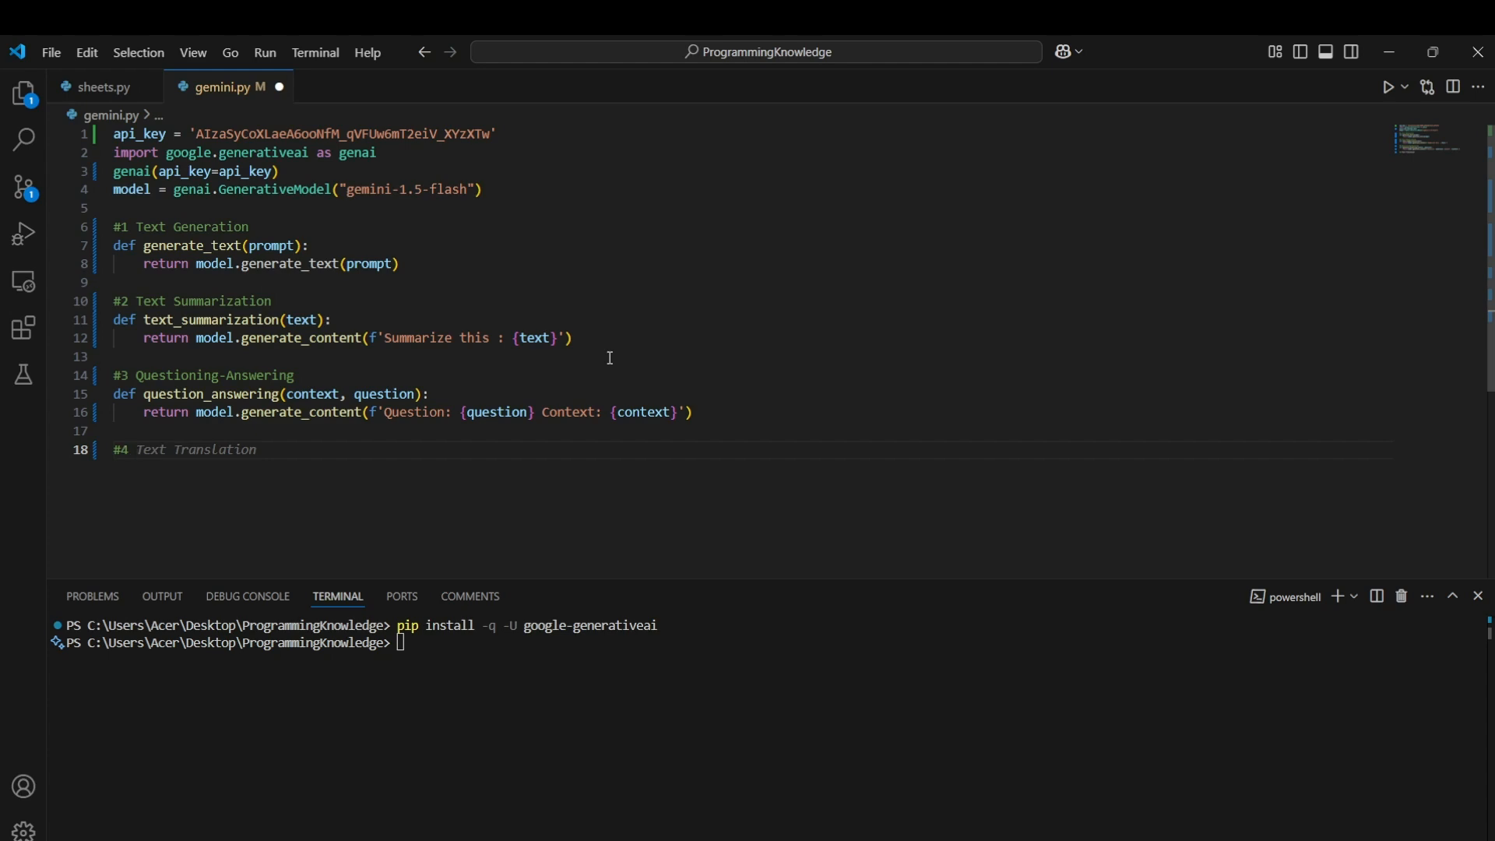
pyautogui.write('Sentiment Analysis')
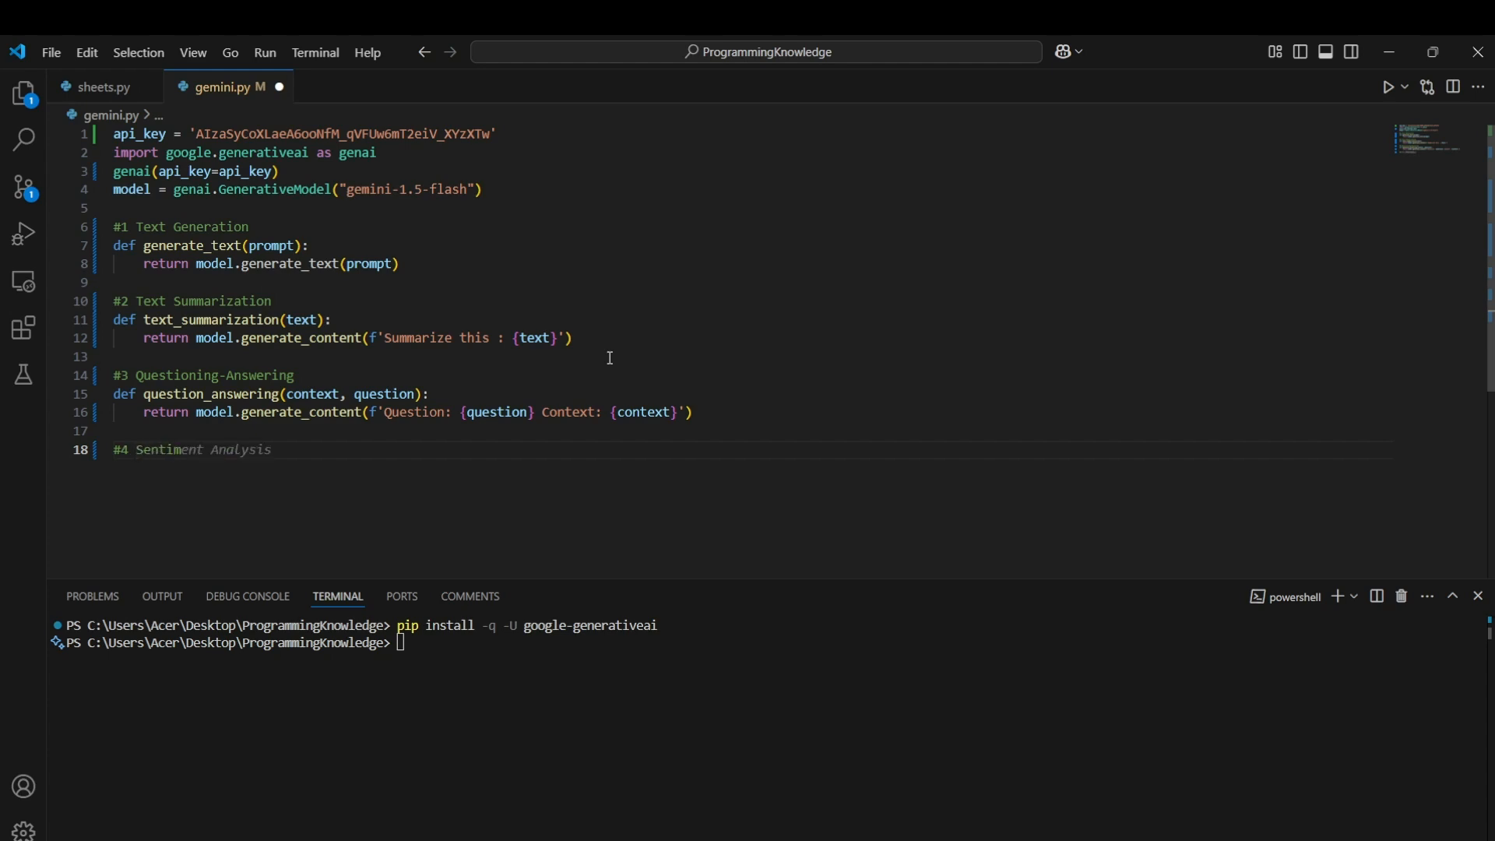
pyautogui.press('Enter')
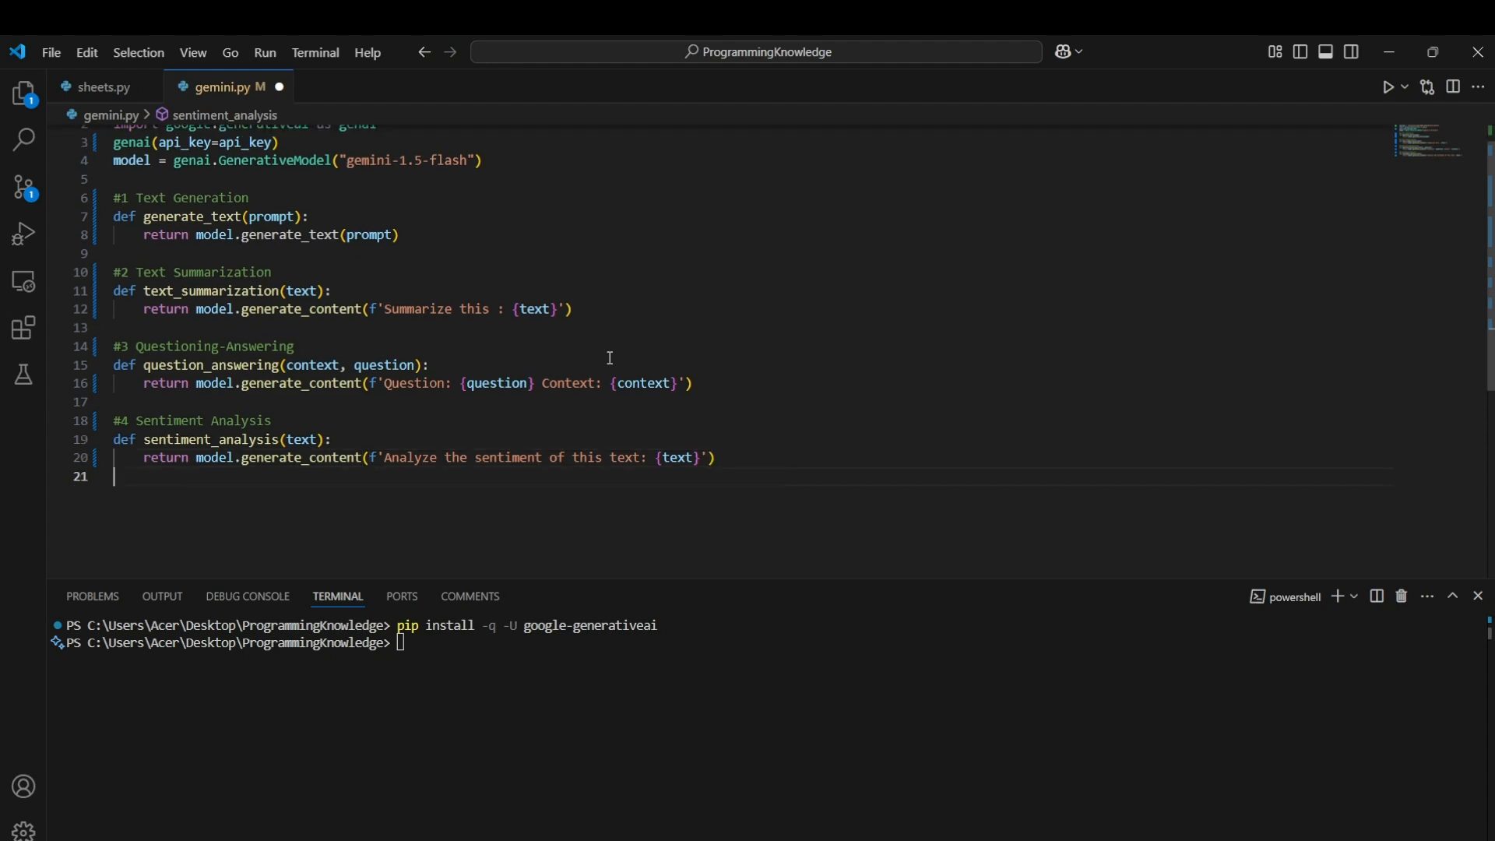
pyautogui.write('#5 Text Translation')
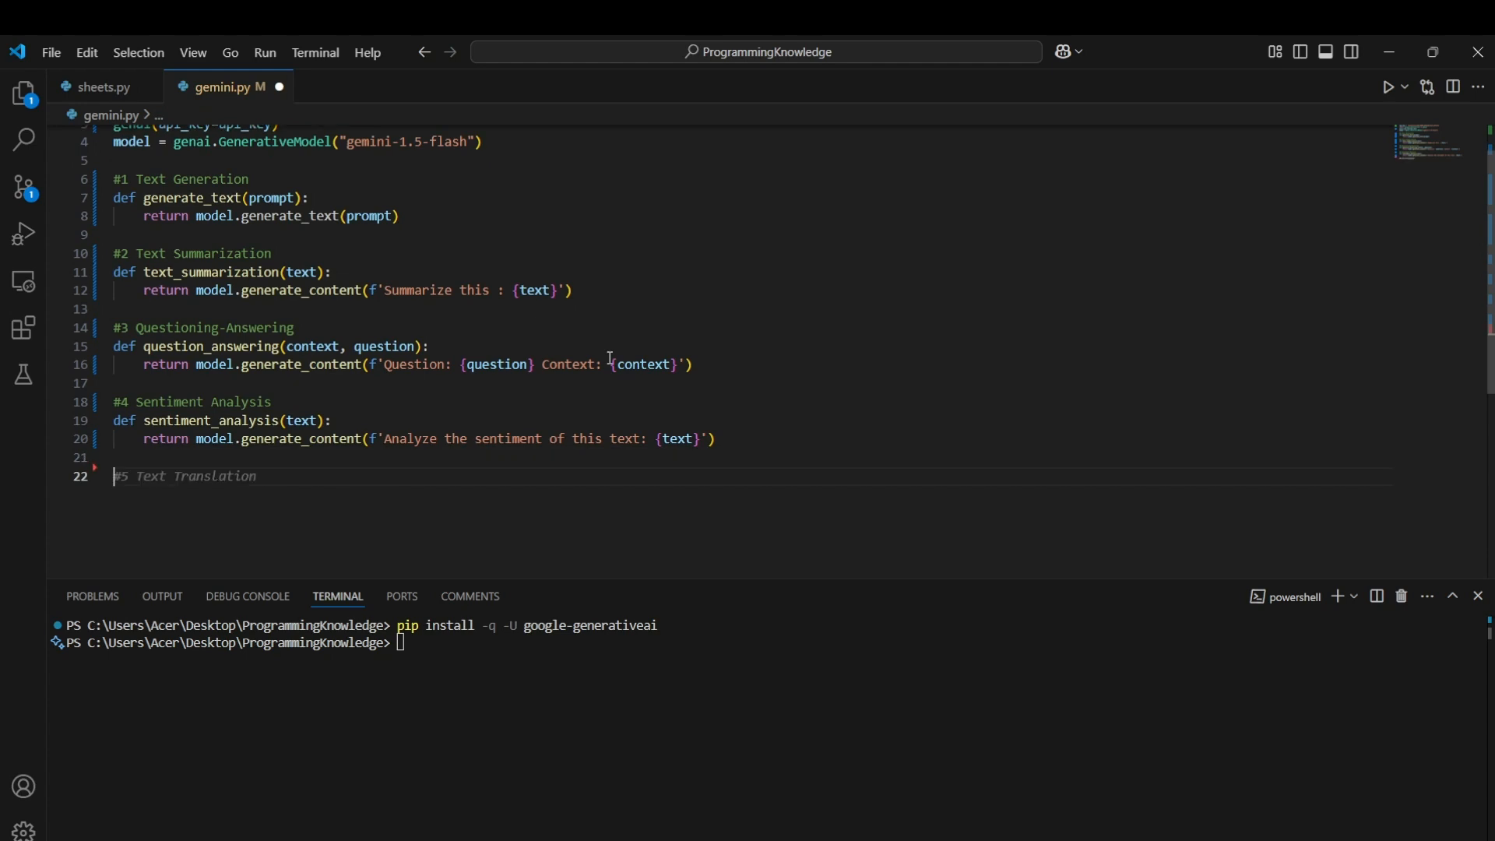
# Step: Place the cursor in the editor to define text_translation(text, target_language)
pyautogui.click(113, 476)
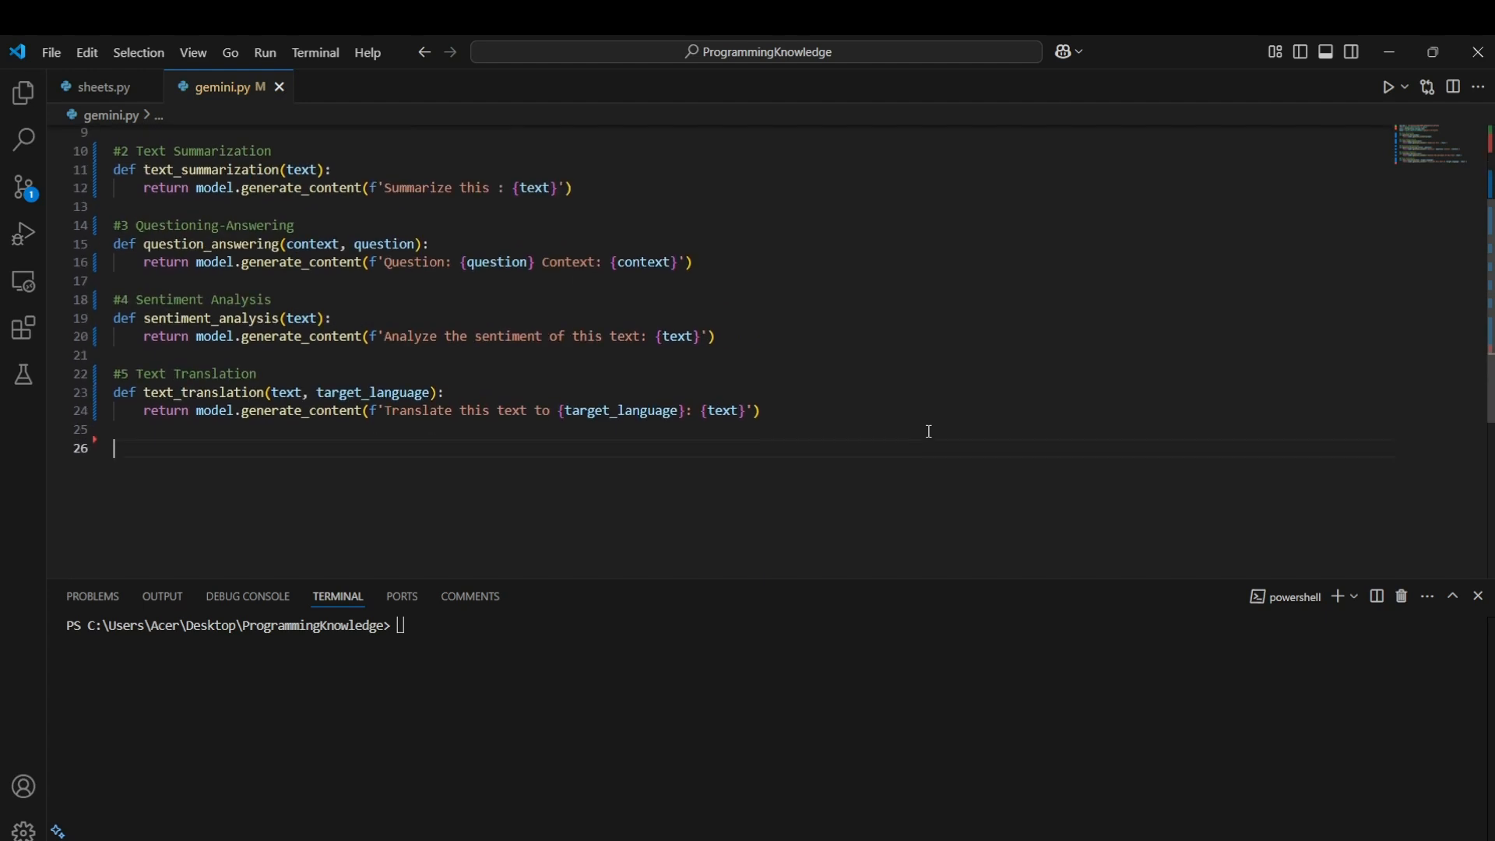
# Step: Add test calls using the 'quick brown fox' text, including print(question_answering(context, question))
pyautogui.write('#1')
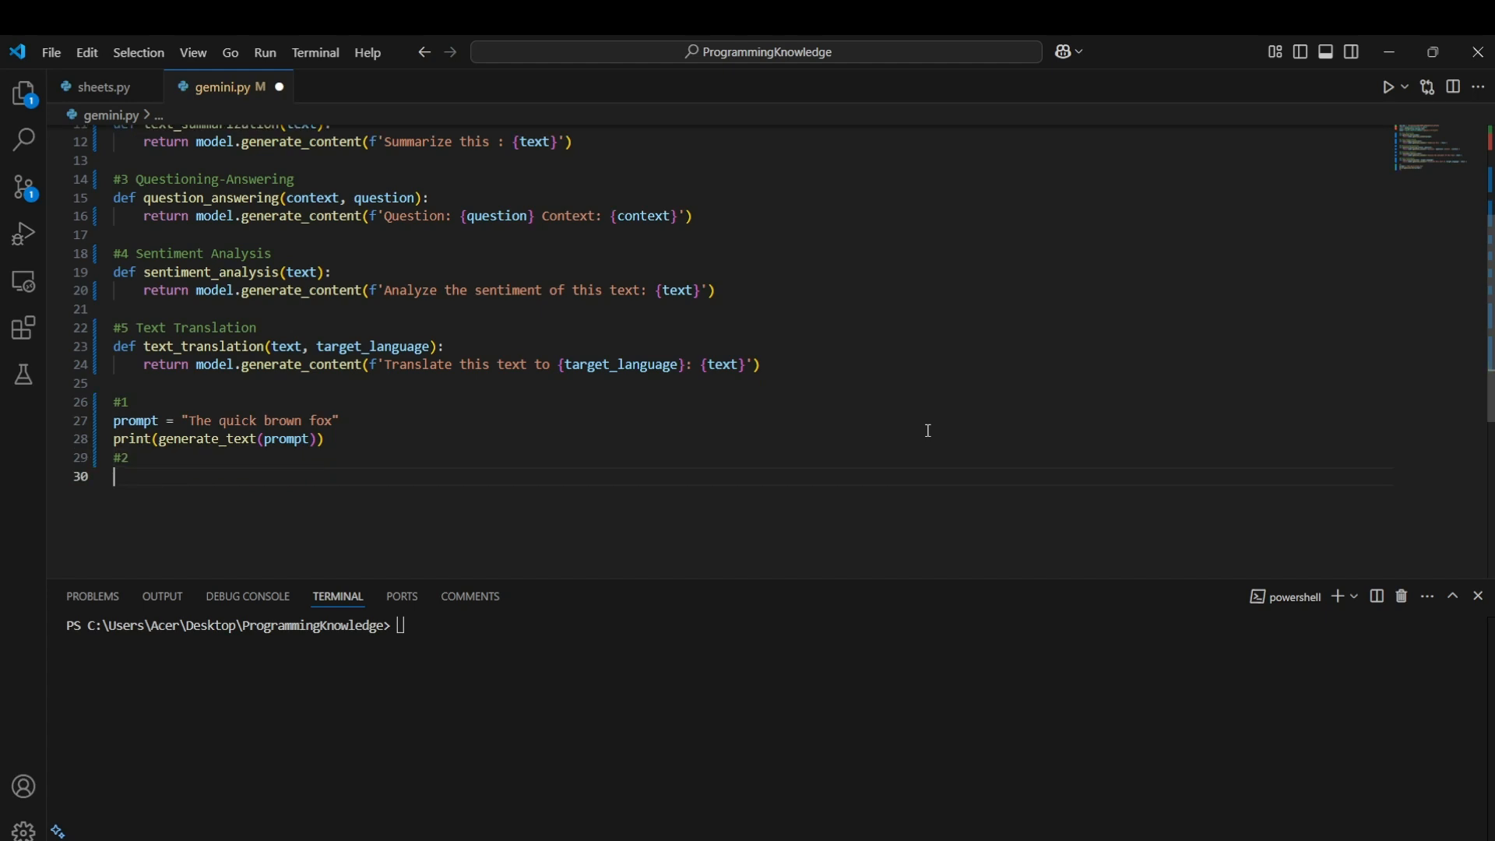
pyautogui.write('text = "The quick brown fox jumps over the lazy dog"')
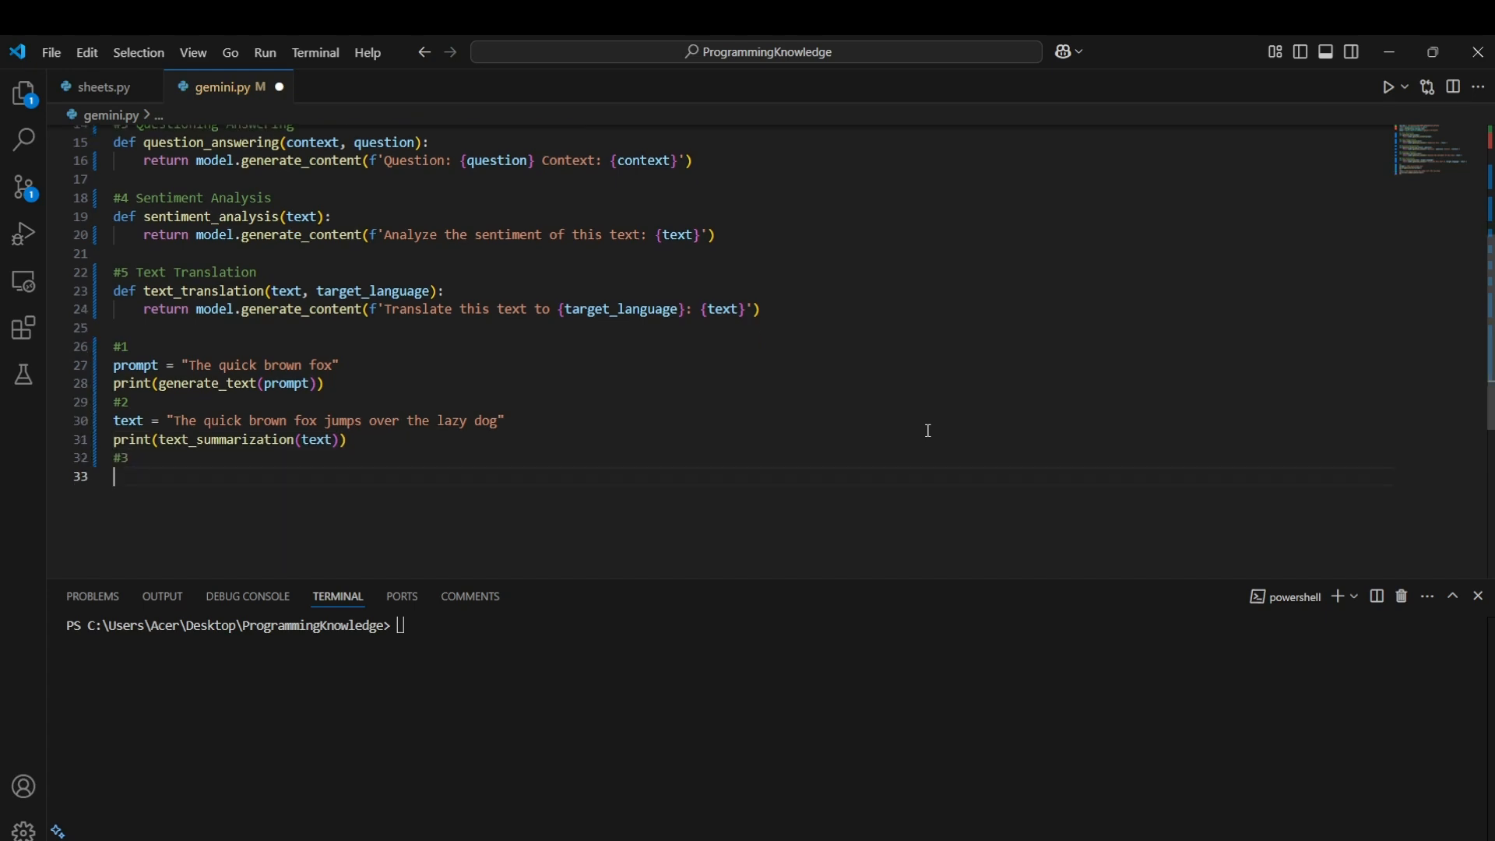
pyautogui.write('context = "The quick brown fox jumps over the lazy dog"')
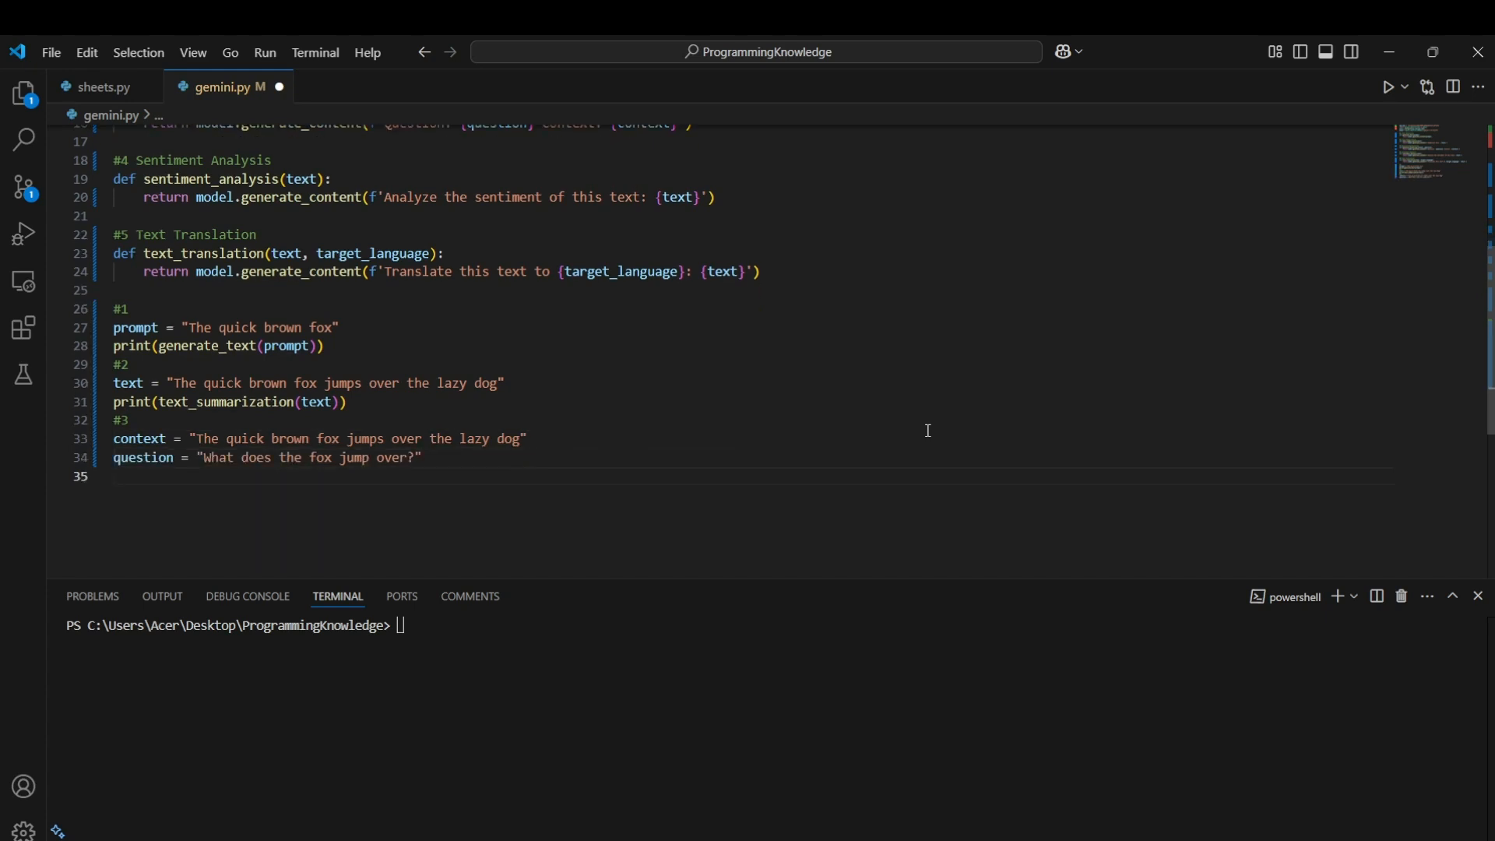
pyautogui.write('print(question_answering(context, question))')
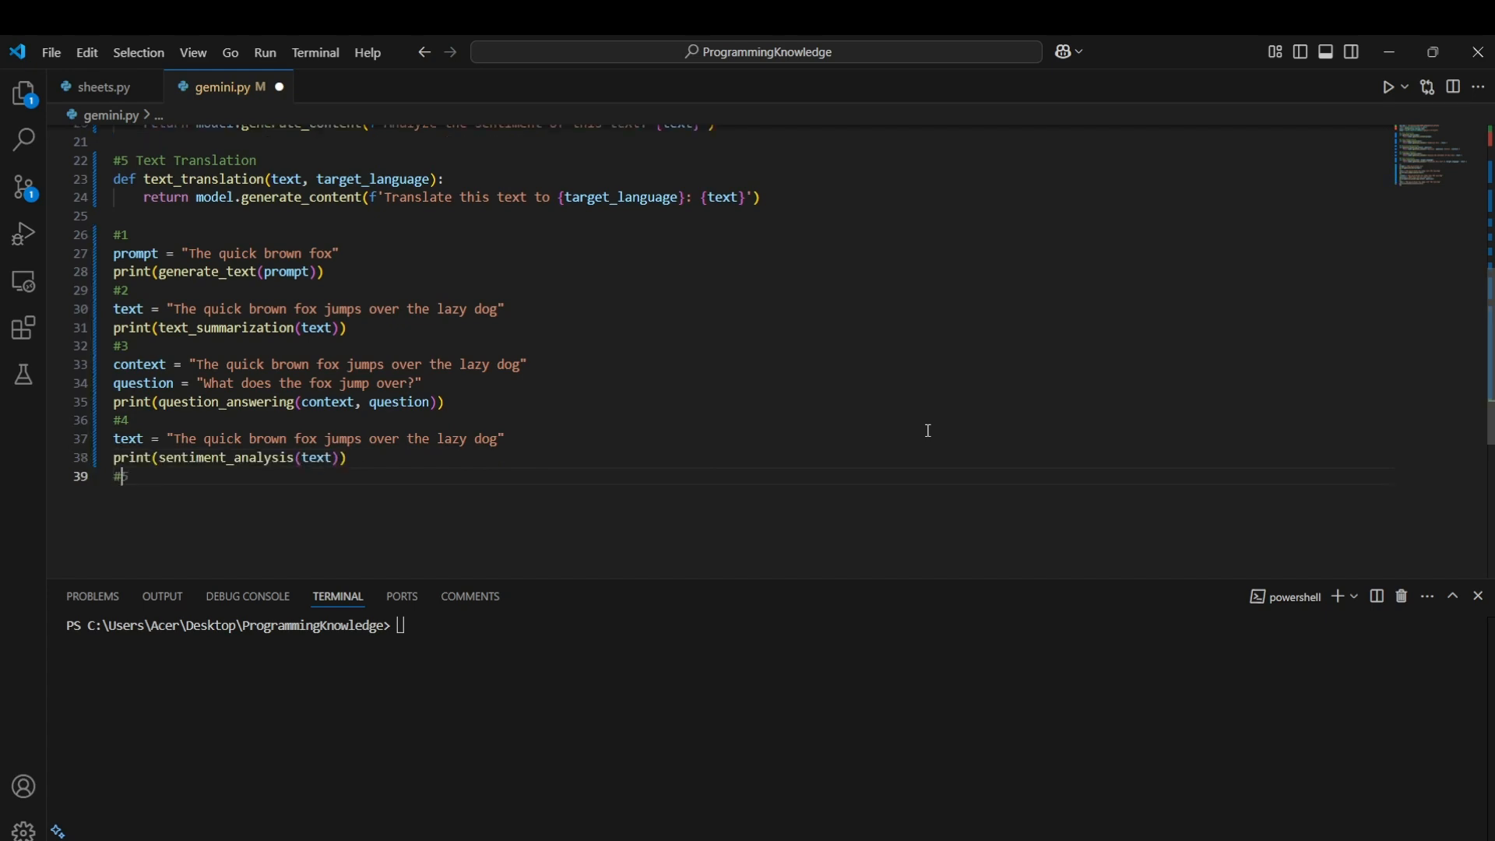
pyautogui.write('text = "The quick brown fox jumps over the lazy dog"')
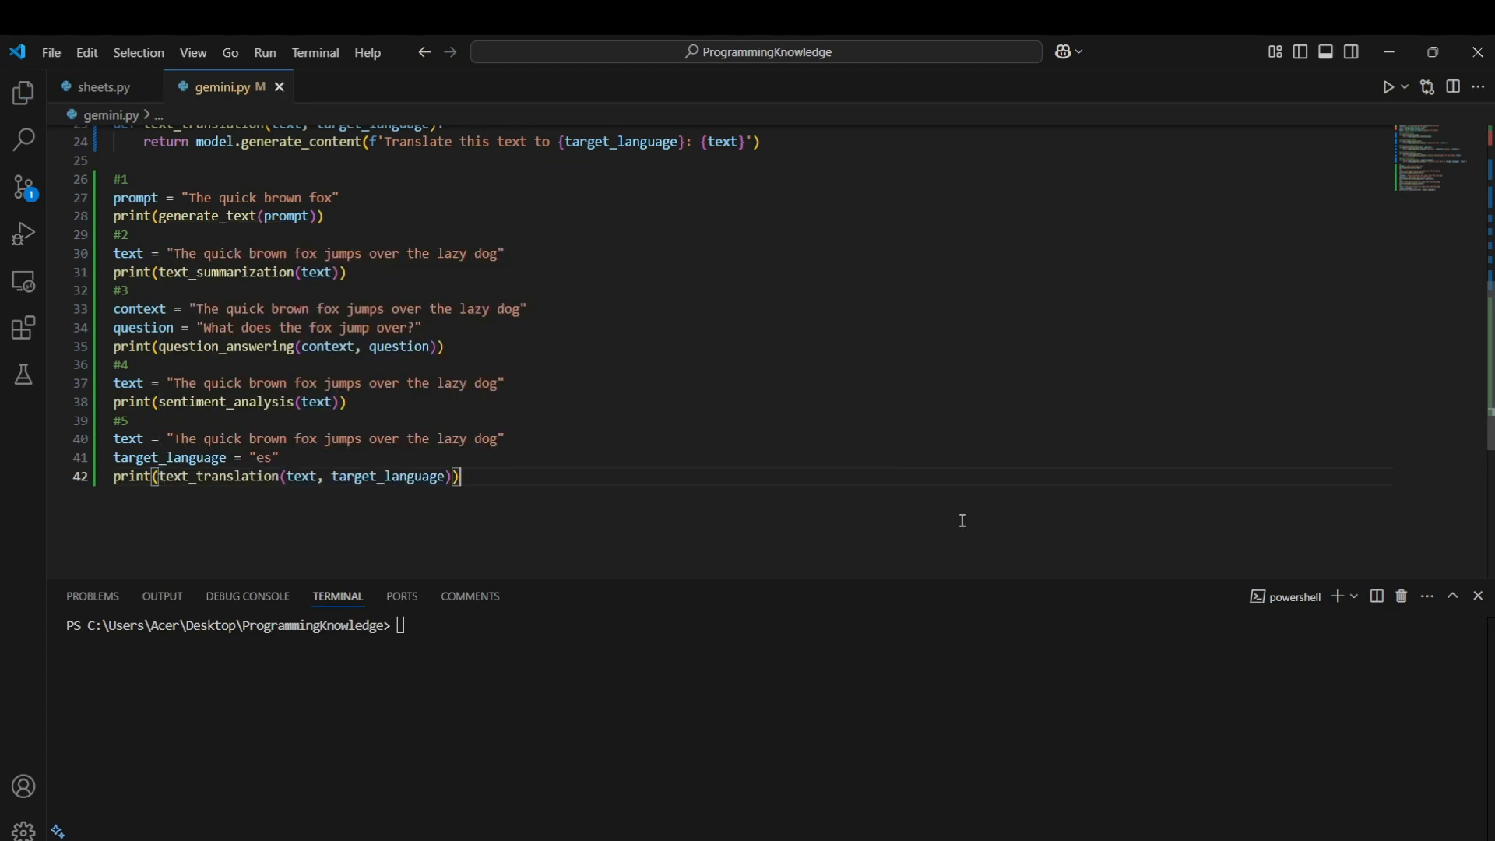
# Step: Enter python gemini.py in the terminal, ready to run
pyautogui.write('python gemini.py')
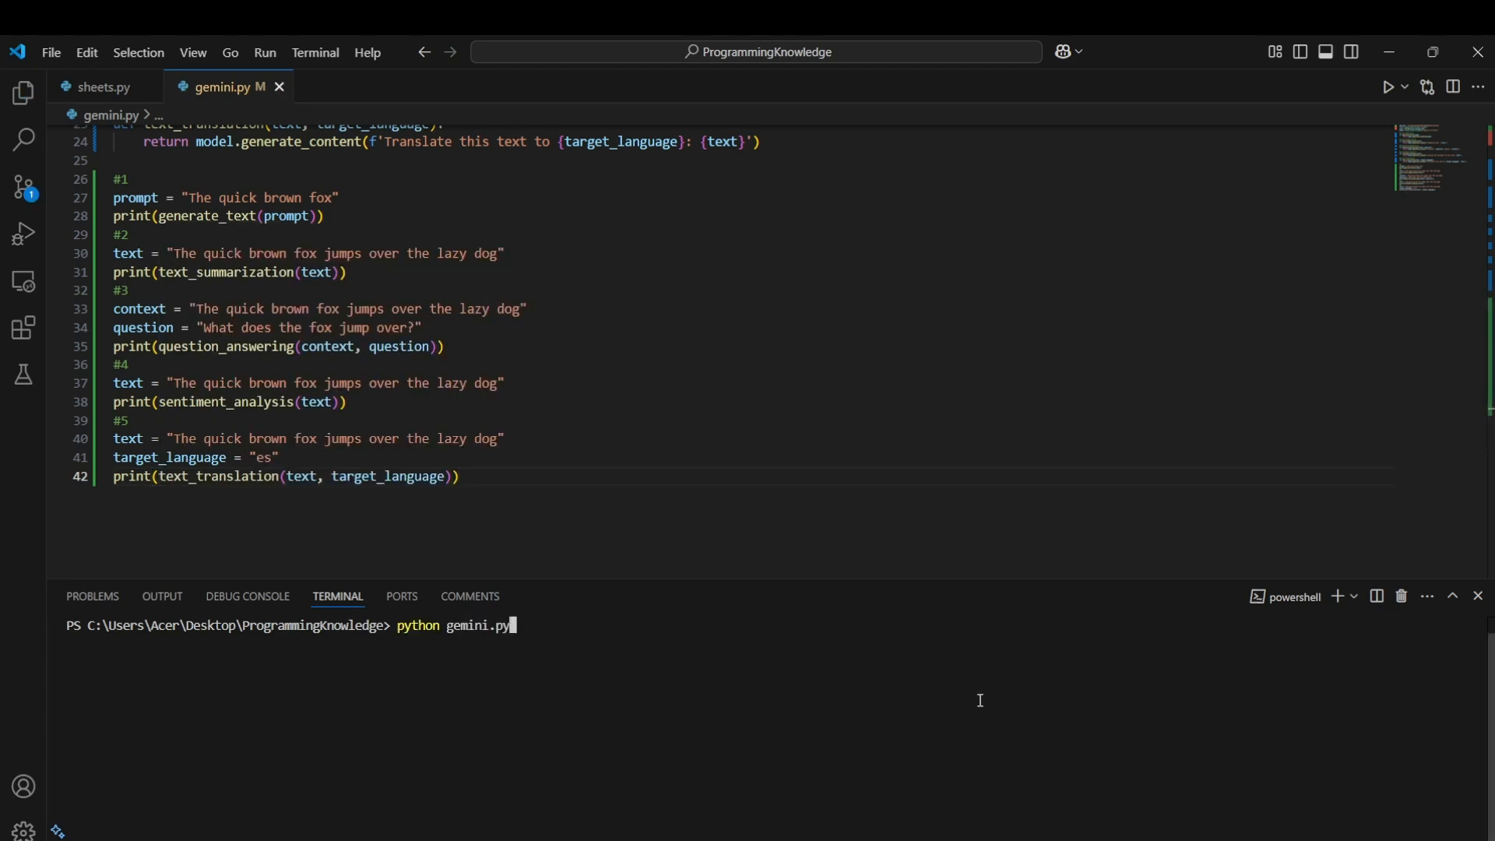
# Step: Run gemini.py and highlight the content and parts fields in the printed response objects
pyautogui.press('Return')
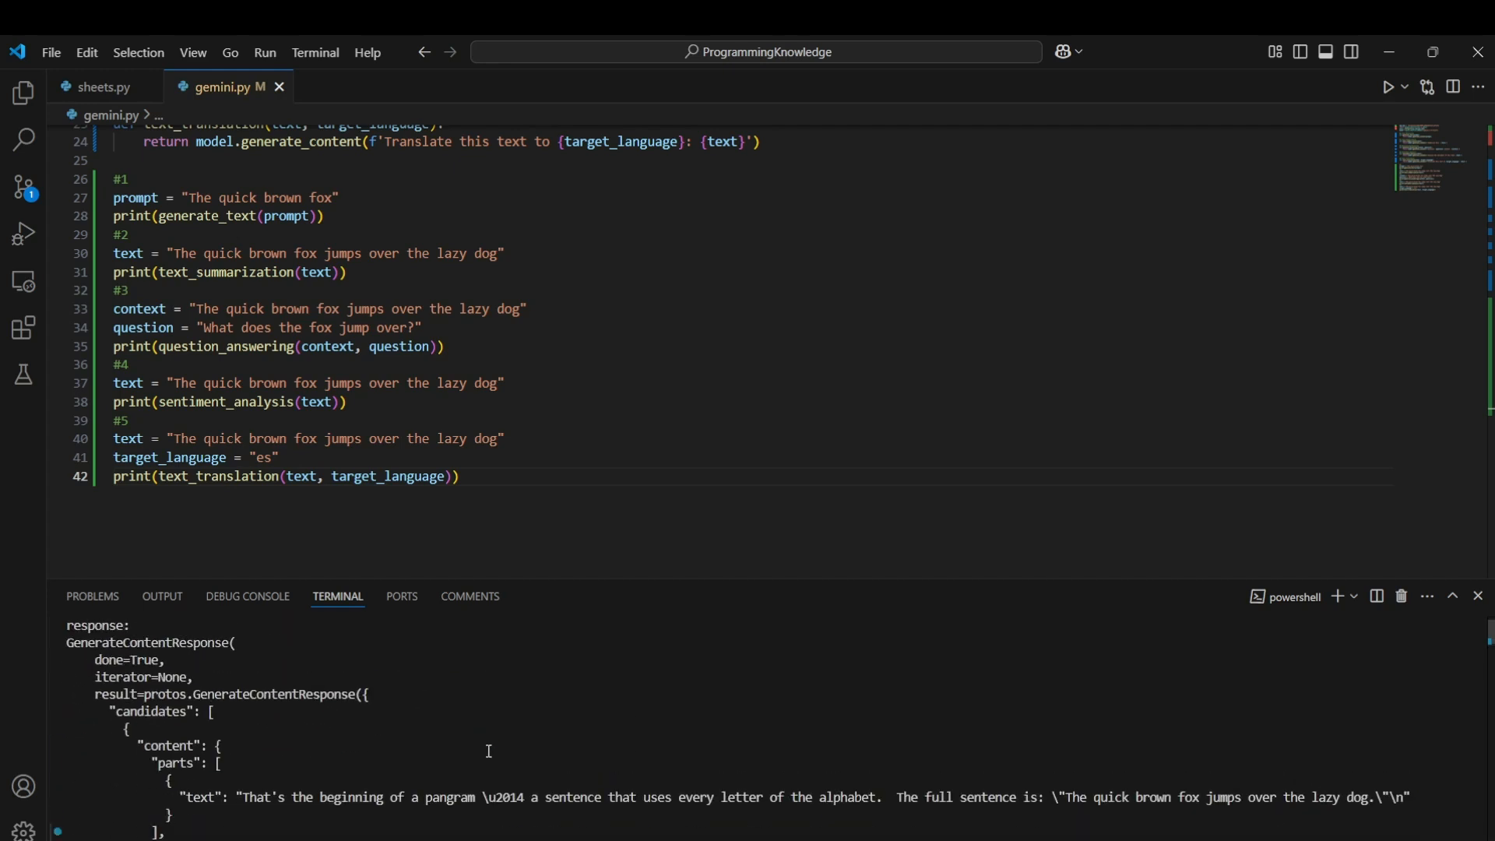
pyautogui.moveTo(332, 725)
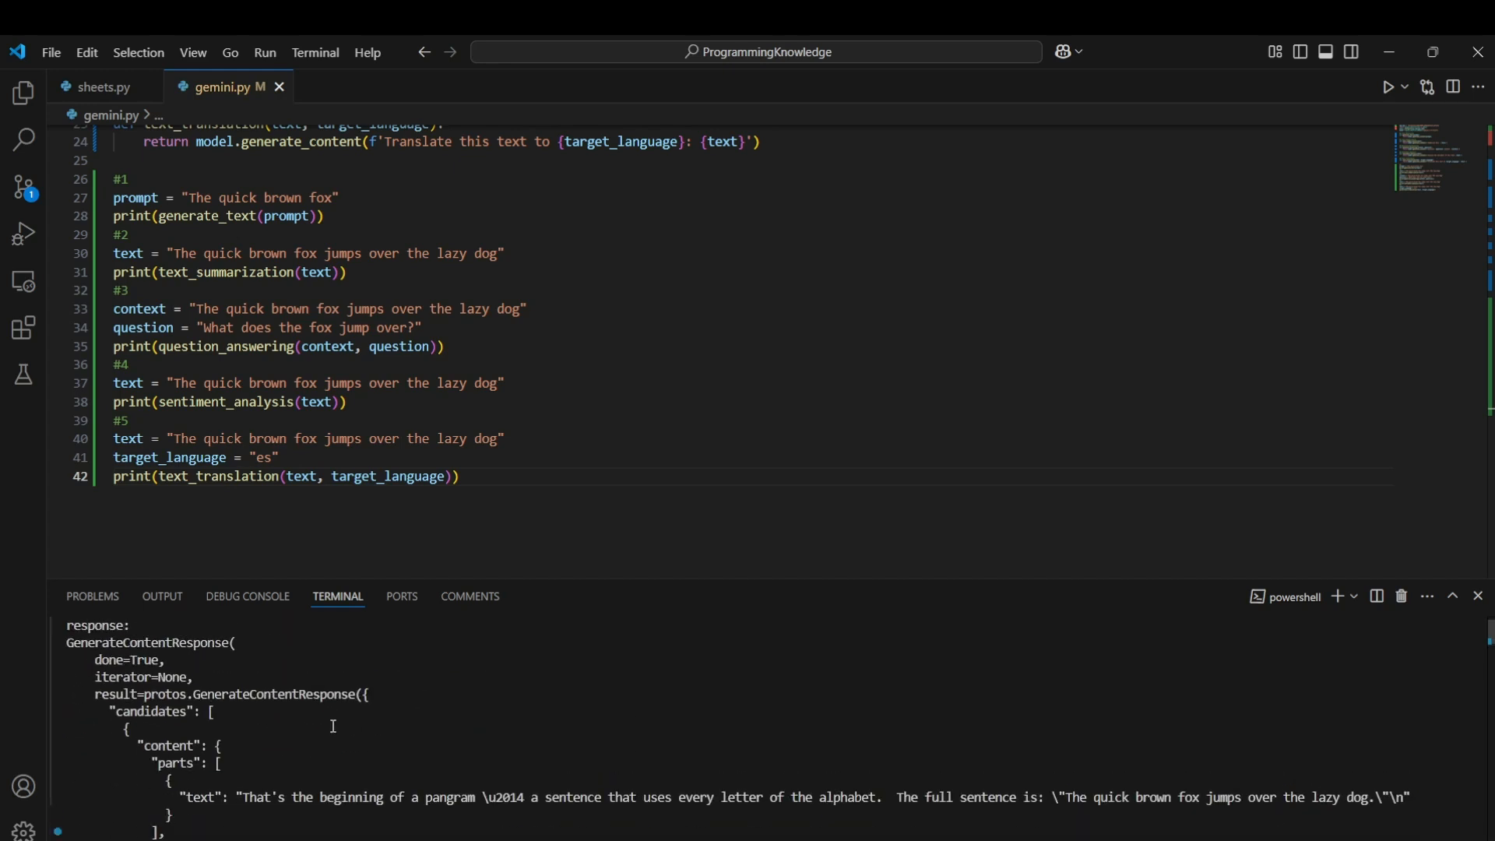
pyautogui.scroll(-3)
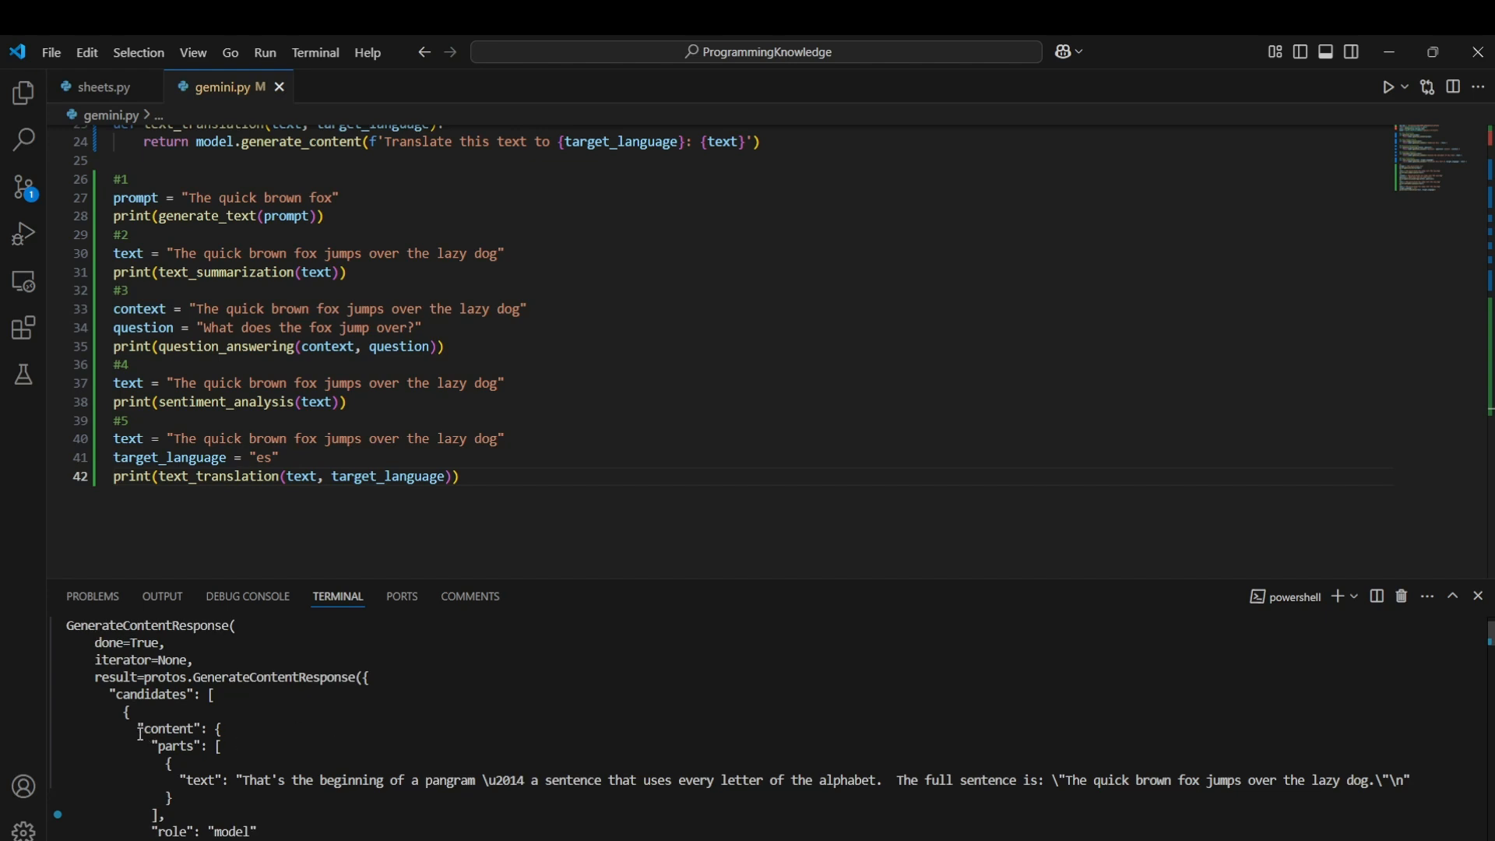
pyautogui.doubleClick(162, 729)
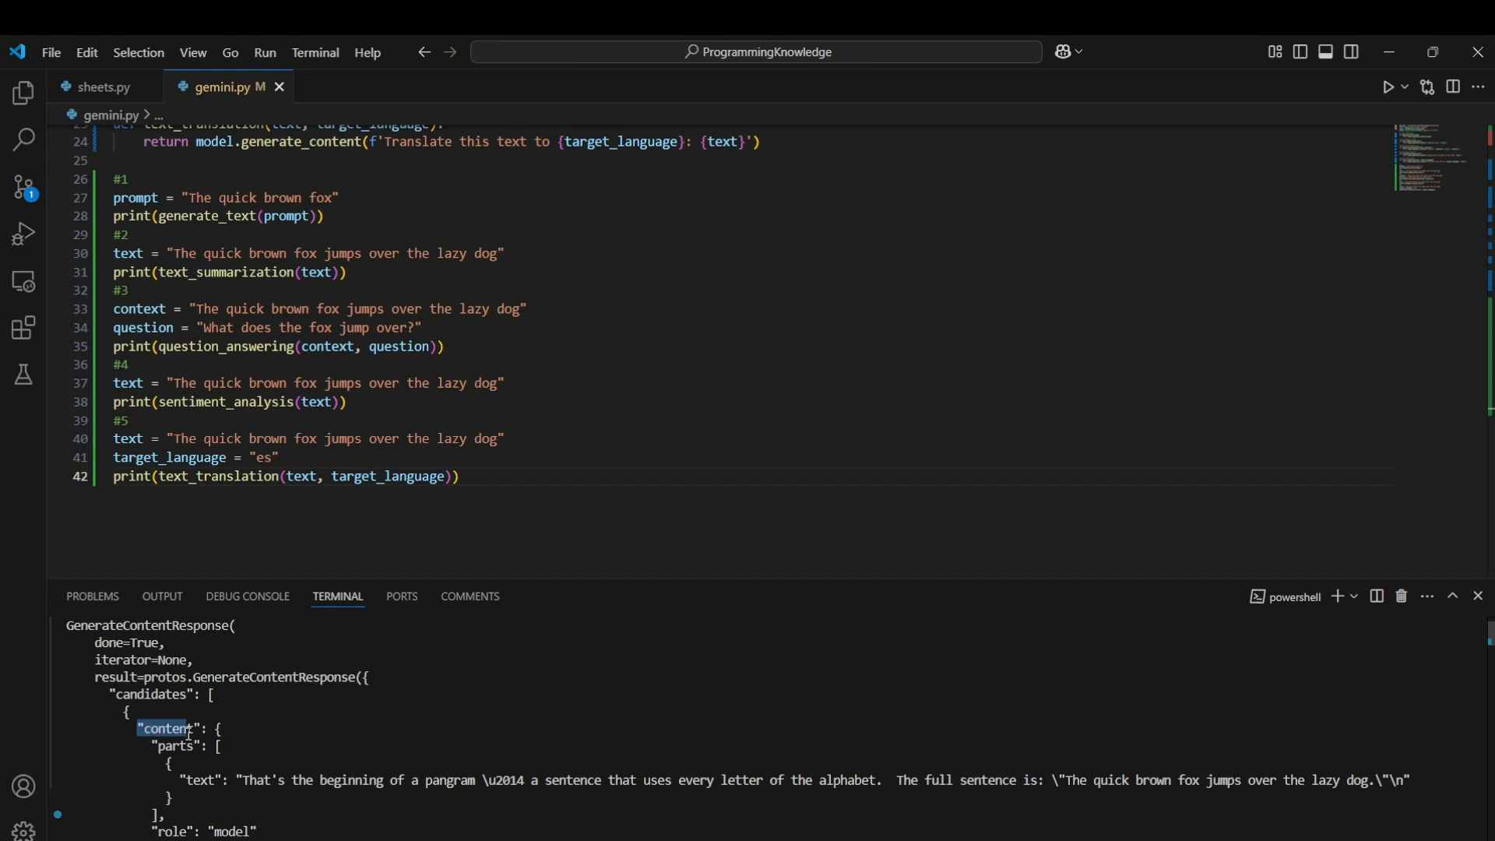
pyautogui.scroll(-3)
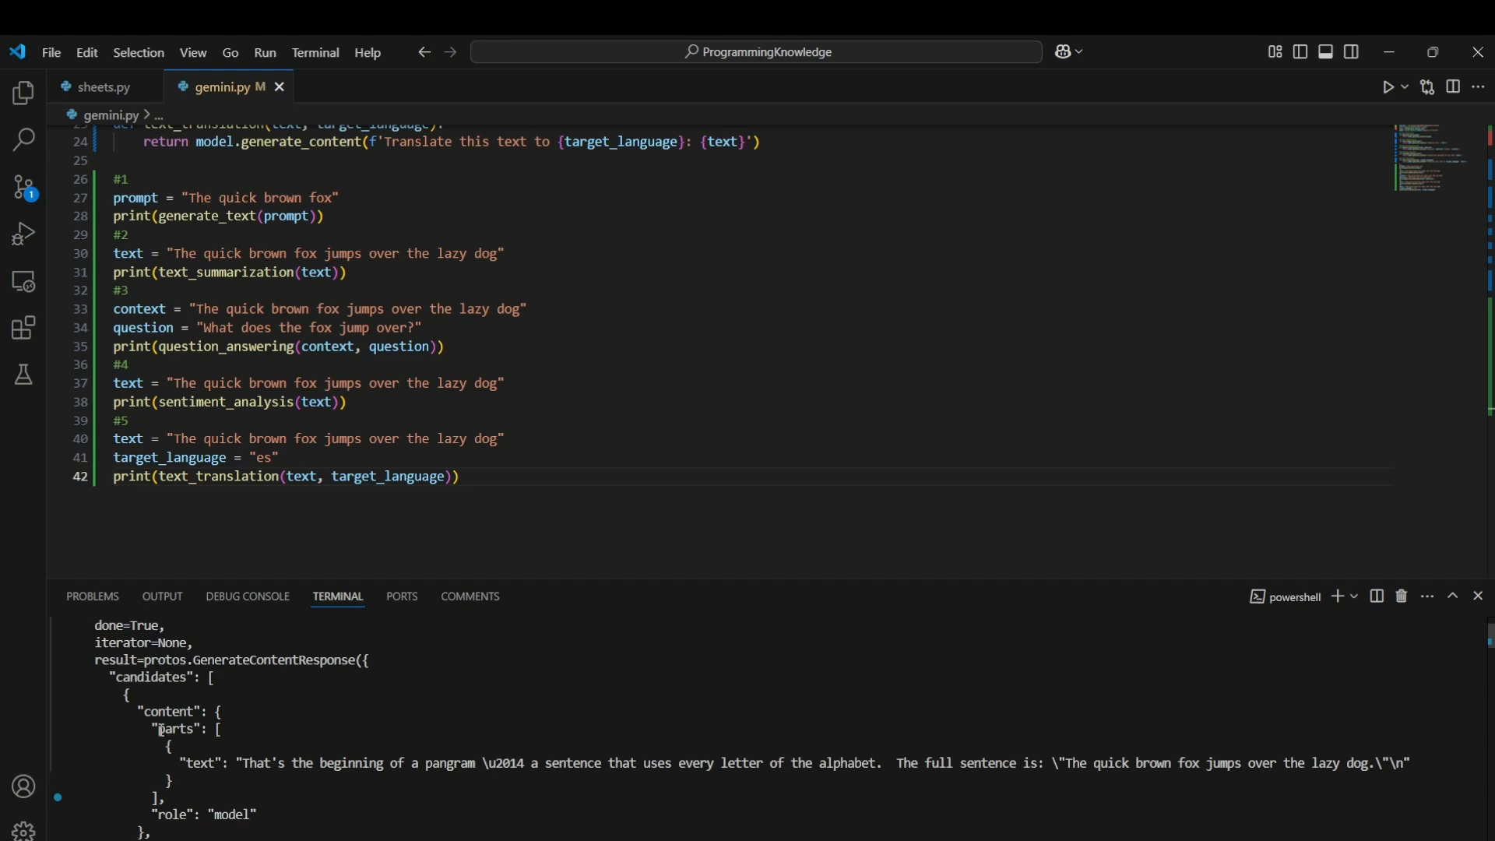
pyautogui.doubleClick(176, 729)
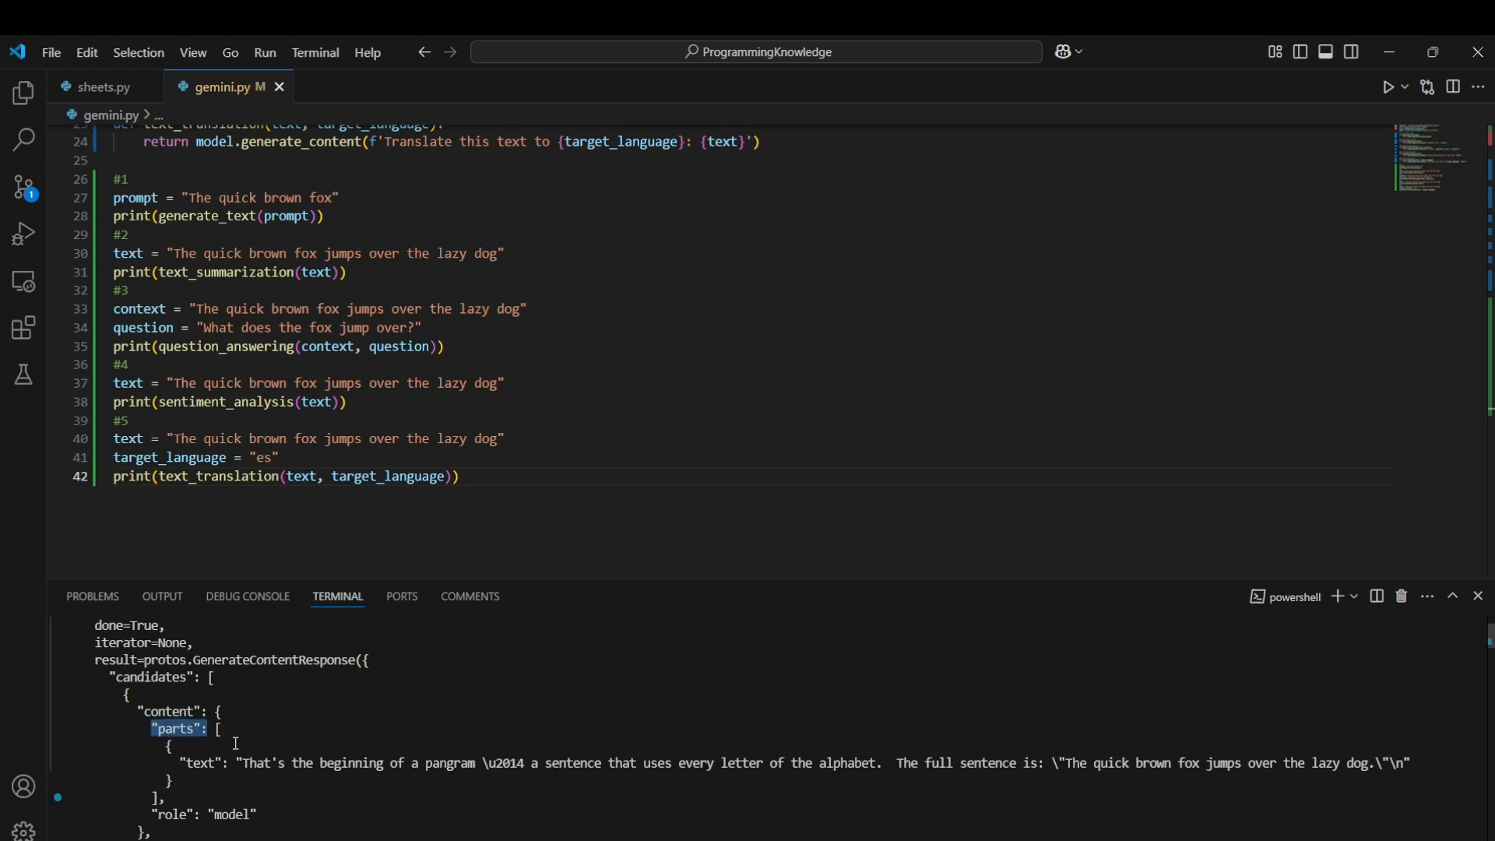
pyautogui.moveTo(246, 774)
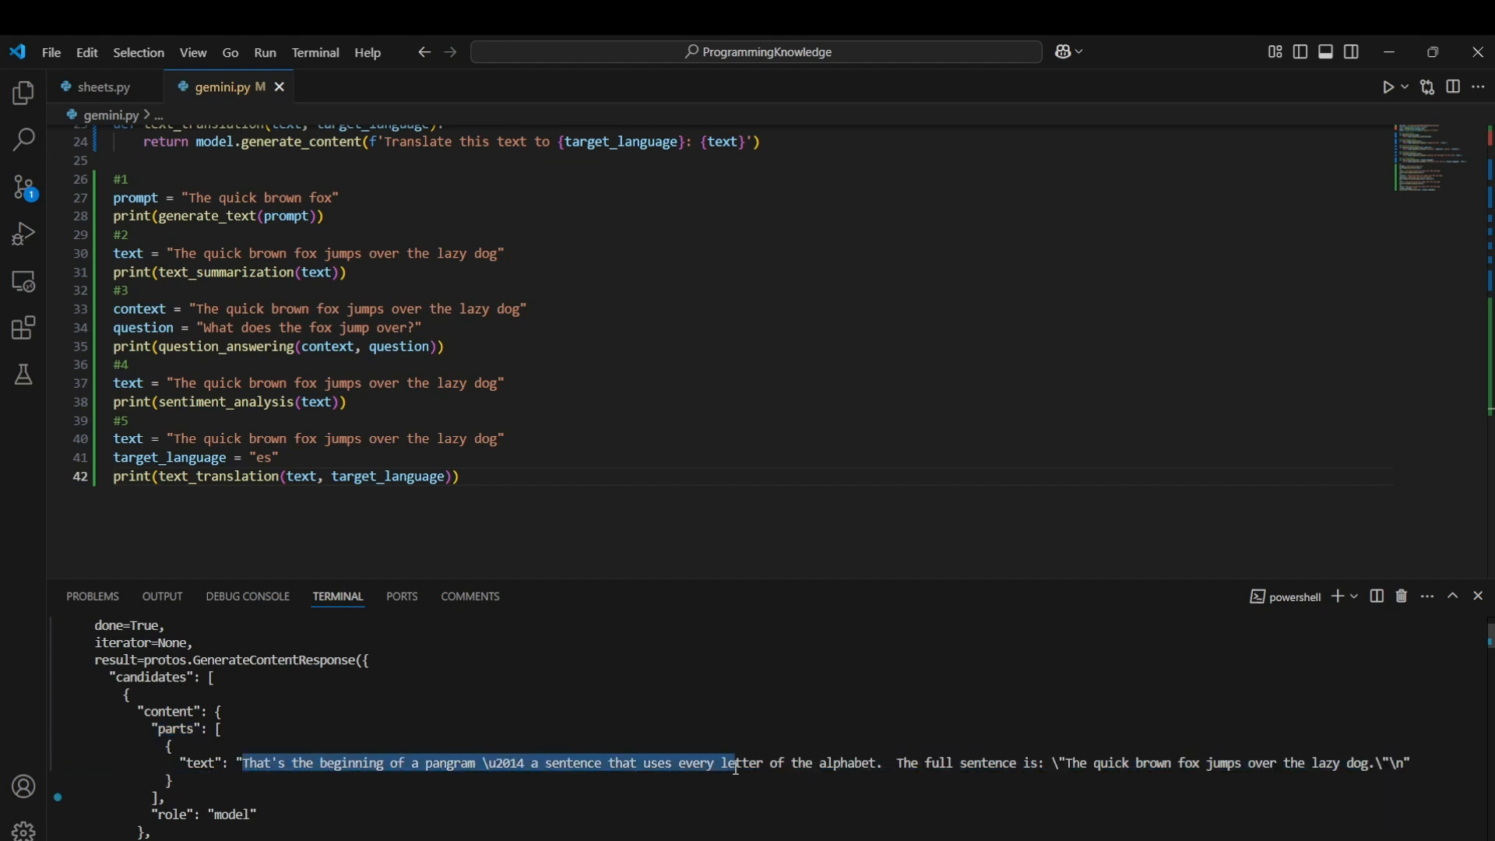
pyautogui.scroll(-3)
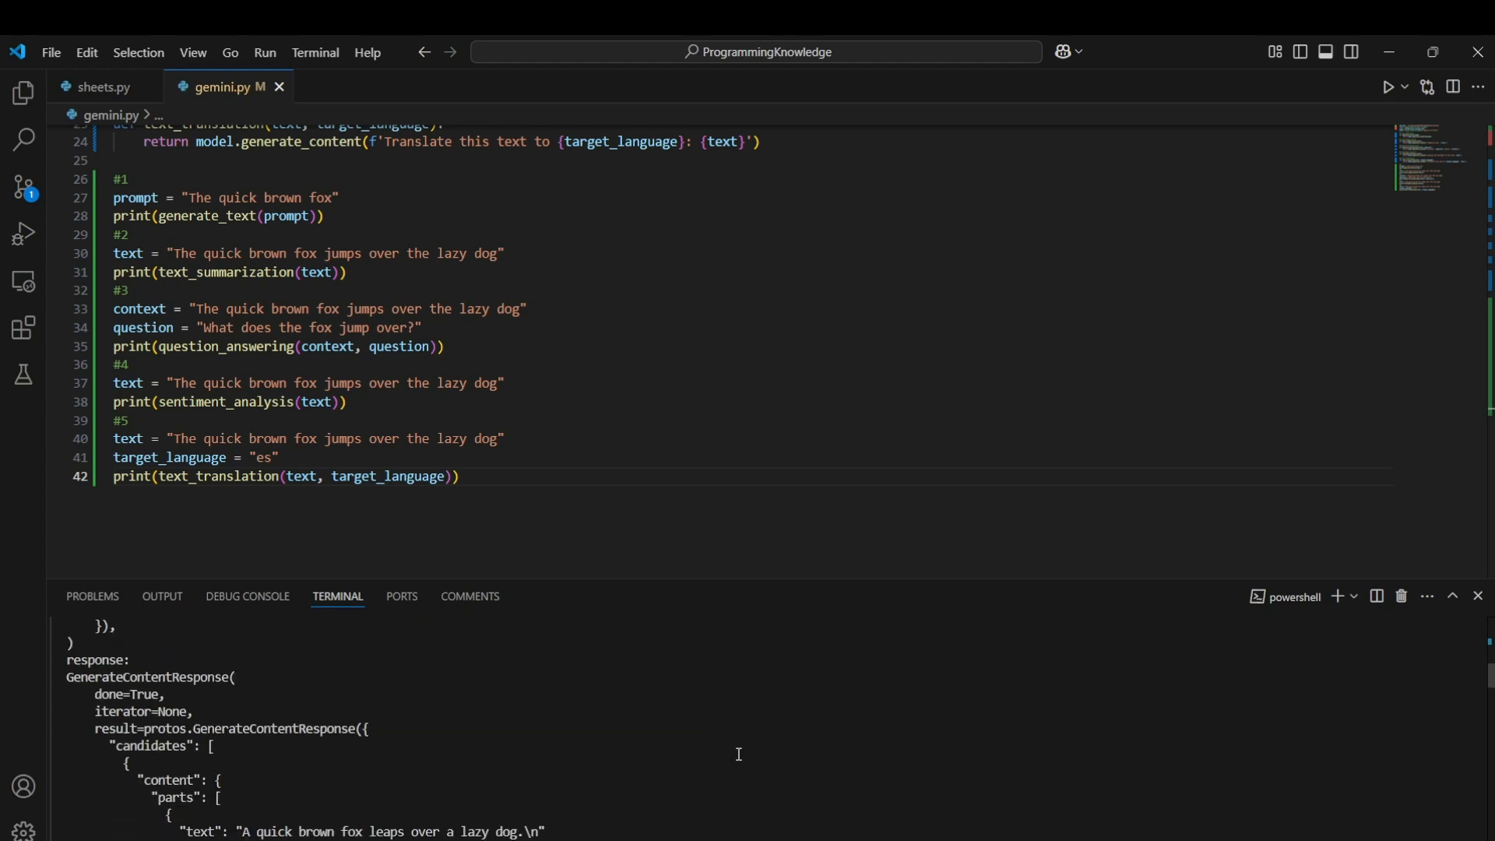
pyautogui.scroll(-3)
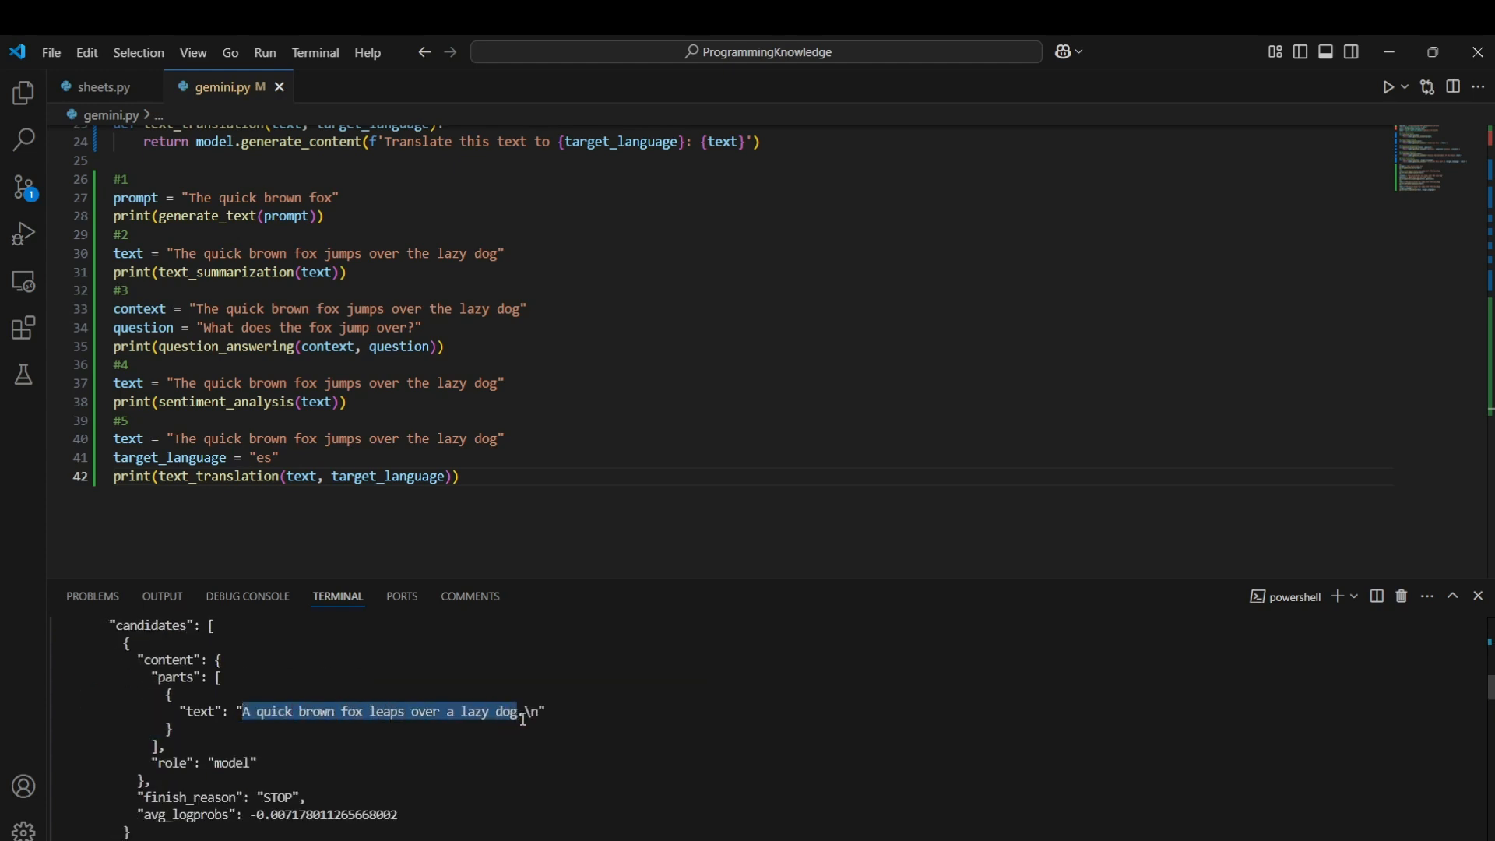
pyautogui.scroll(3)
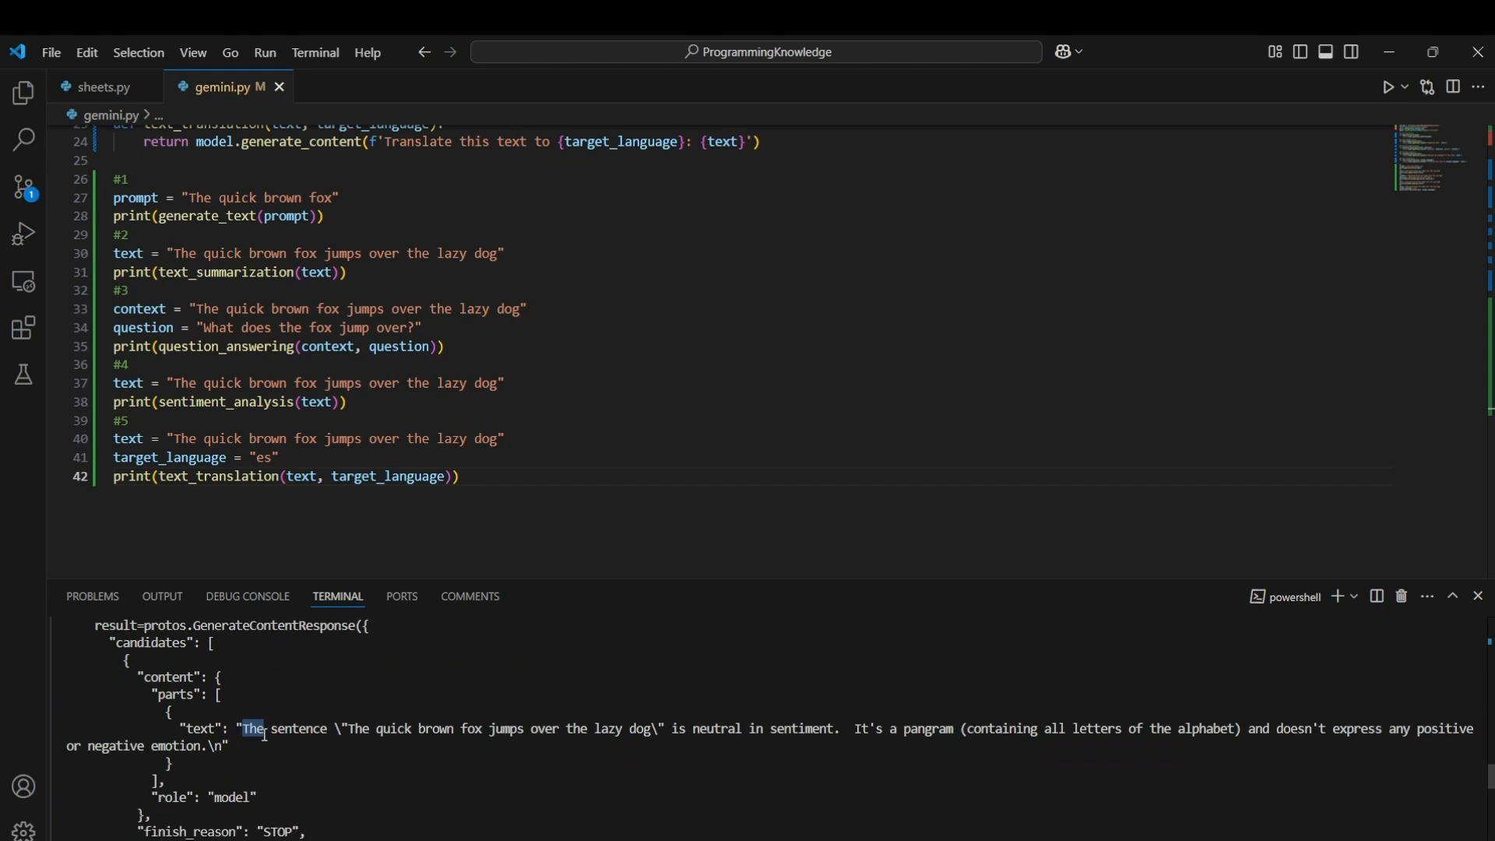
pyautogui.scroll(-3)
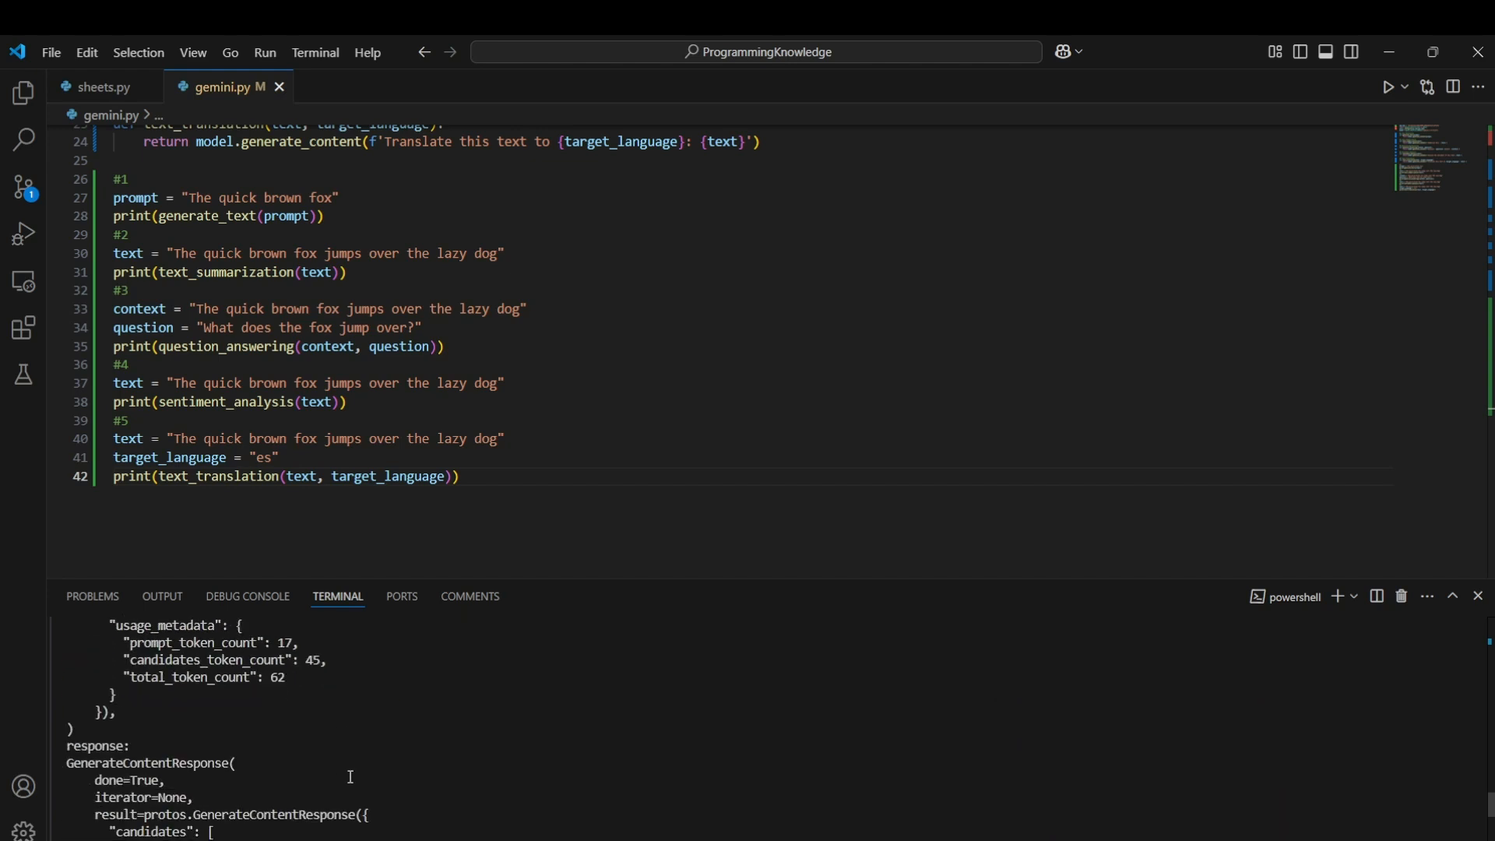
pyautogui.scroll(-3)
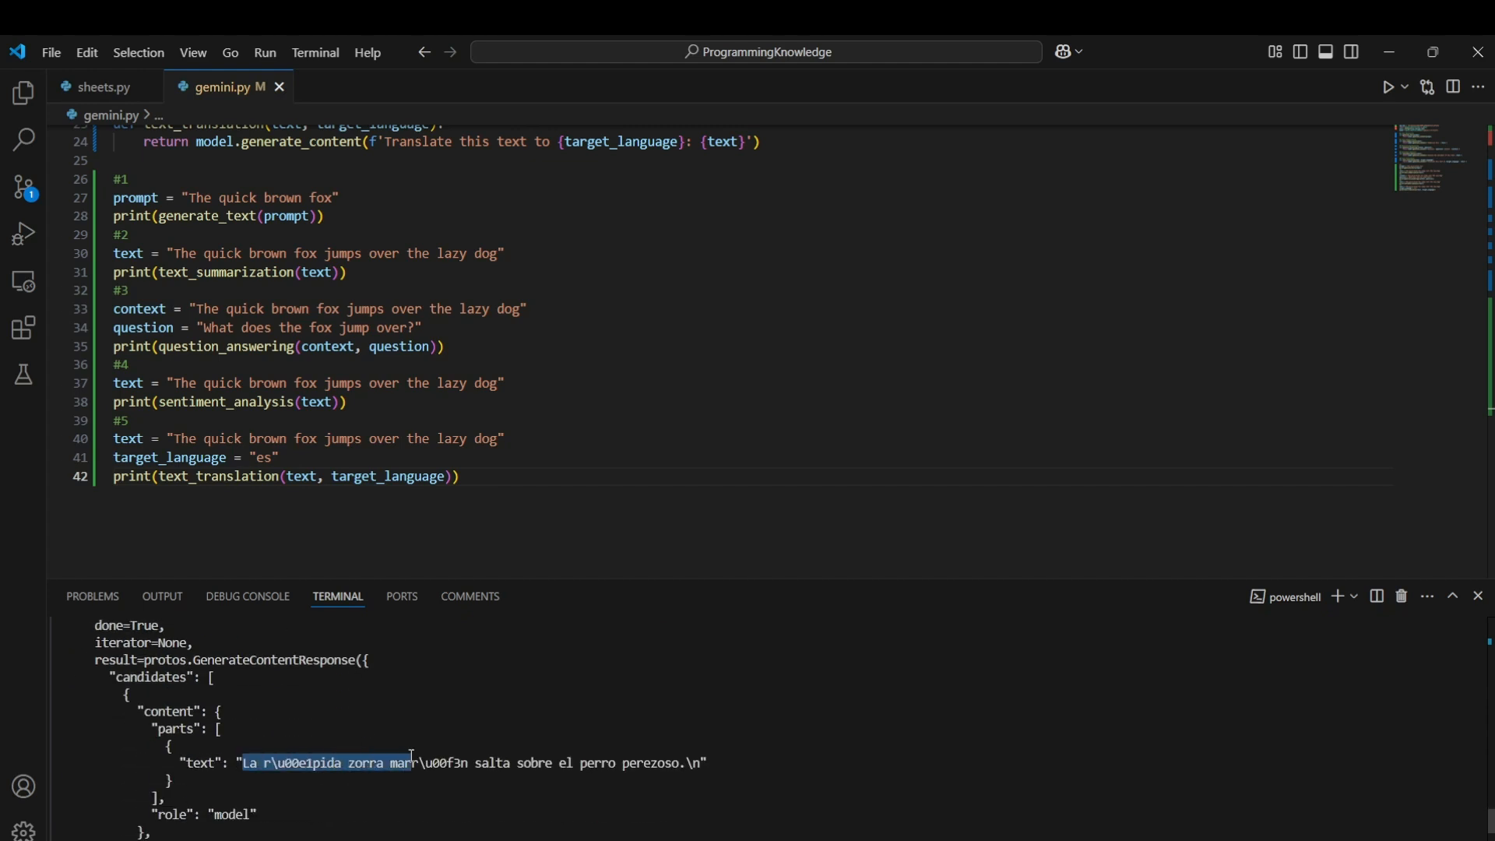
pyautogui.scroll(-3)
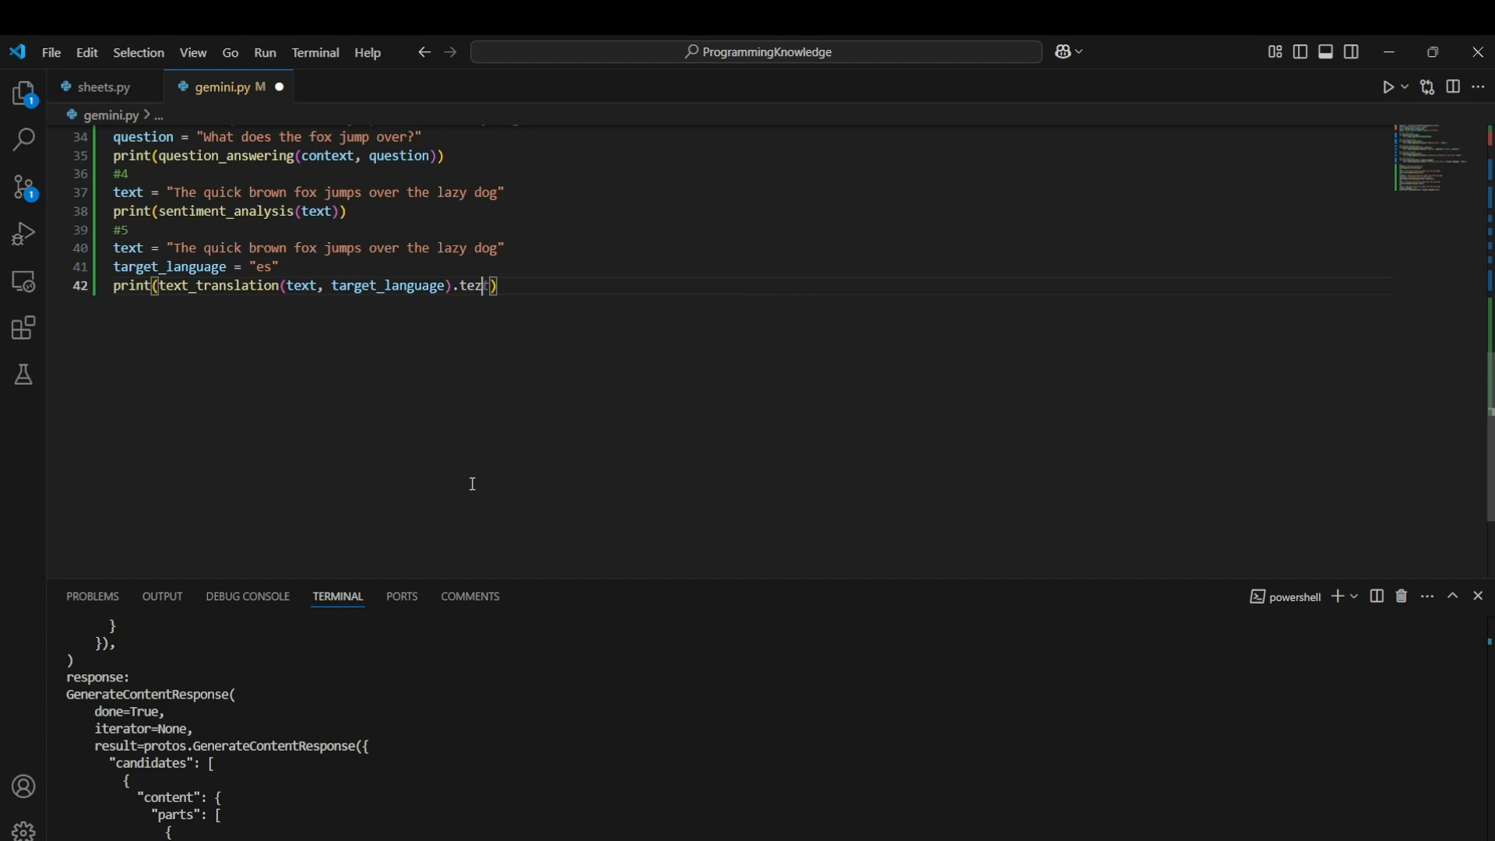
# Step: Append .text to the test print calls so only the reply text is printed
pyautogui.write('text')
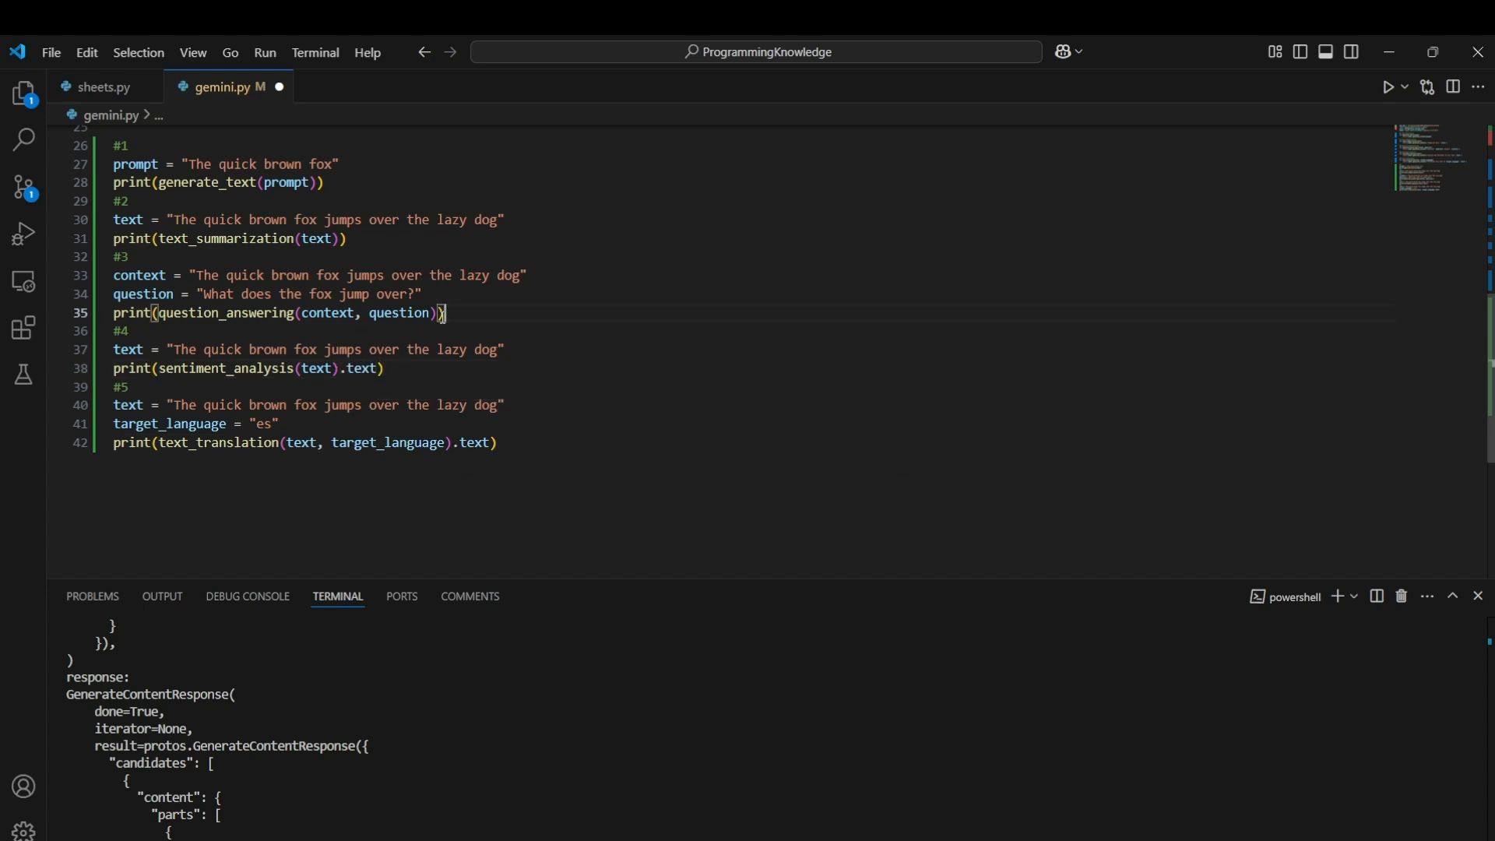
pyautogui.write('.text')
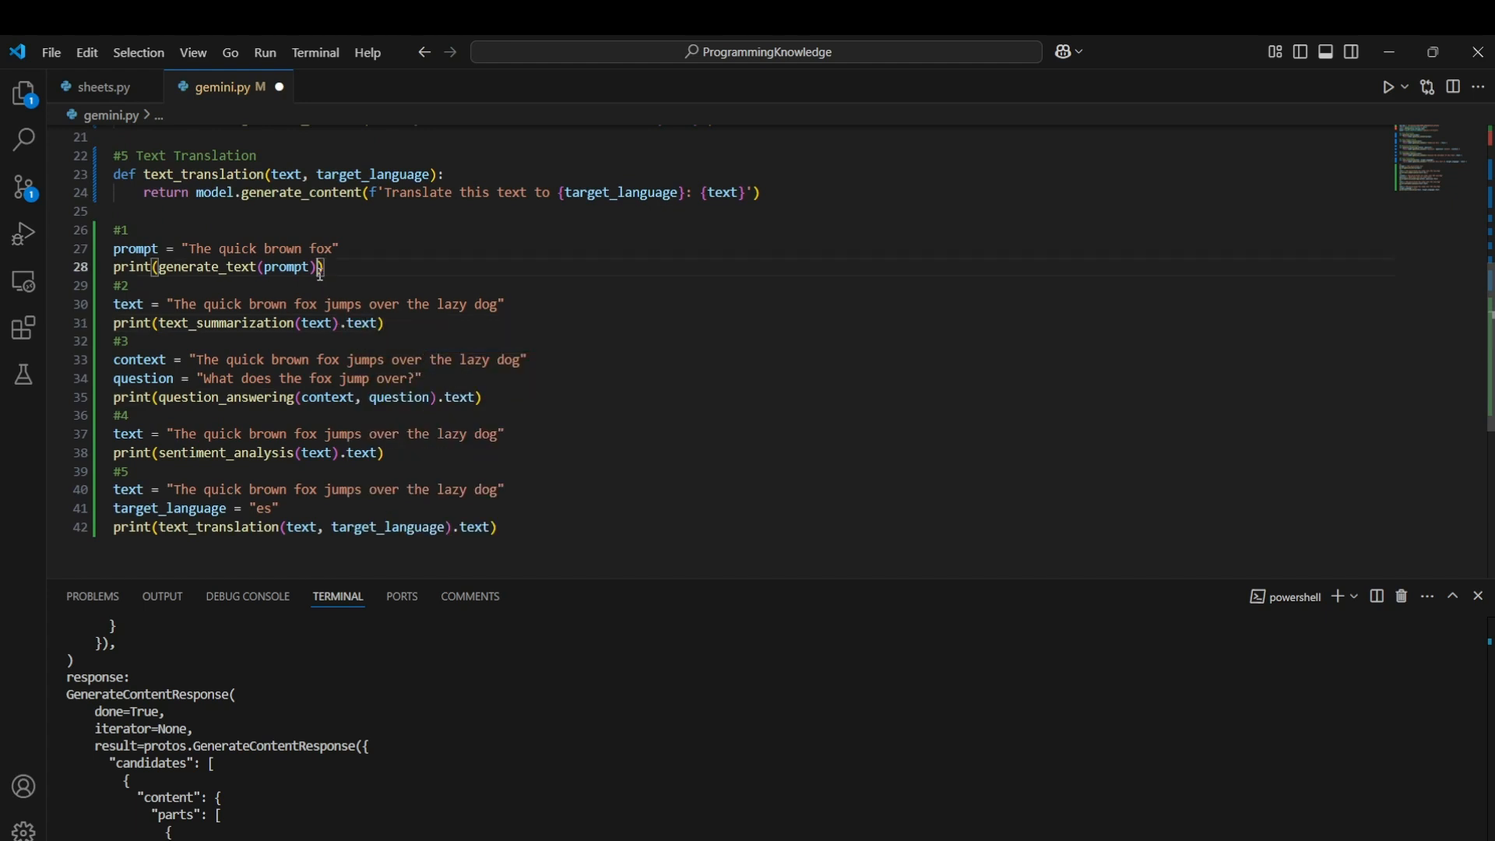
pyautogui.write('.text')
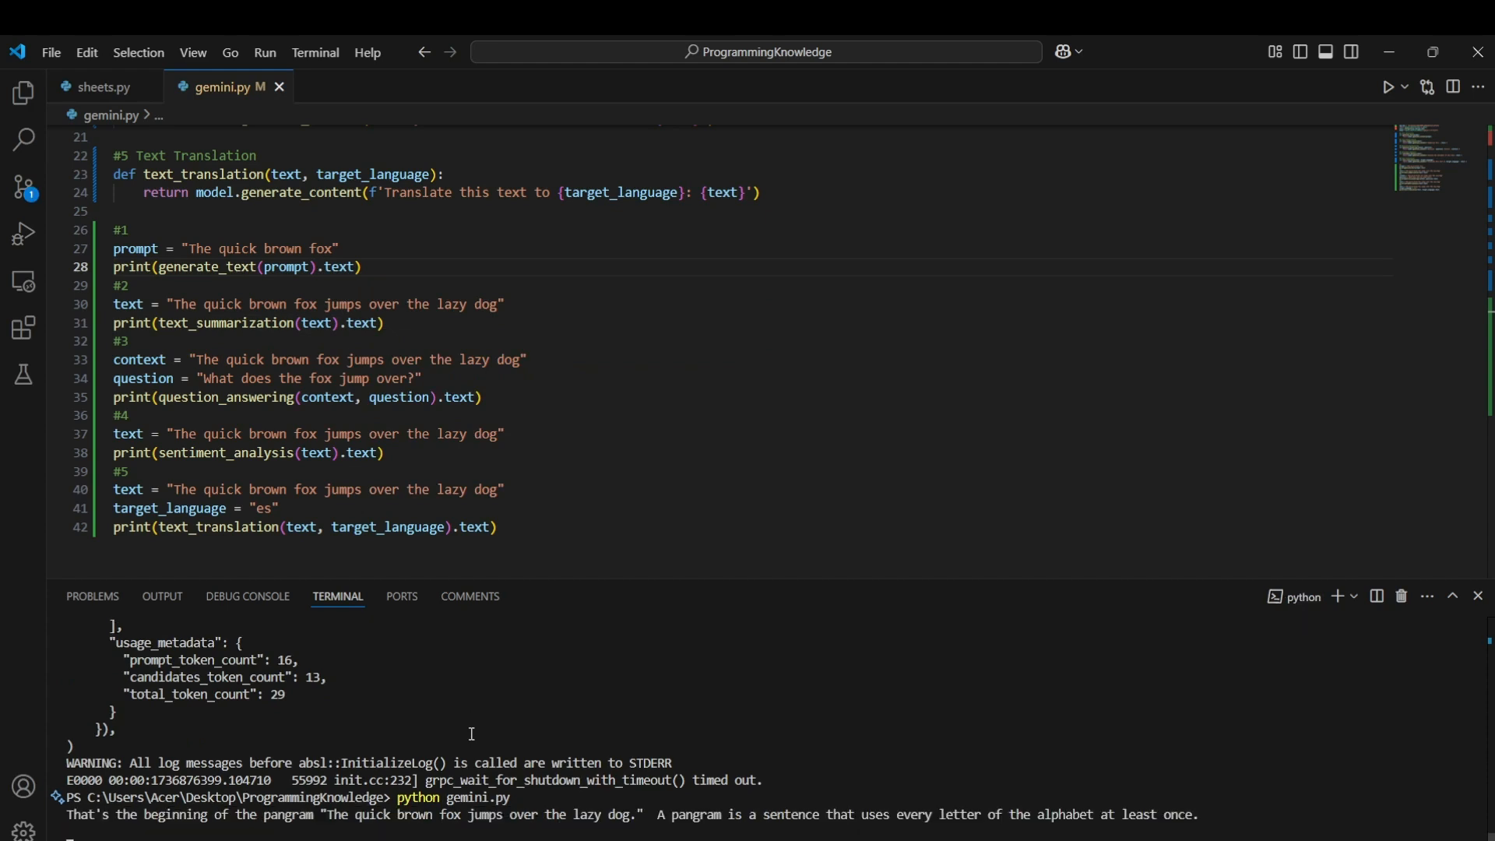
# Step: Scroll the terminal and editor to review the five plain-text replies
pyautogui.scroll(-3)
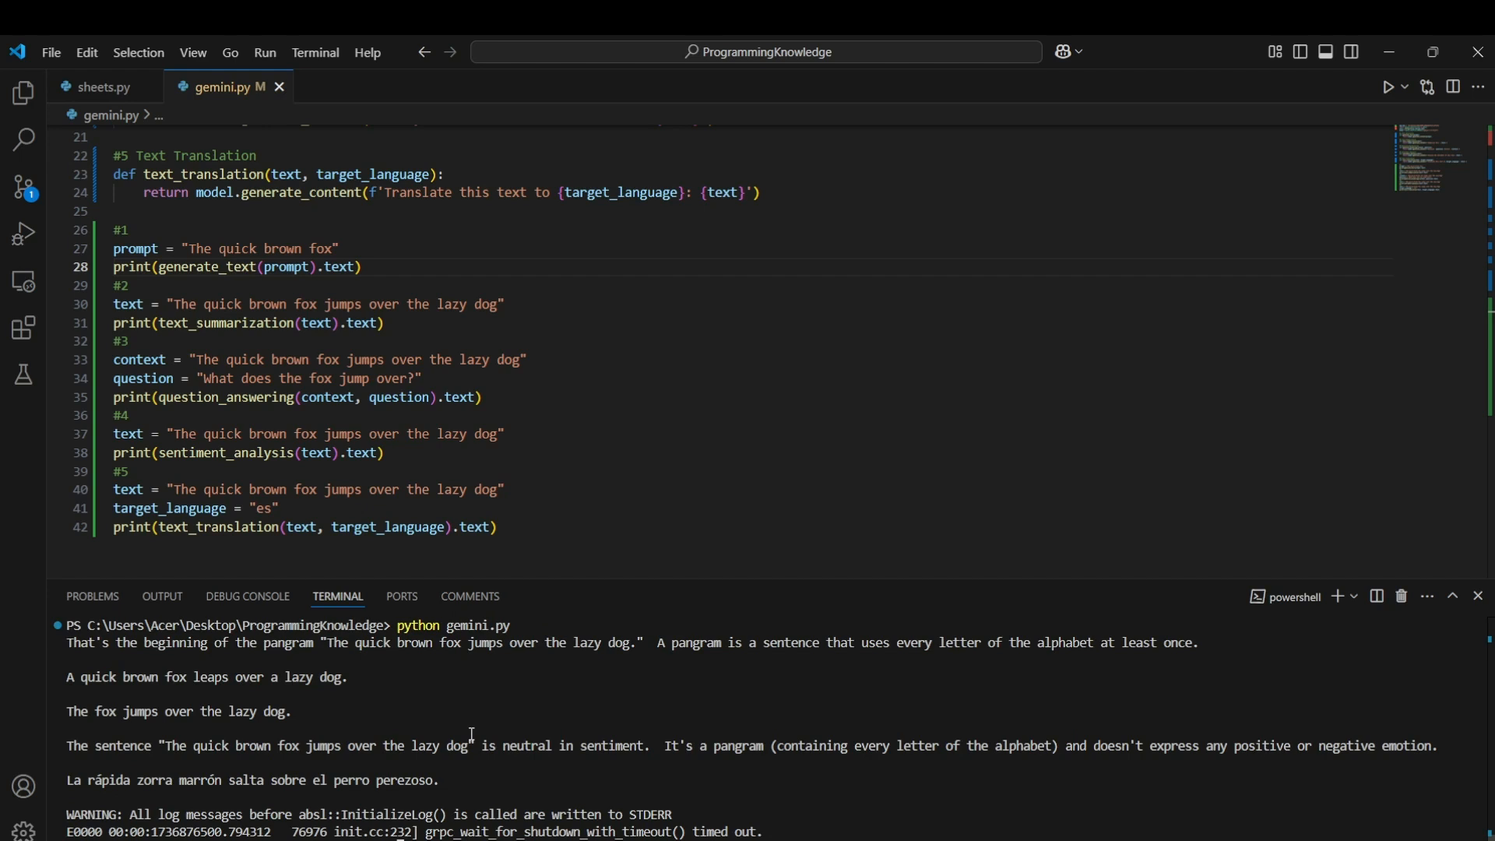
pyautogui.scroll(3)
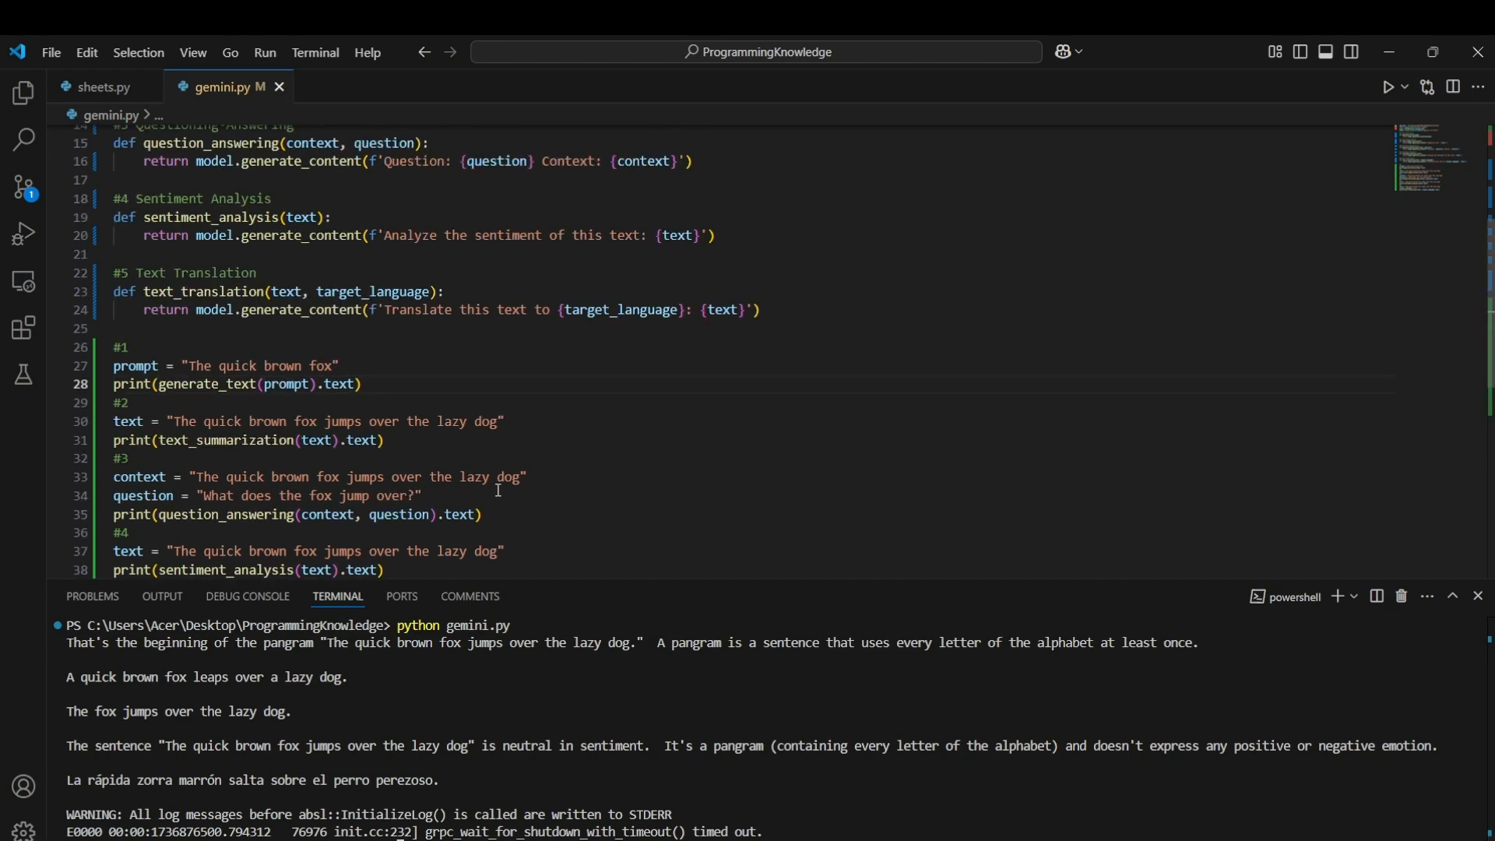
pyautogui.scroll(3)
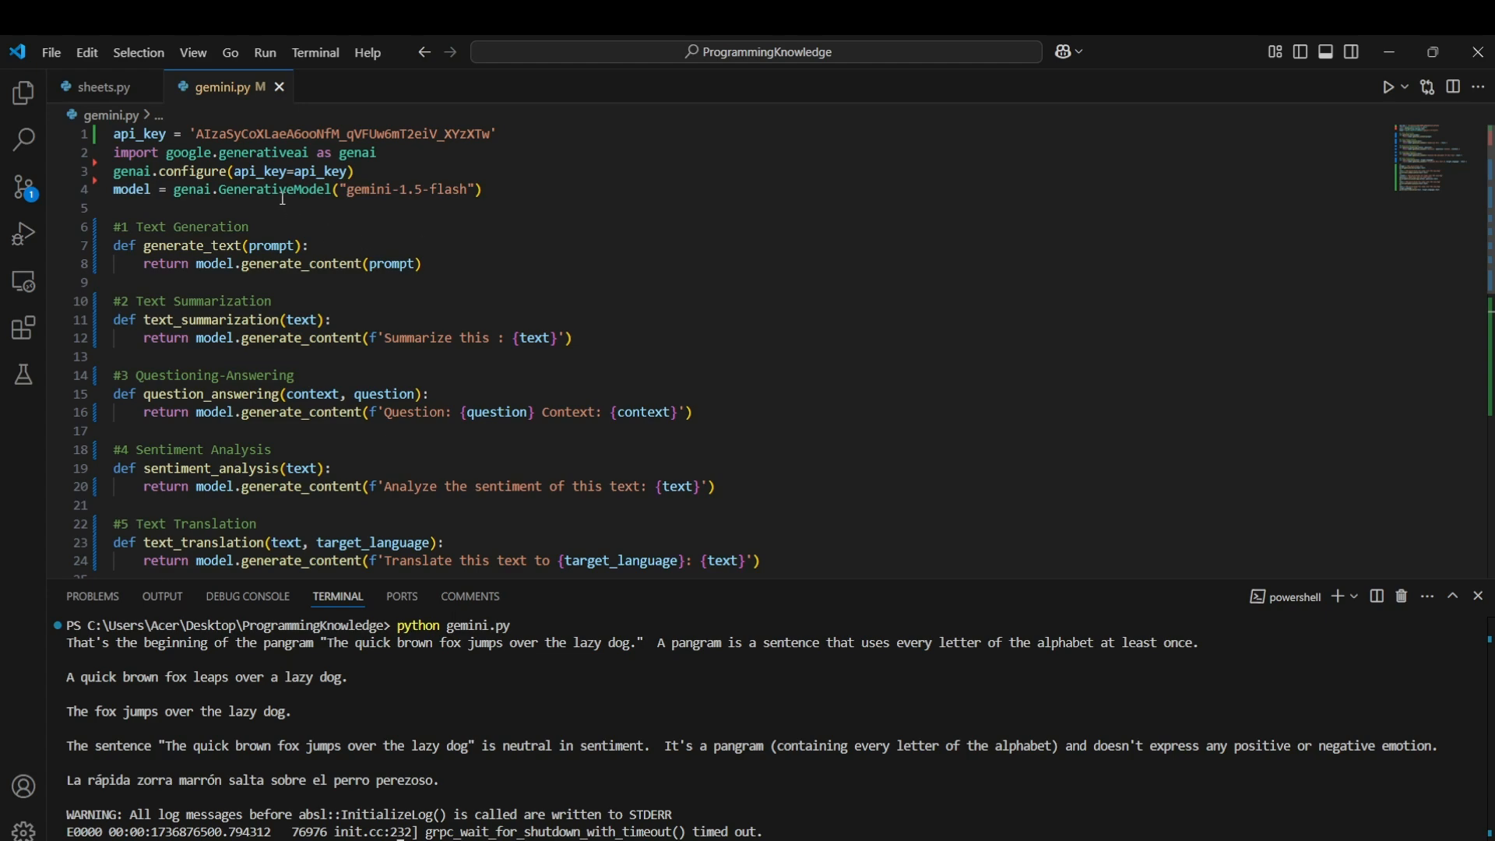
pyautogui.moveTo(197, 172)
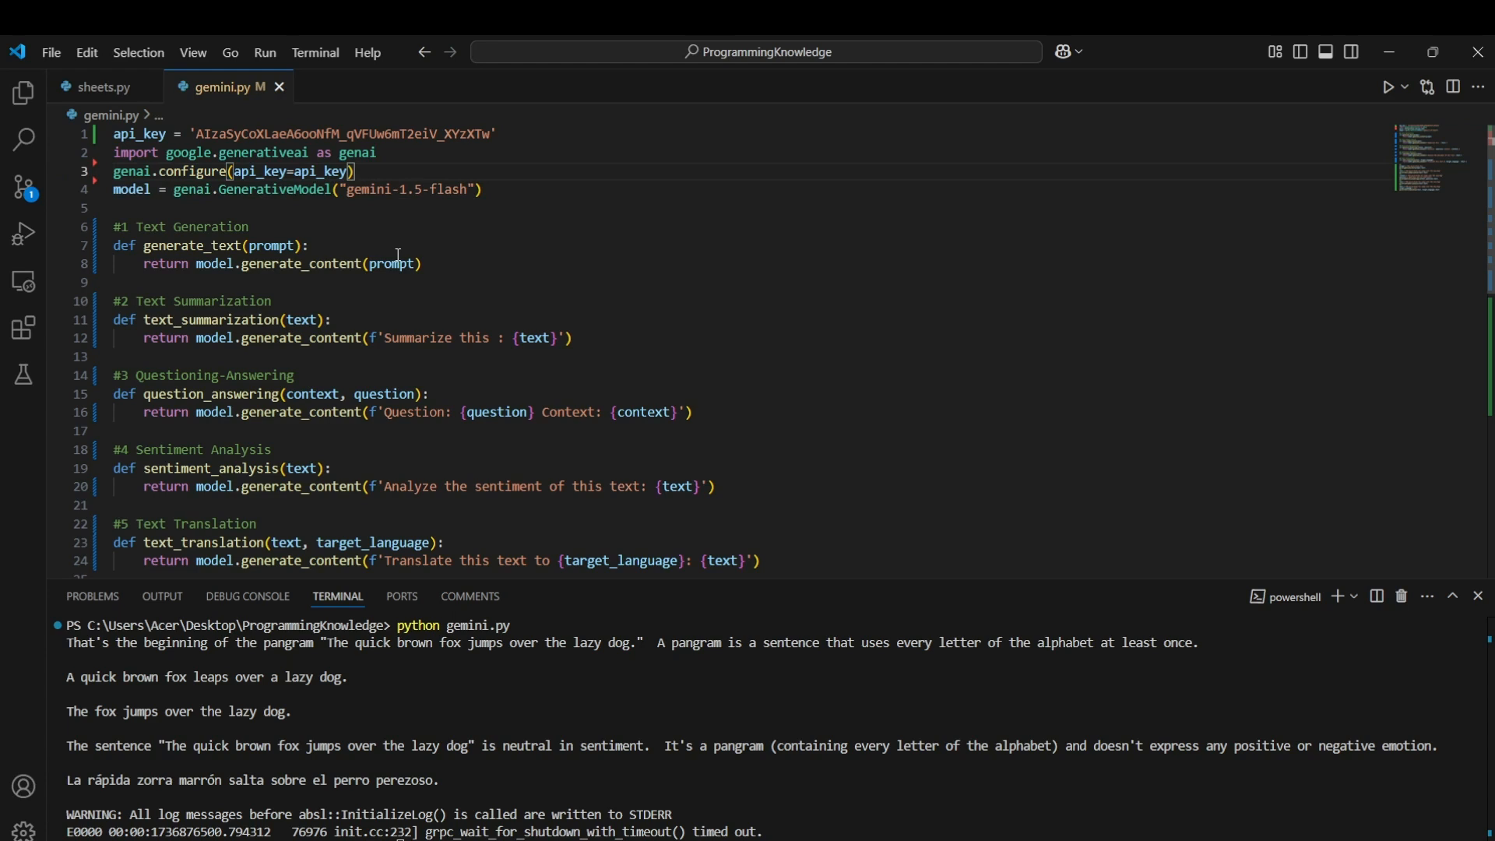
pyautogui.scroll(-3)
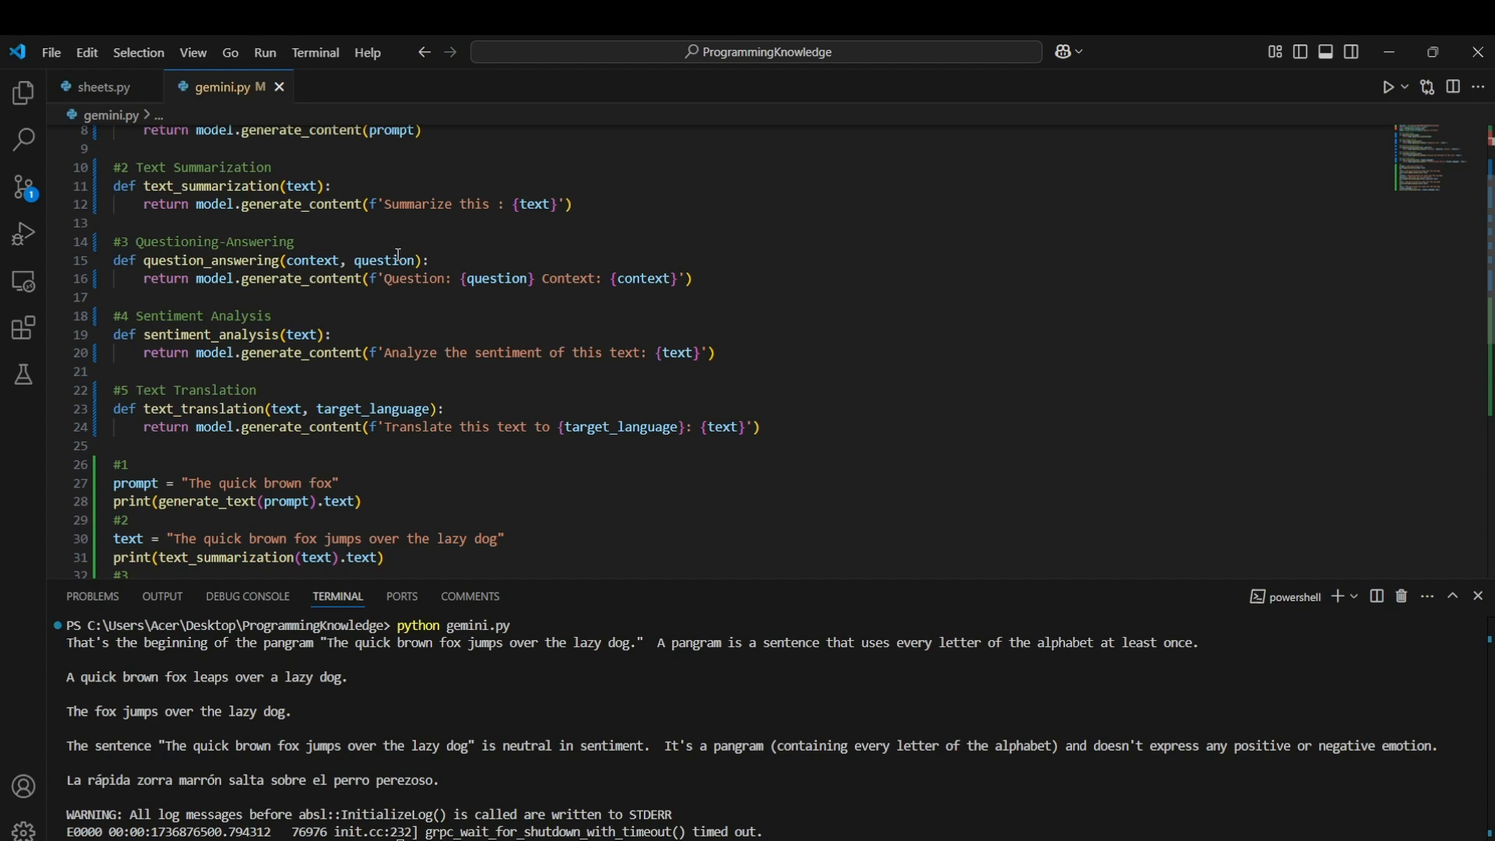
pyautogui.moveTo(482, 363)
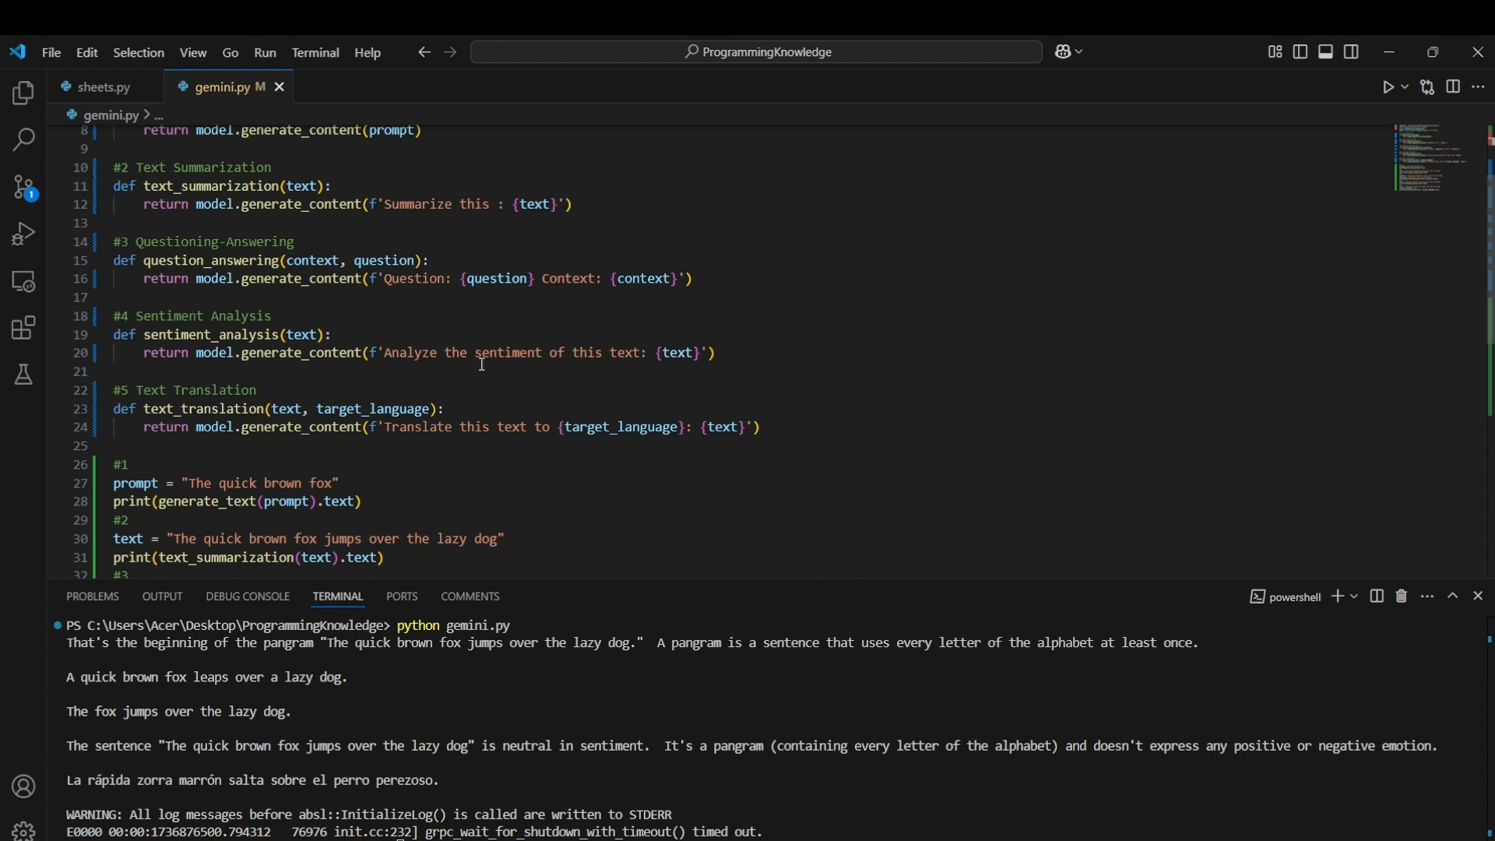
pyautogui.scroll(-3)
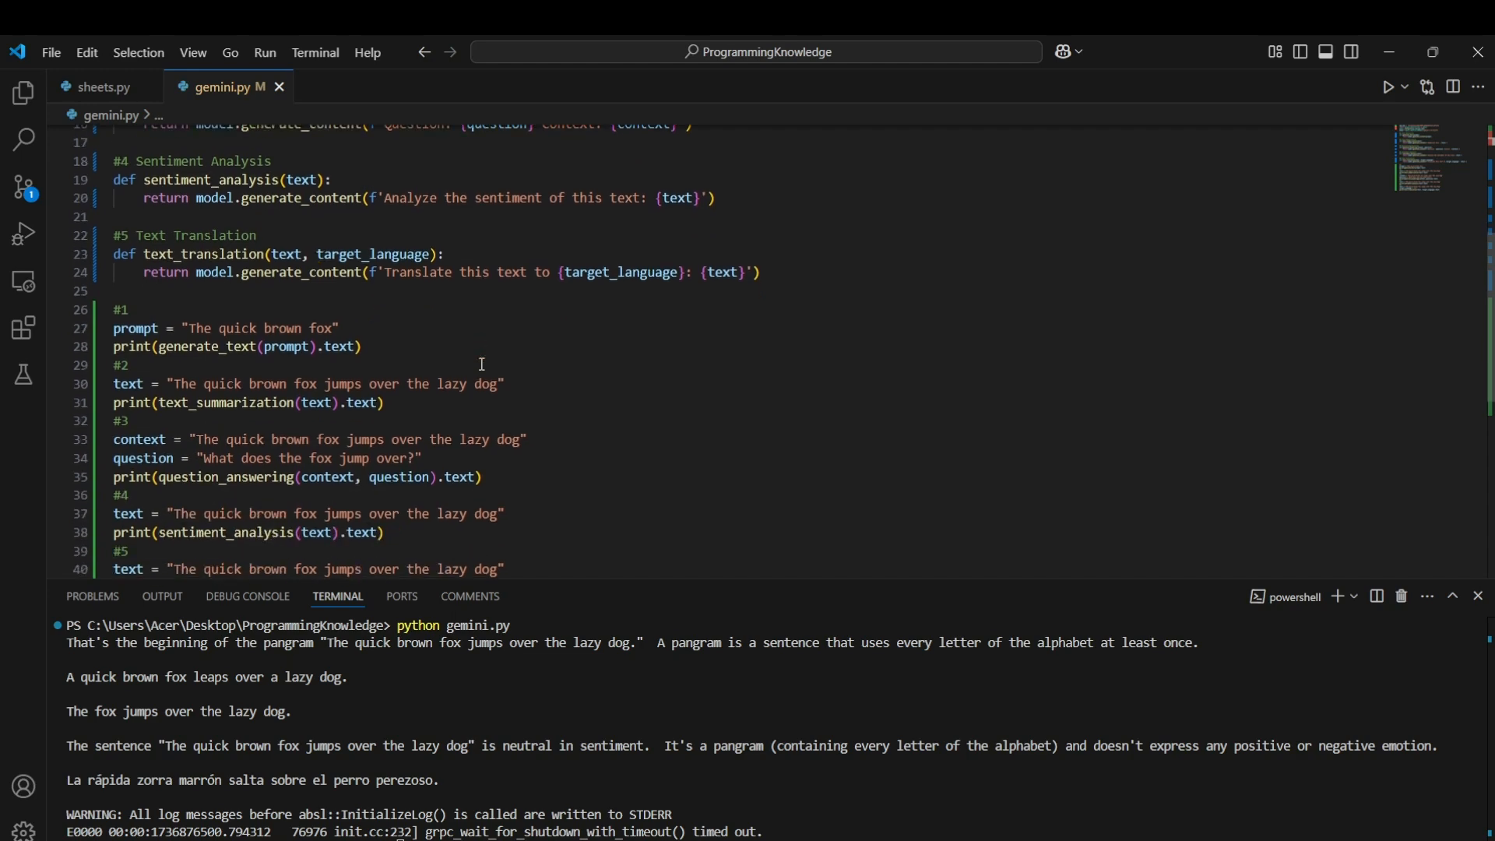
pyautogui.scroll(-3)
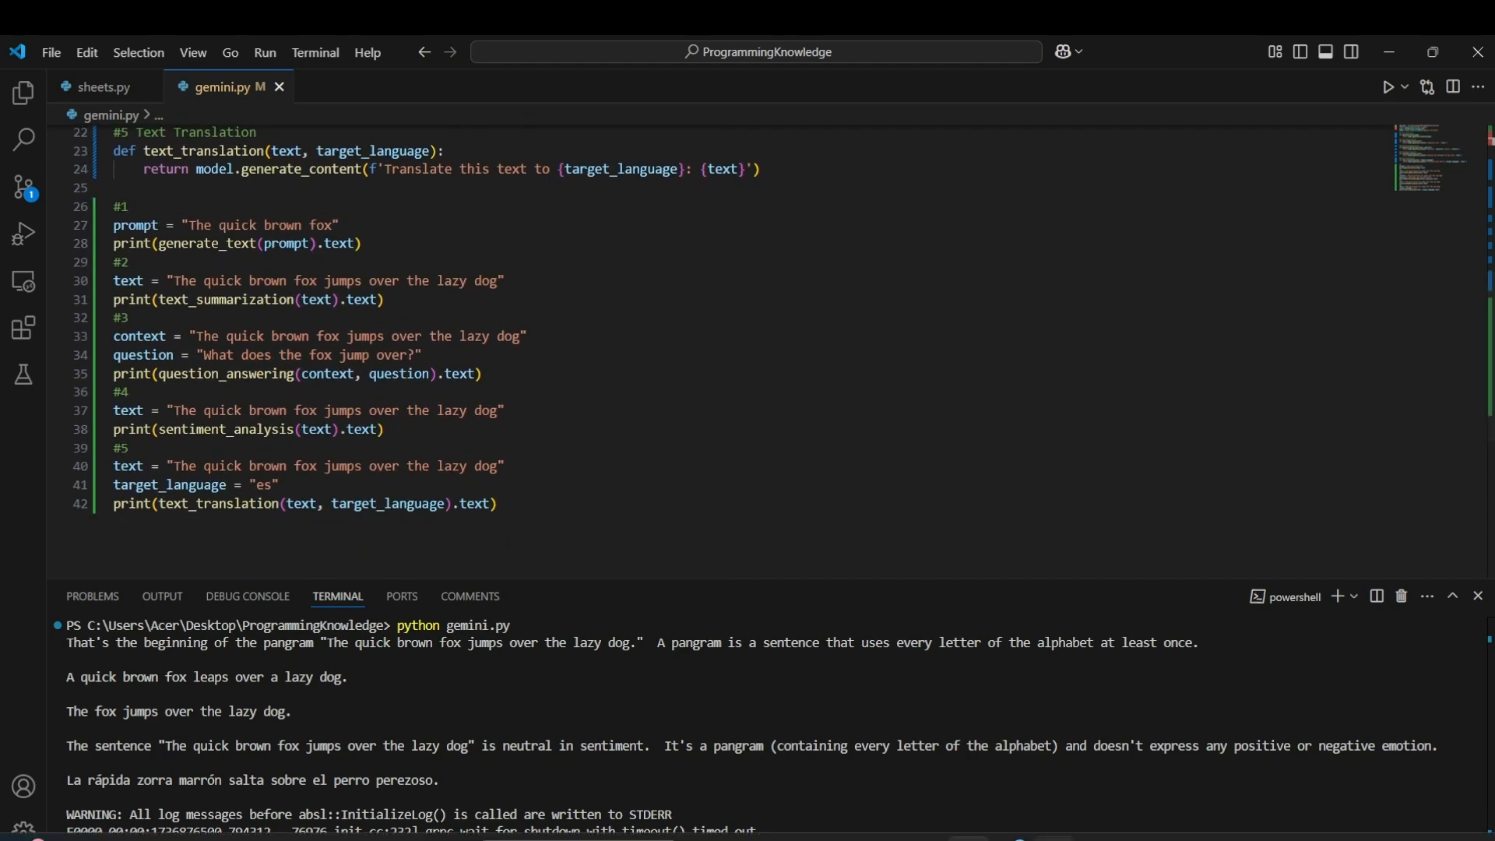